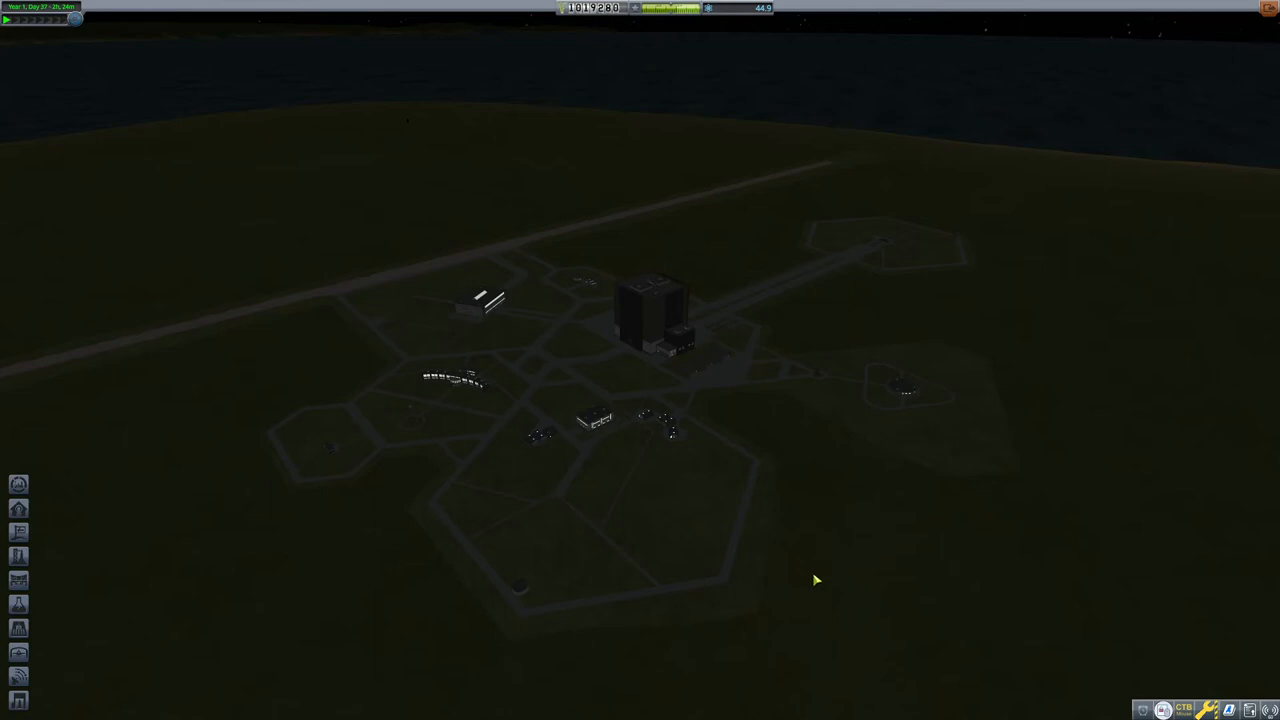
mouse_move(785, 611)
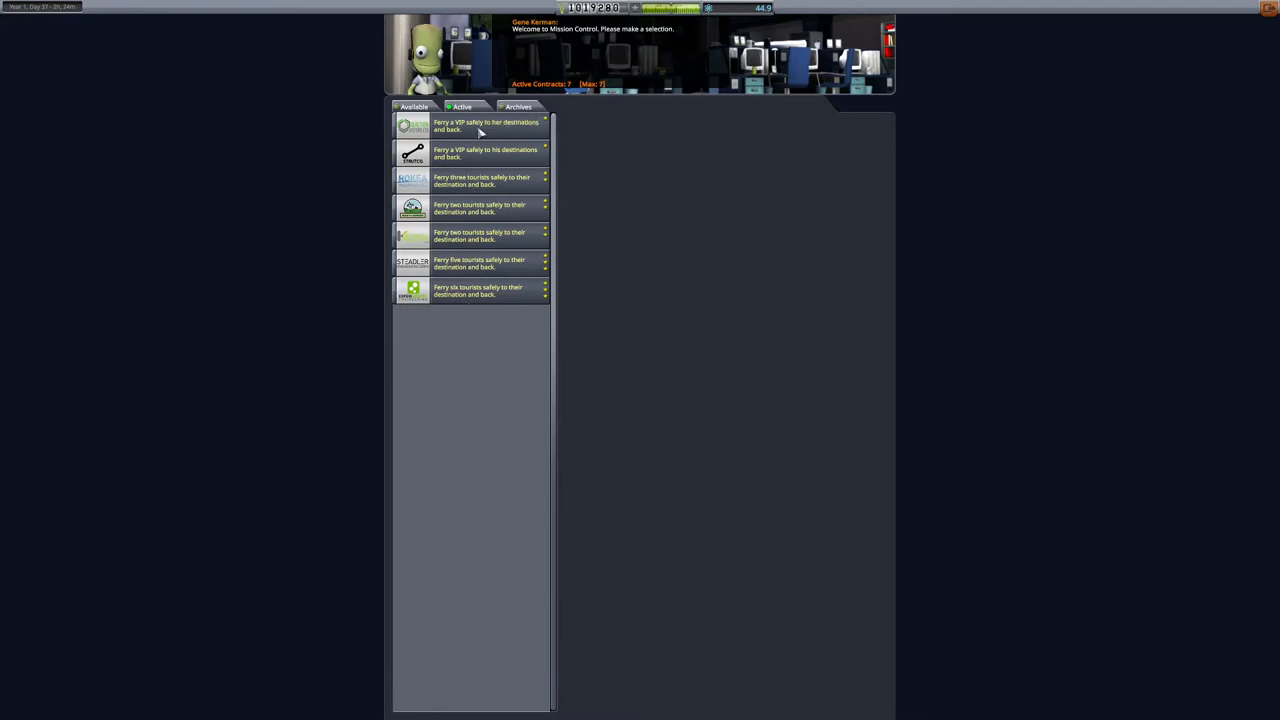
mouse_move(463, 247)
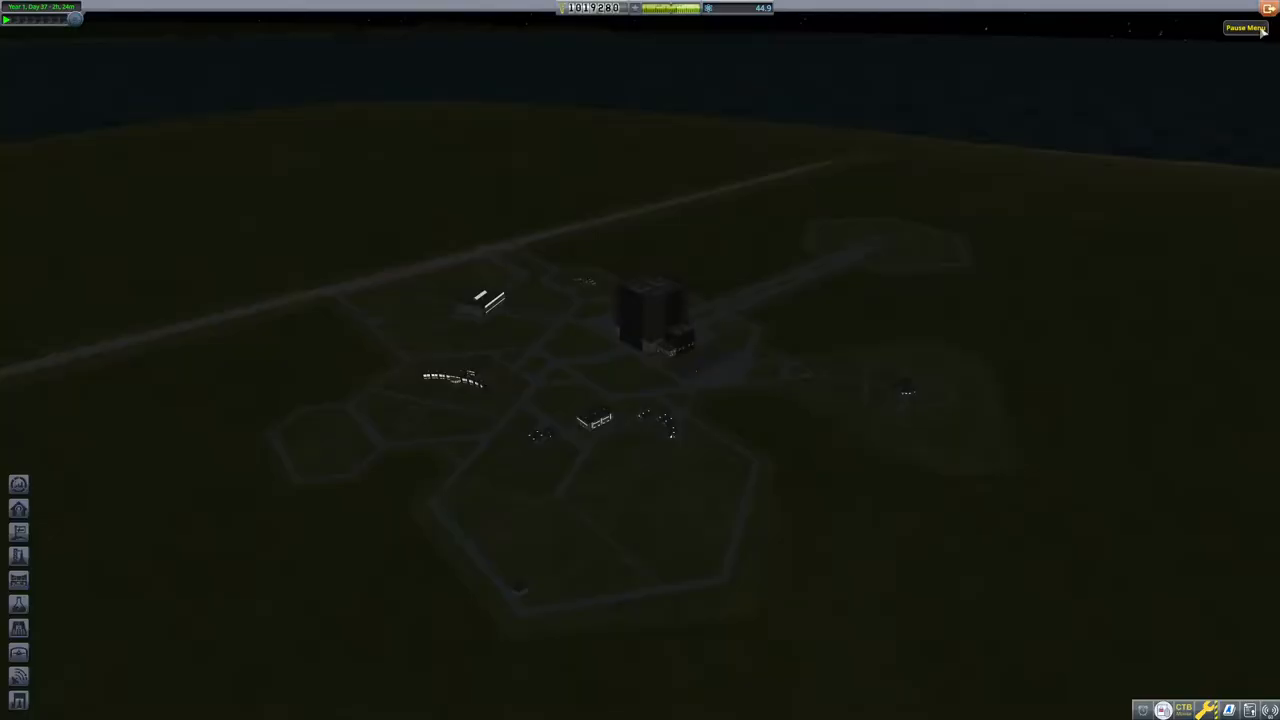
mouse_move(655, 335)
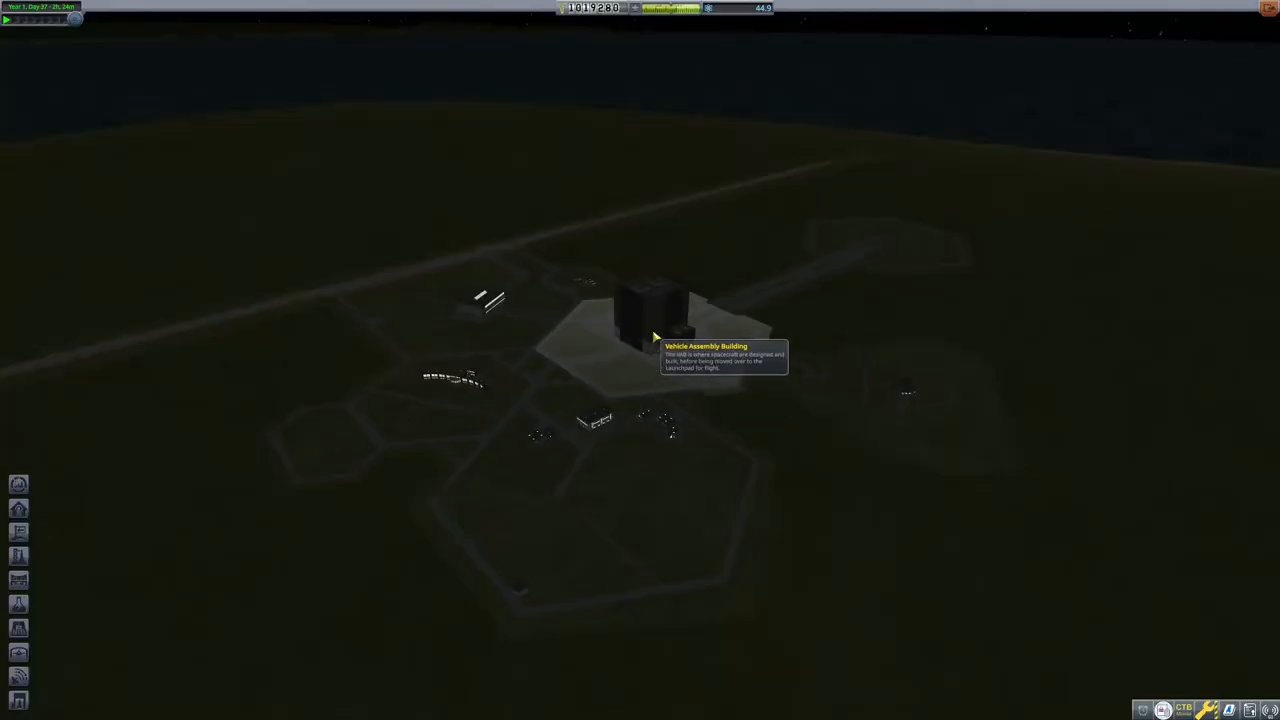
Enter the Vehicle Assembly Building to start the capsule-and-cabin craft.
left_click(650, 315)
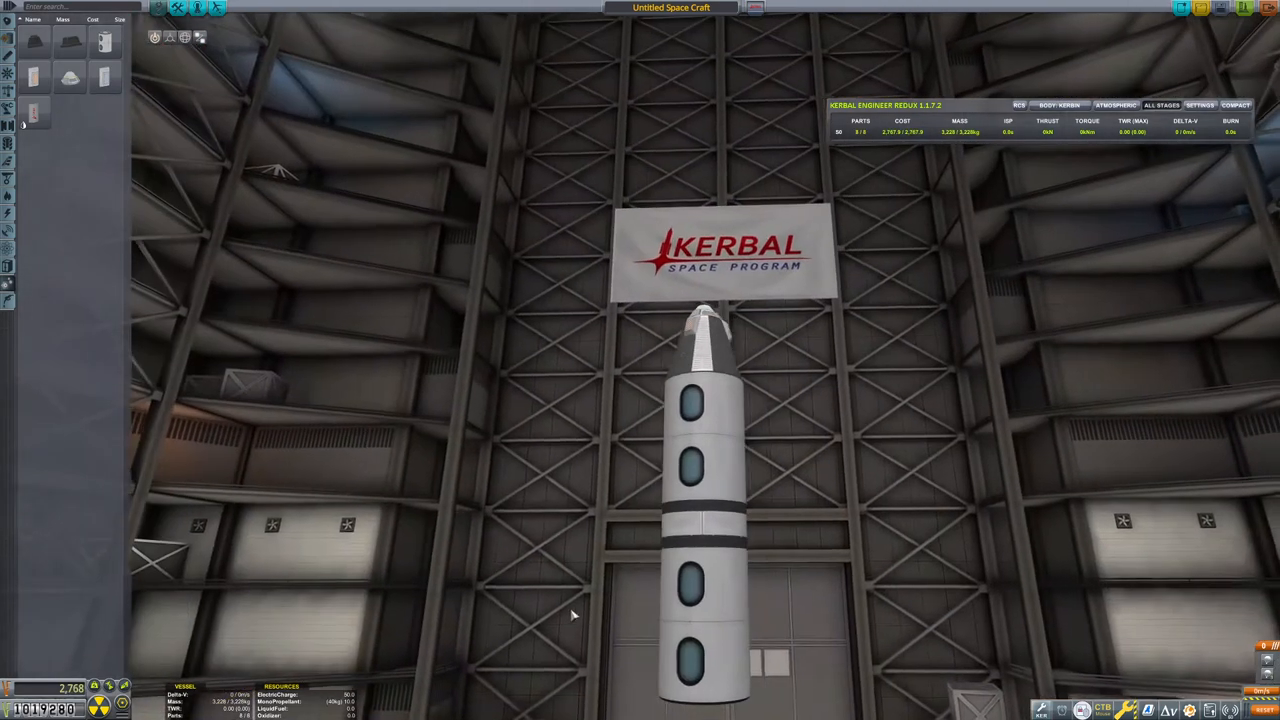
mouse_move(8, 60)
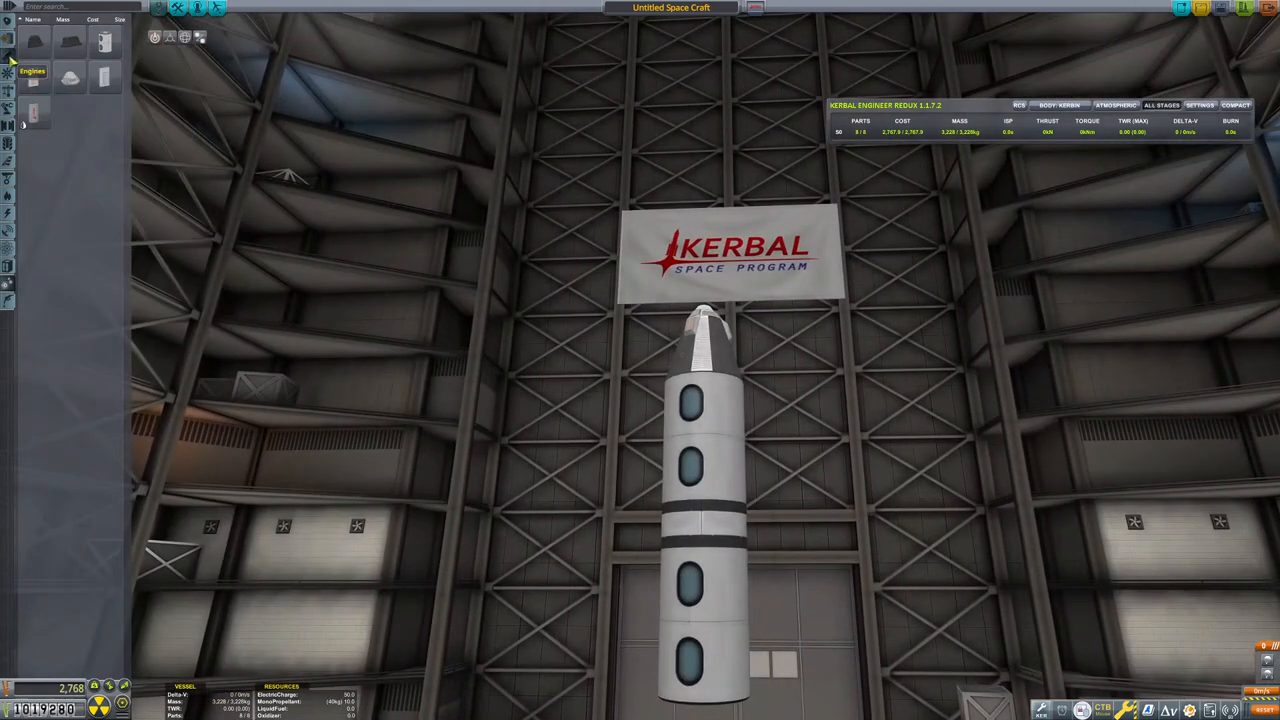
Switch the part catalog to a different category of components.
left_click(7, 95)
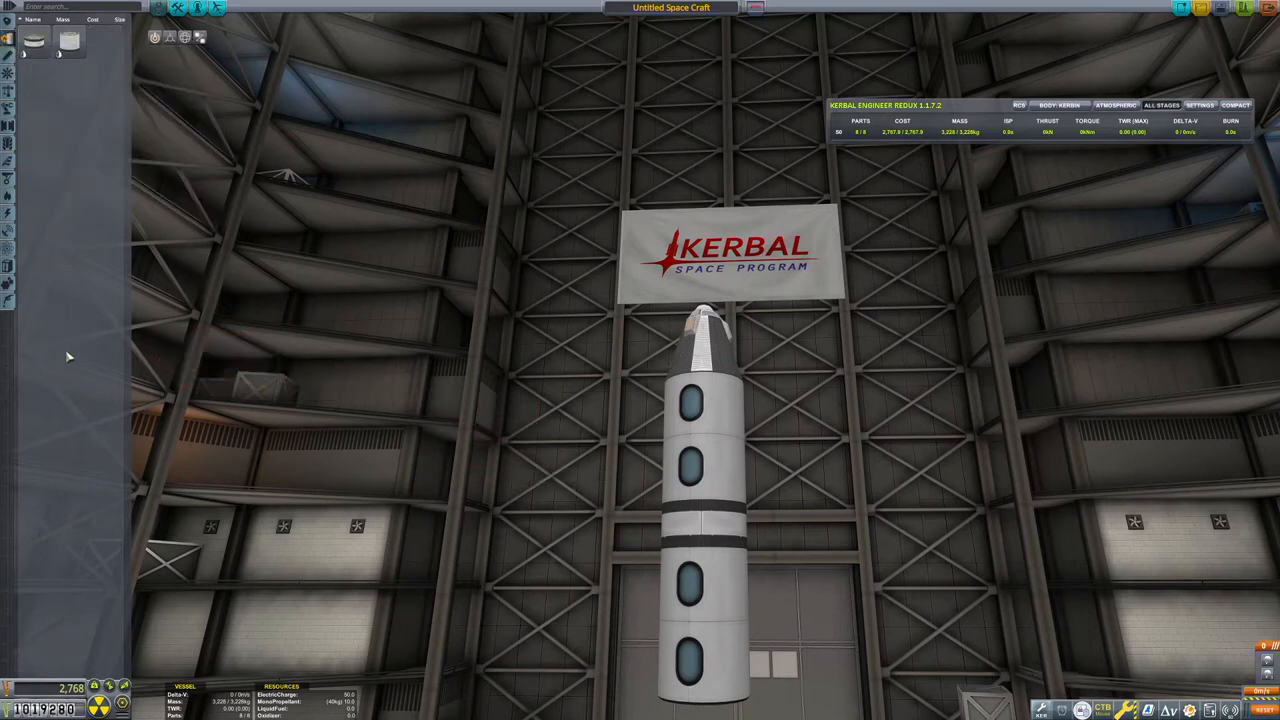
mouse_move(690, 540)
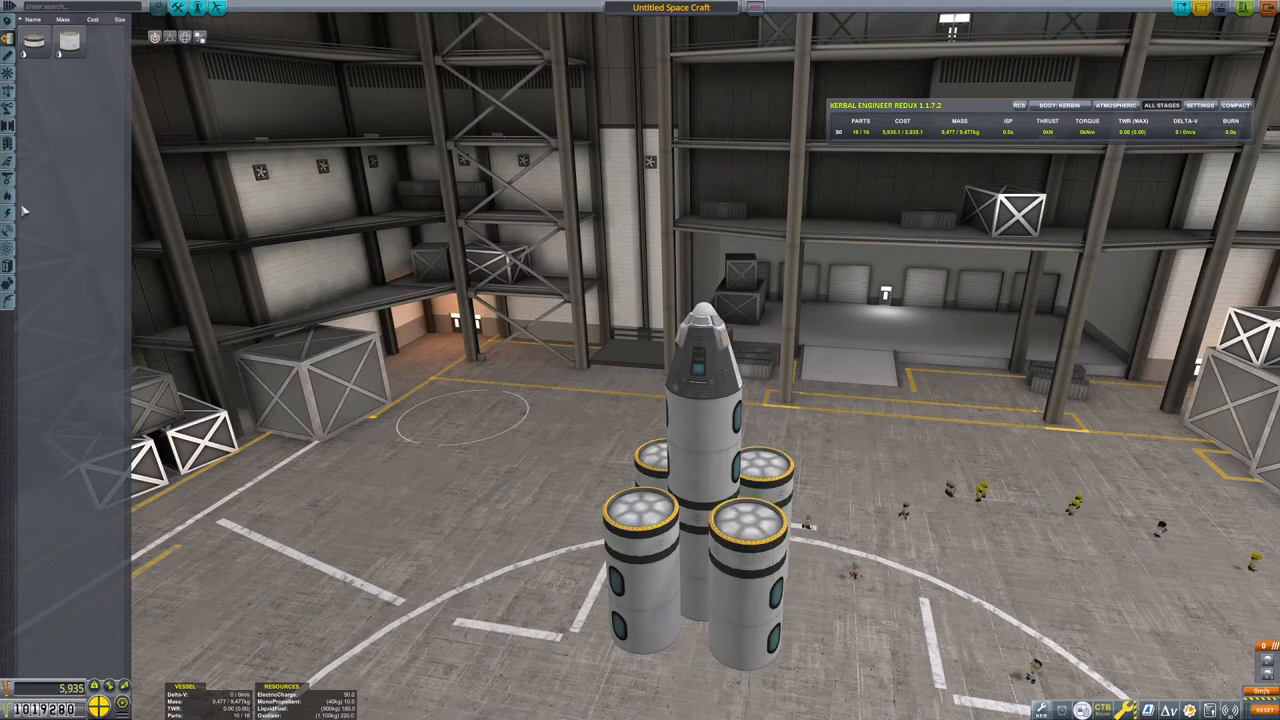
mouse_move(645, 530)
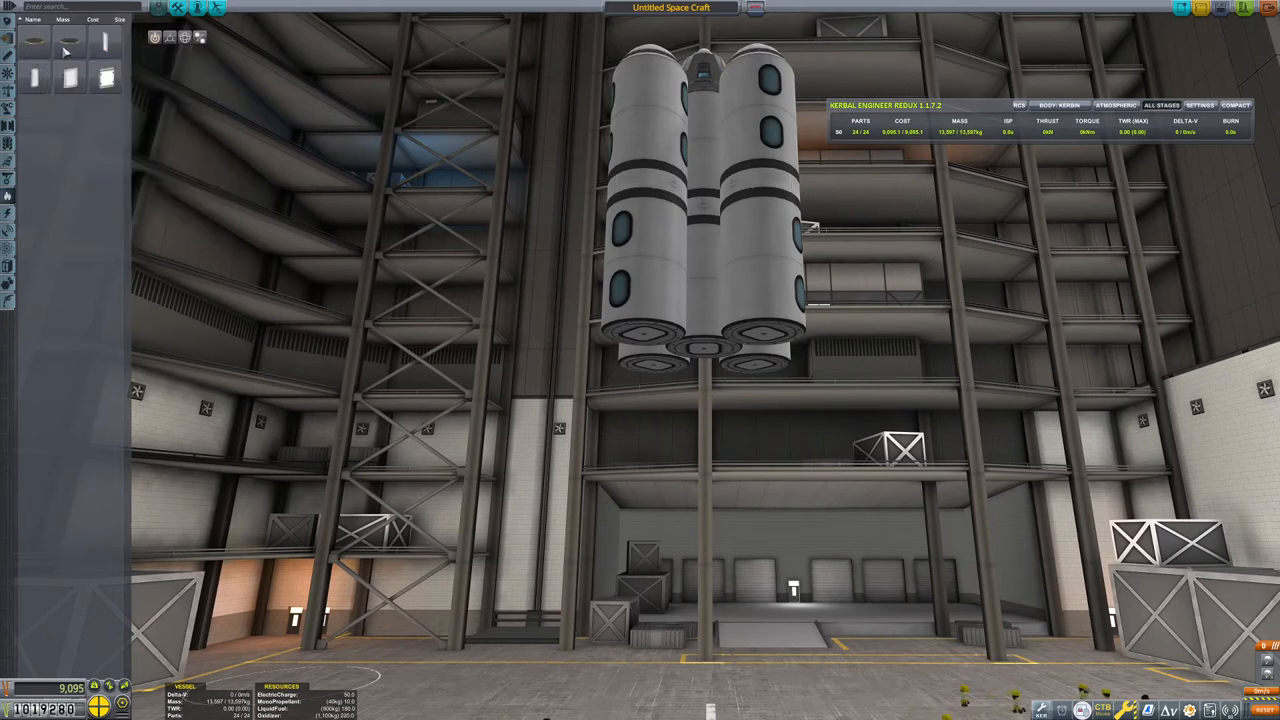
mouse_move(690, 345)
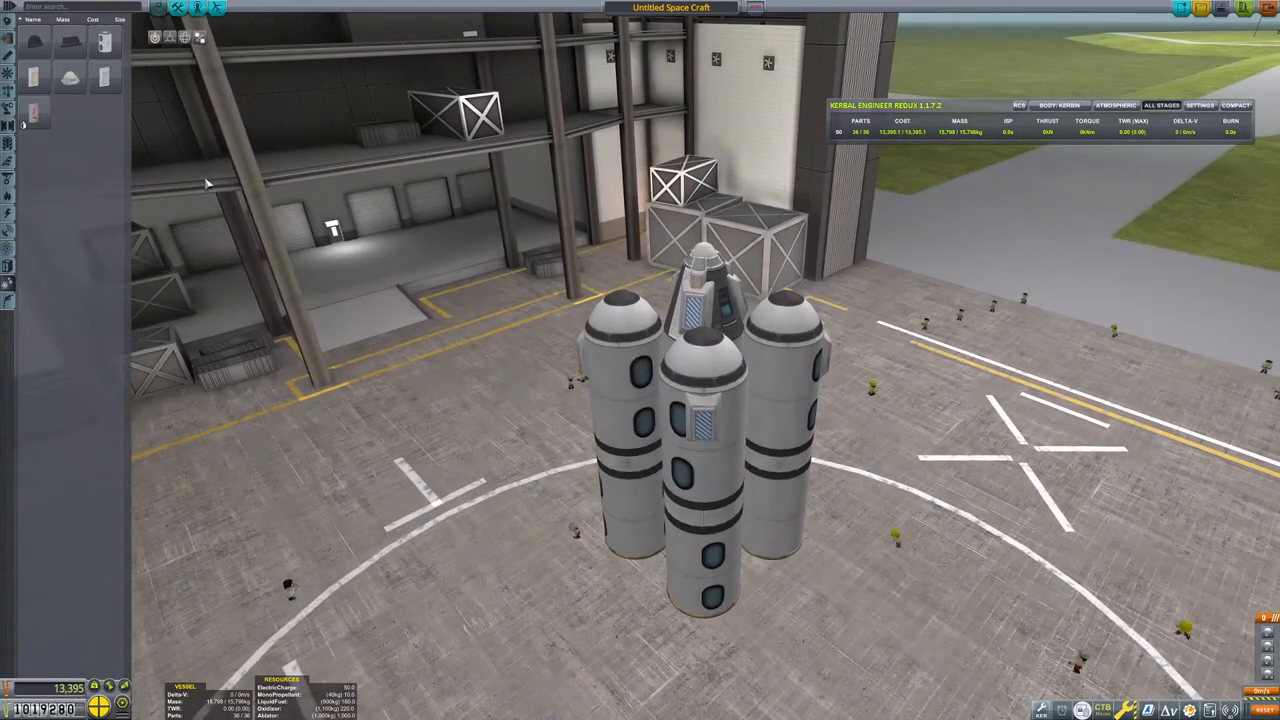
mouse_move(352, 281)
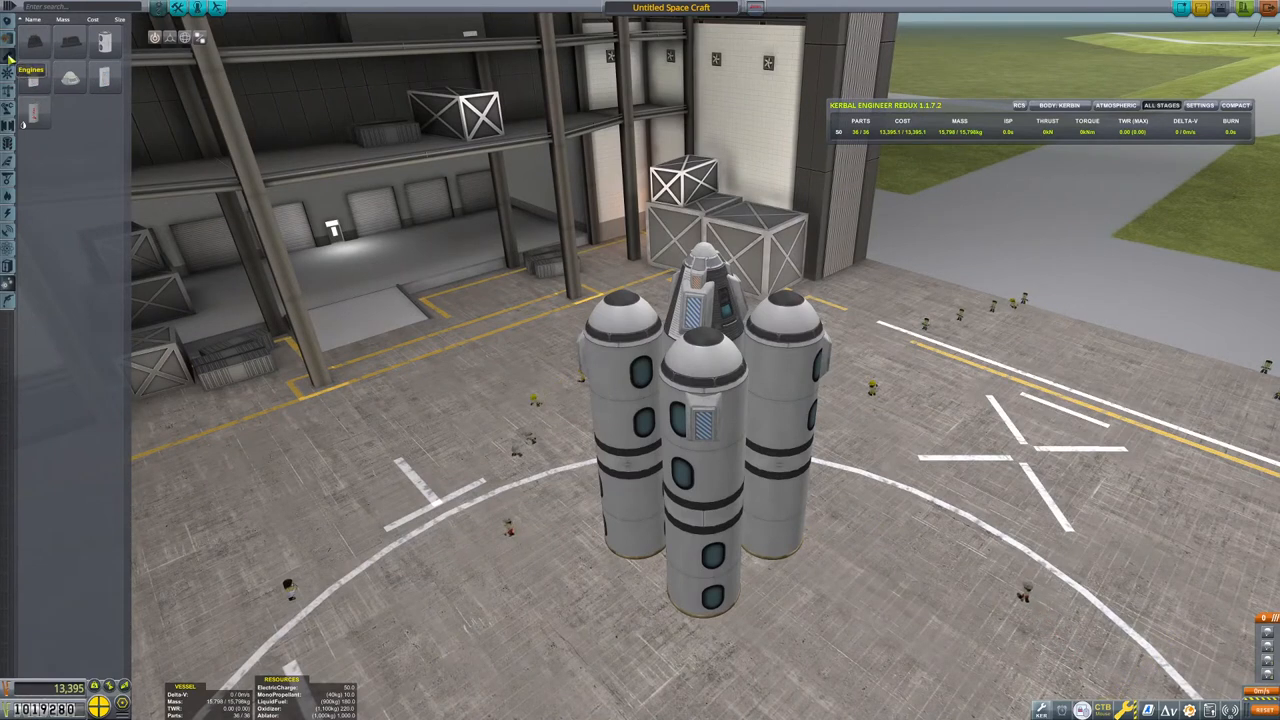
left_click(7, 47)
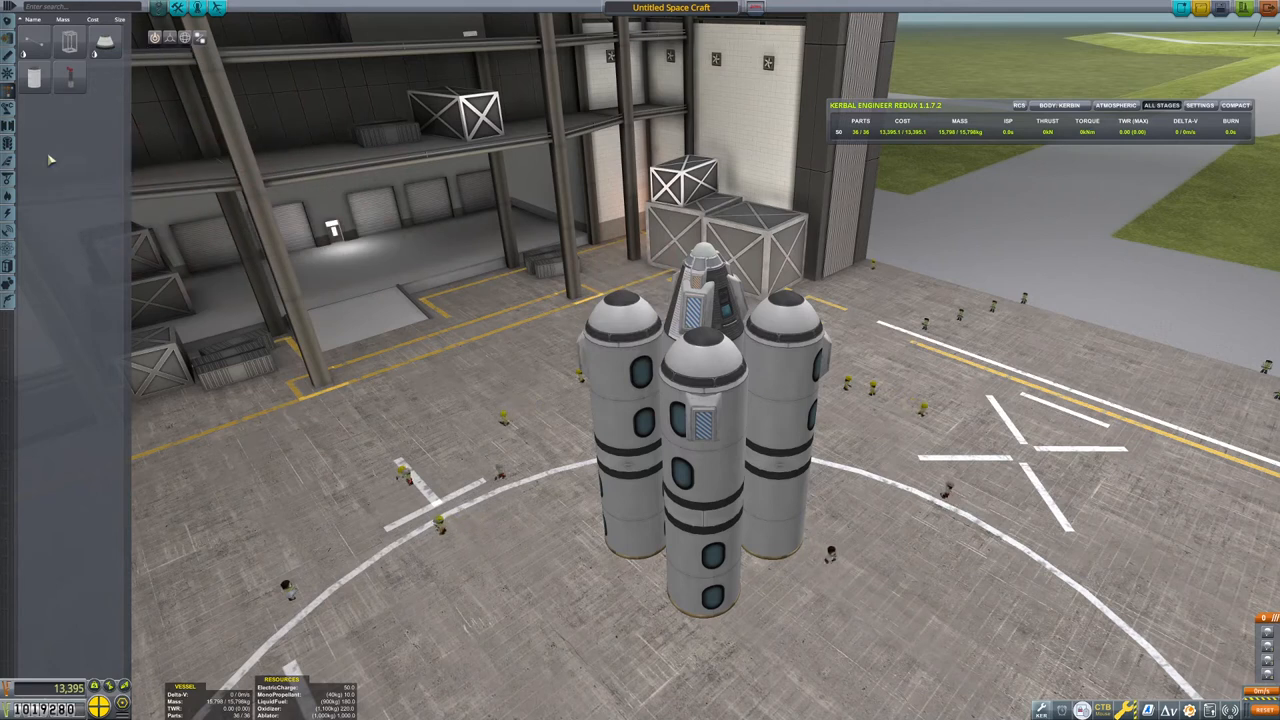
mouse_move(620, 320)
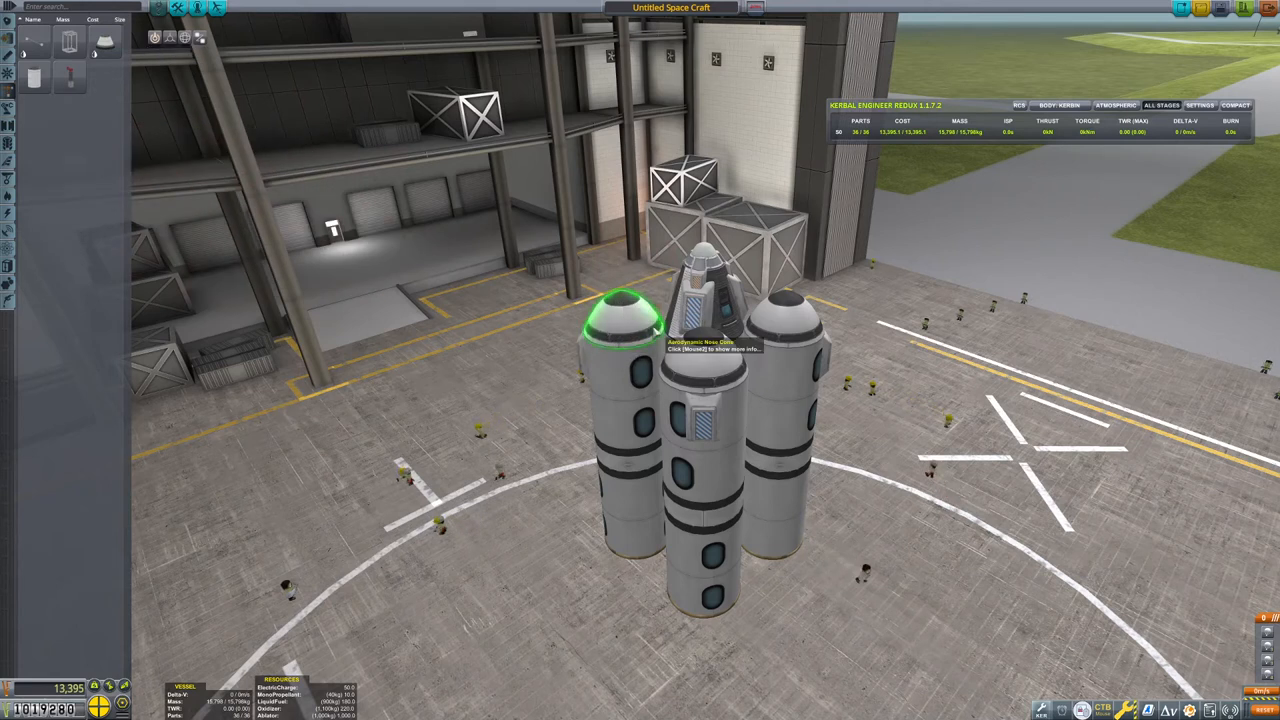
mouse_move(705, 415)
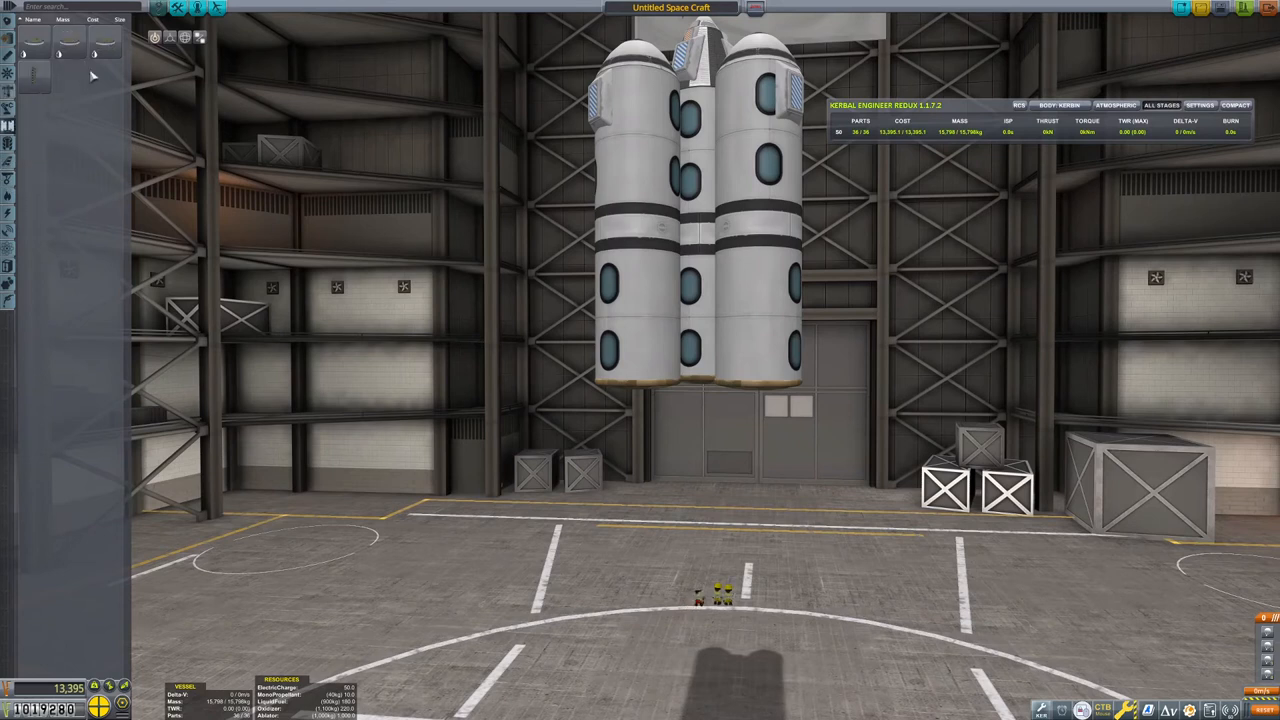
mouse_move(715, 400)
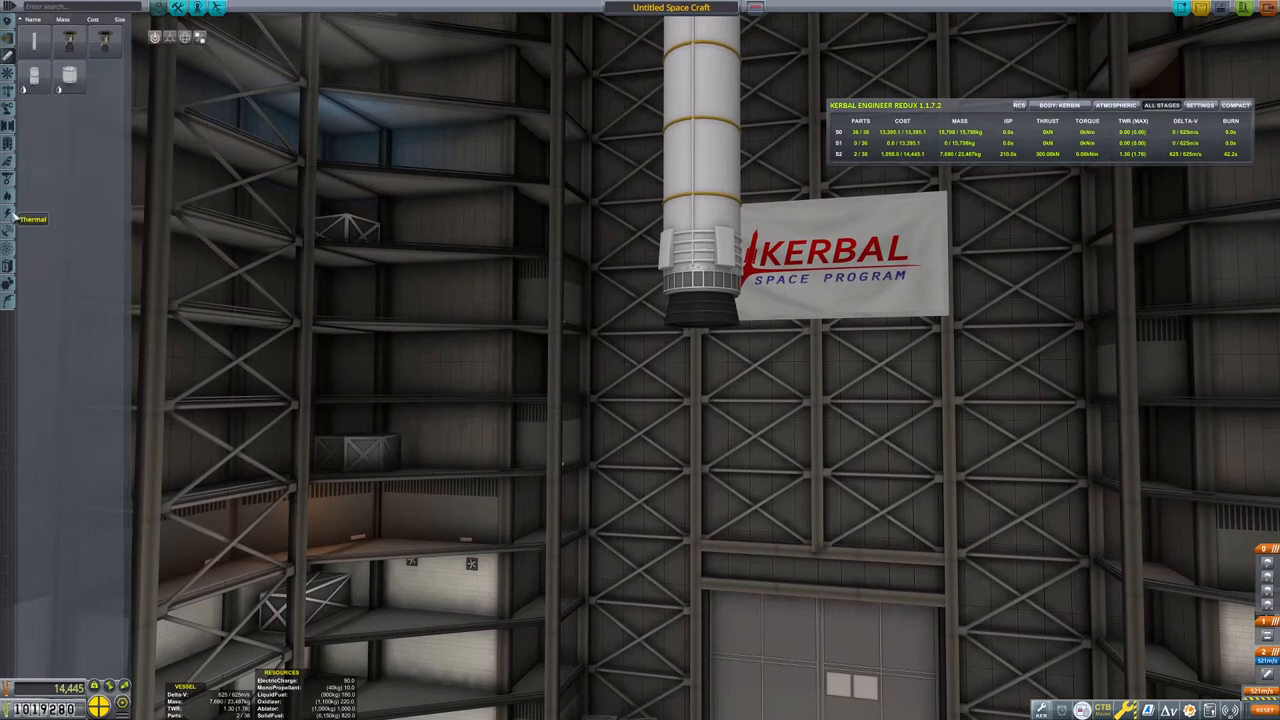
mouse_move(70, 42)
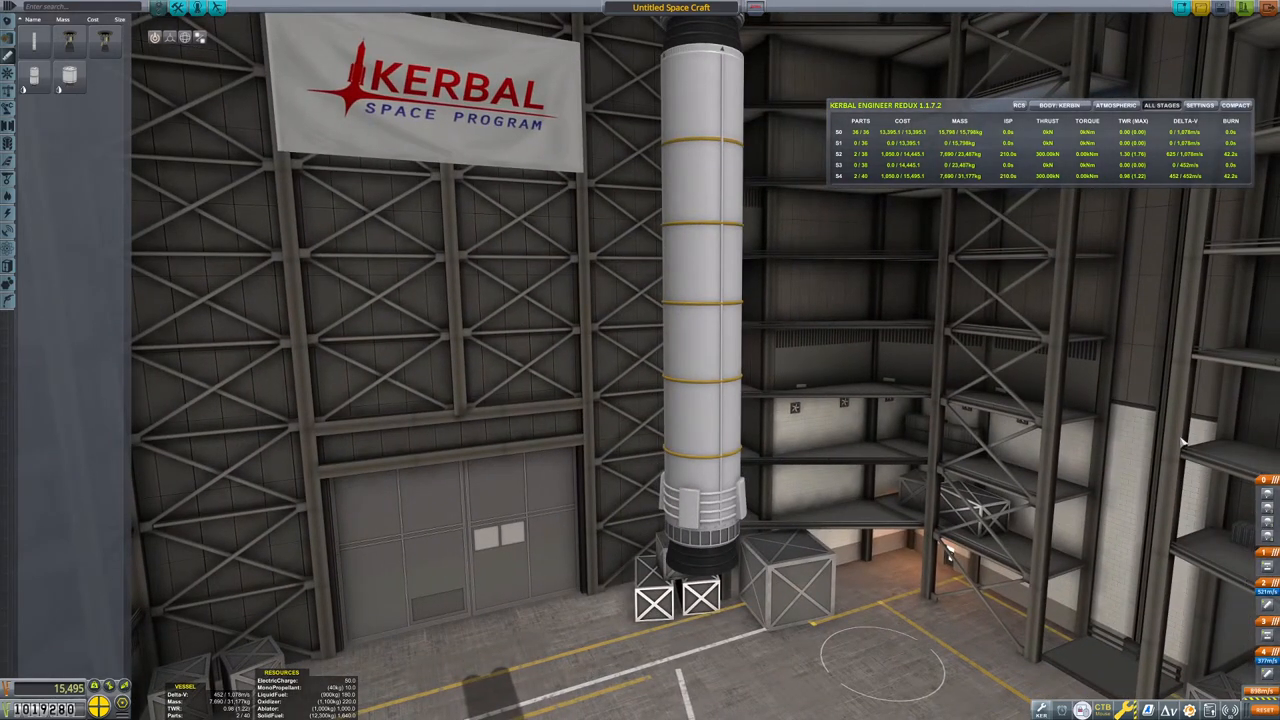
mouse_move(33, 75)
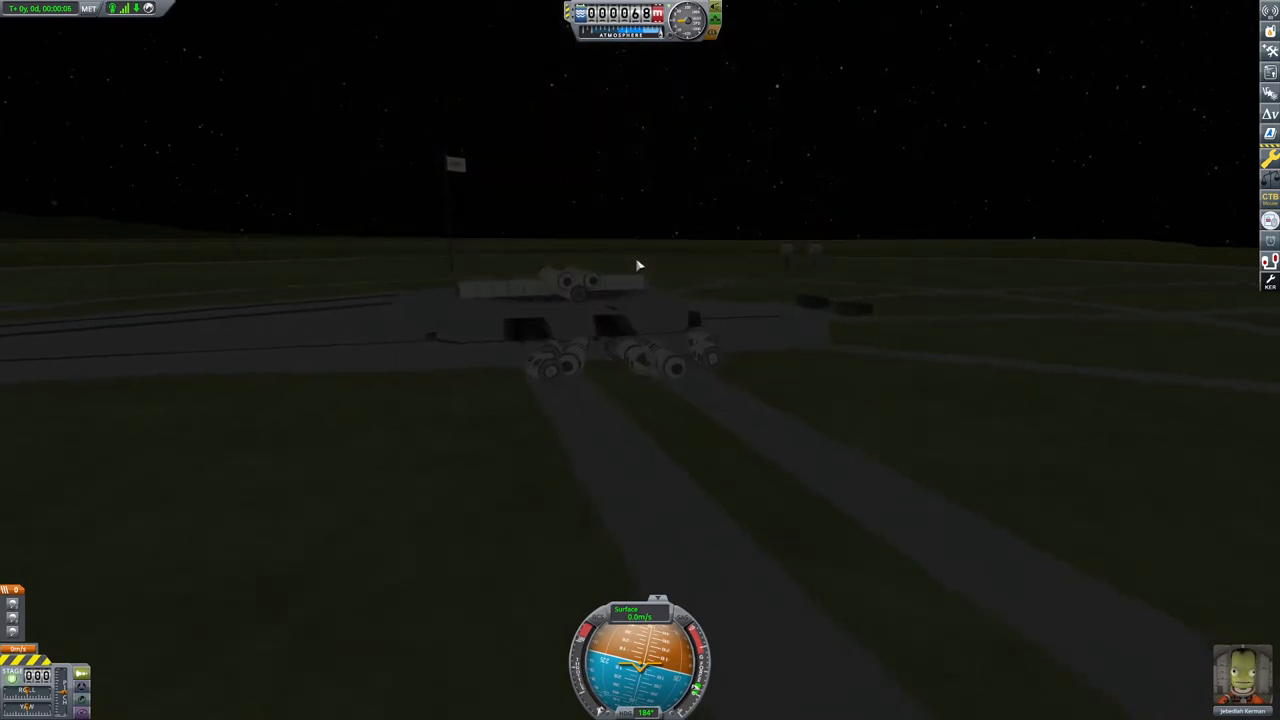
Pause the failed launch and revert the flight to the Vehicle Assembly Building.
key("Escape")
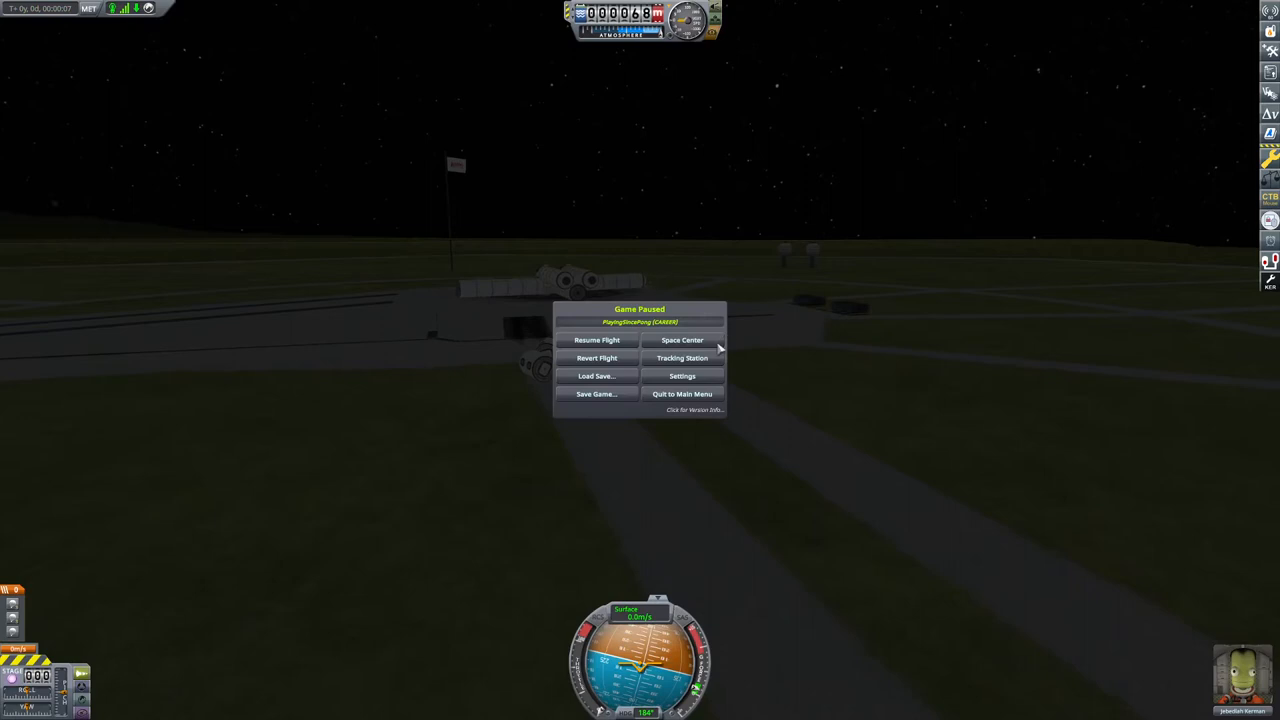
left_click(596, 358)
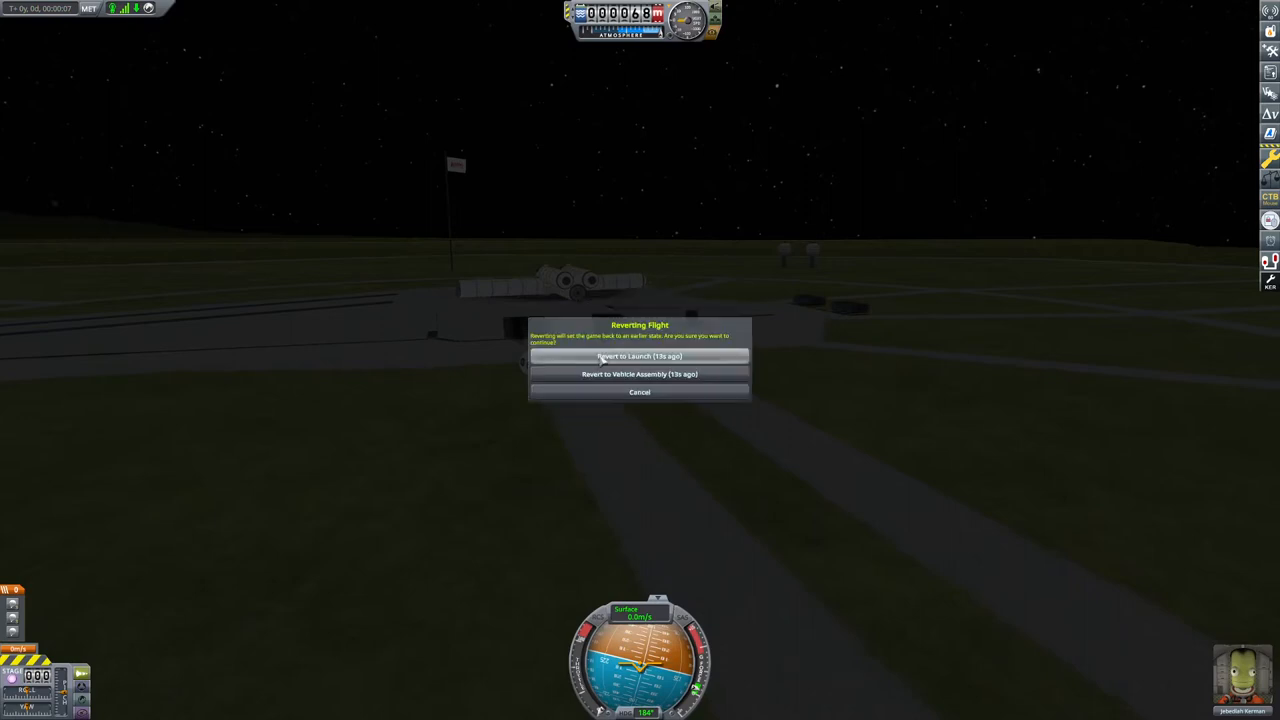
left_click(639, 374)
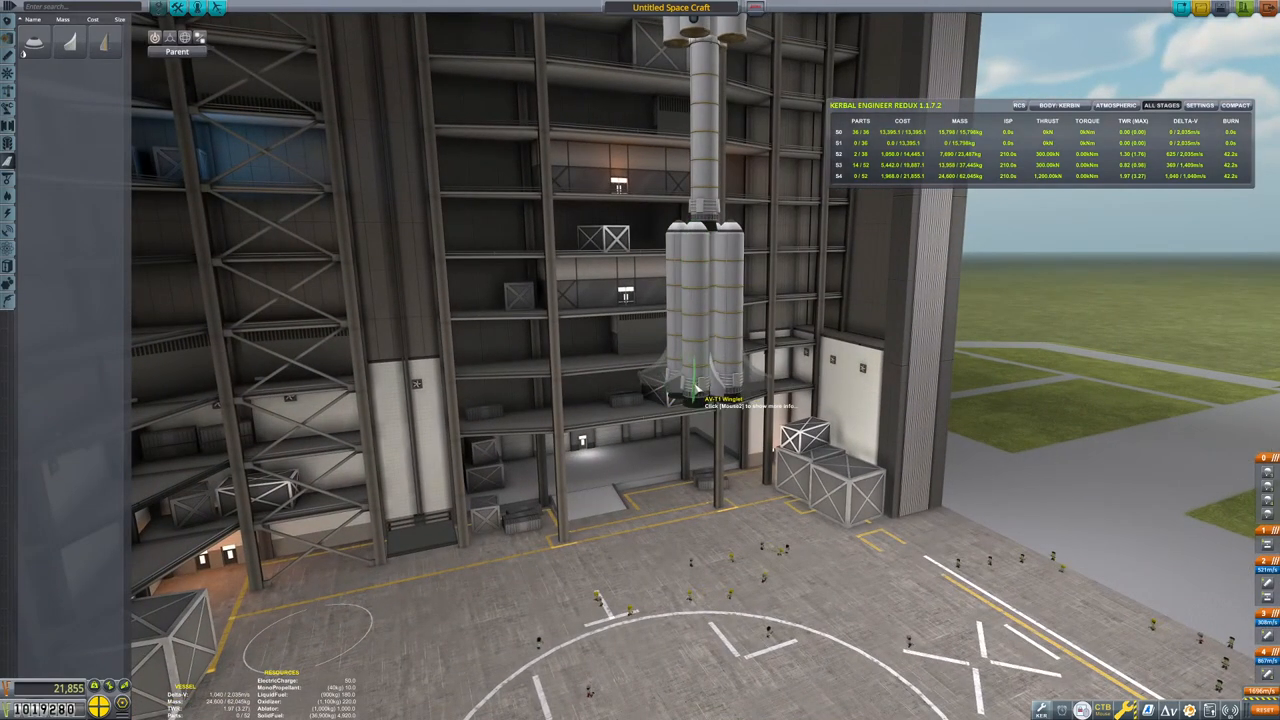
mouse_move(693, 383)
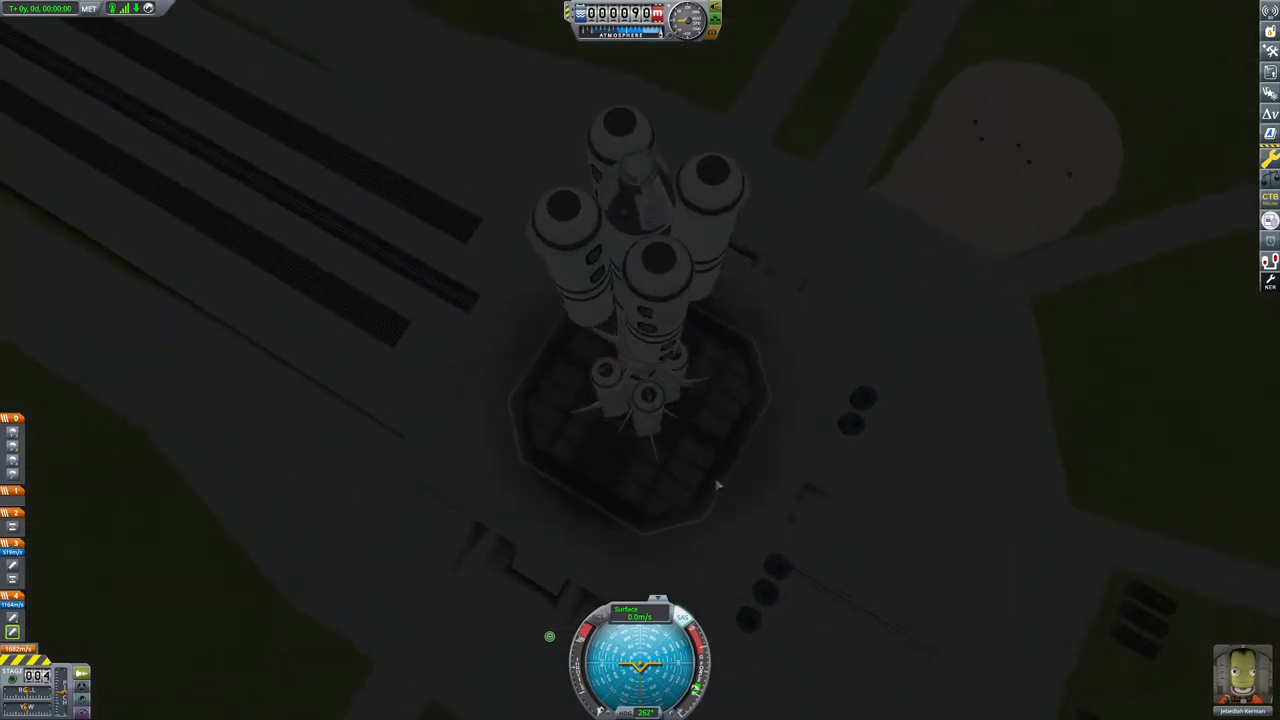
mouse_move(648, 192)
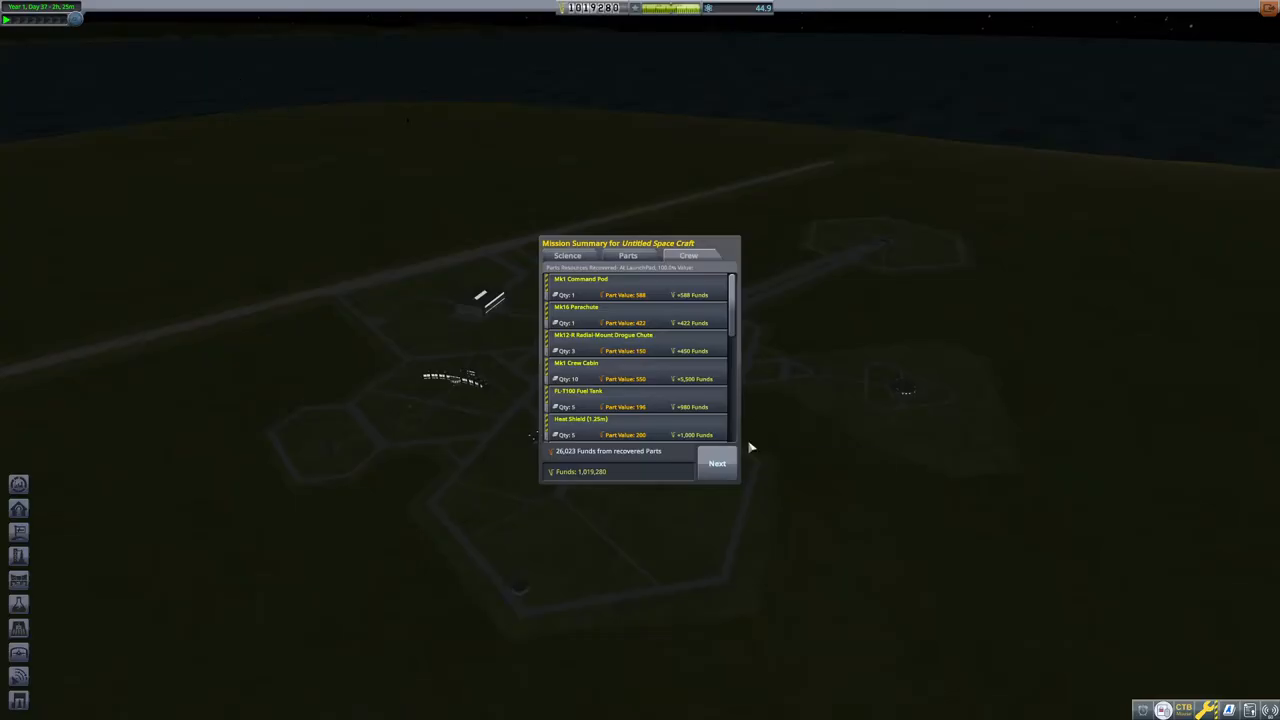
Dismiss the recovered-parts Mission Summary window.
left_click(717, 463)
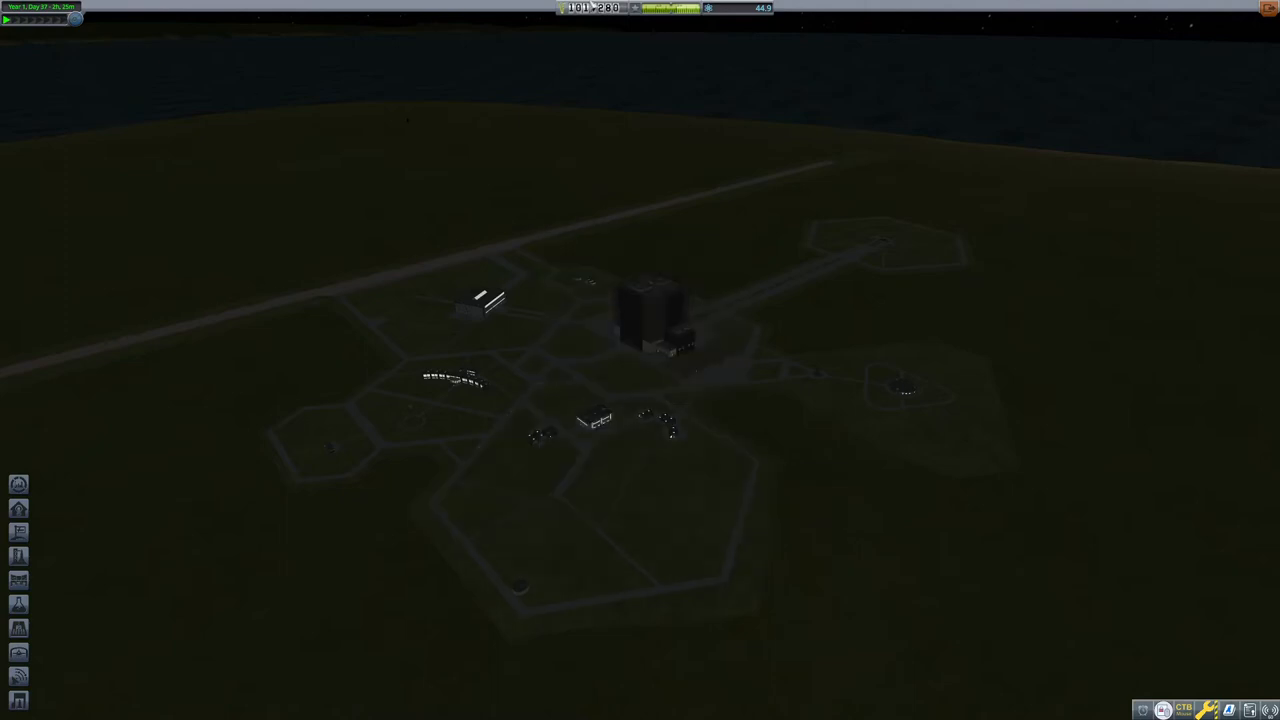
mouse_move(147, 432)
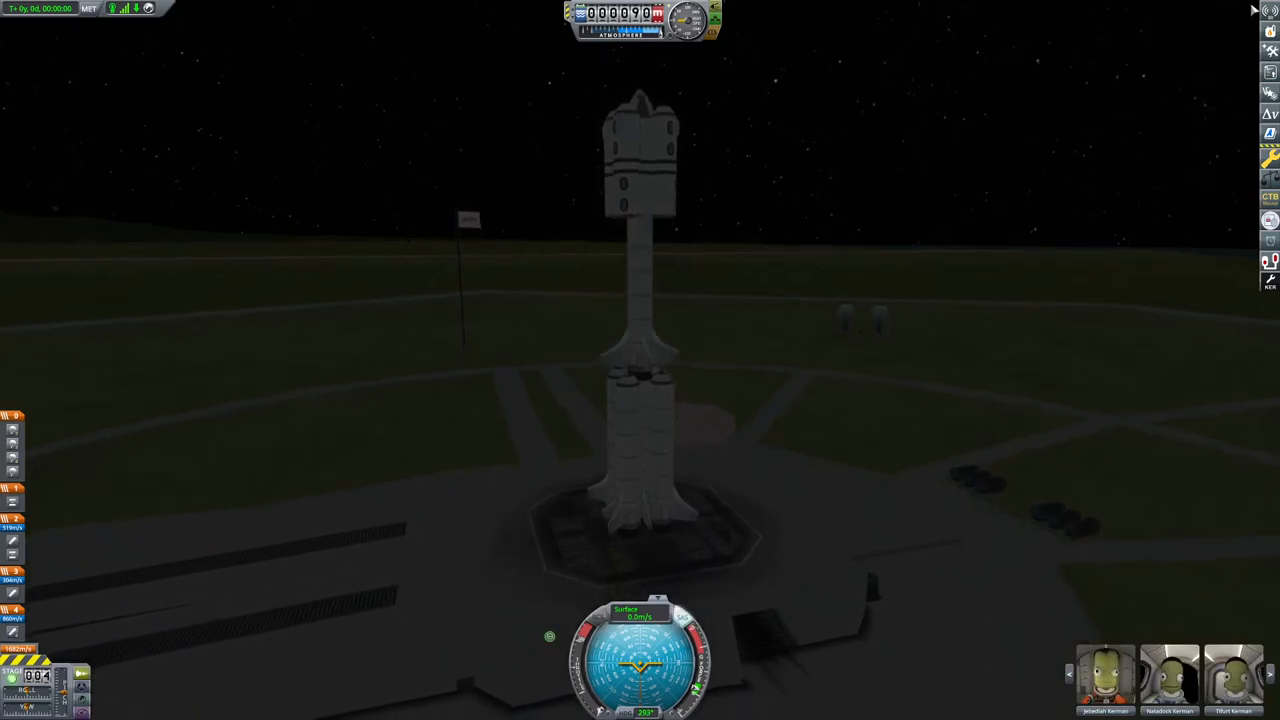
Ignite the first stage to launch the three-kerbal rocket off the pad.
key("space")
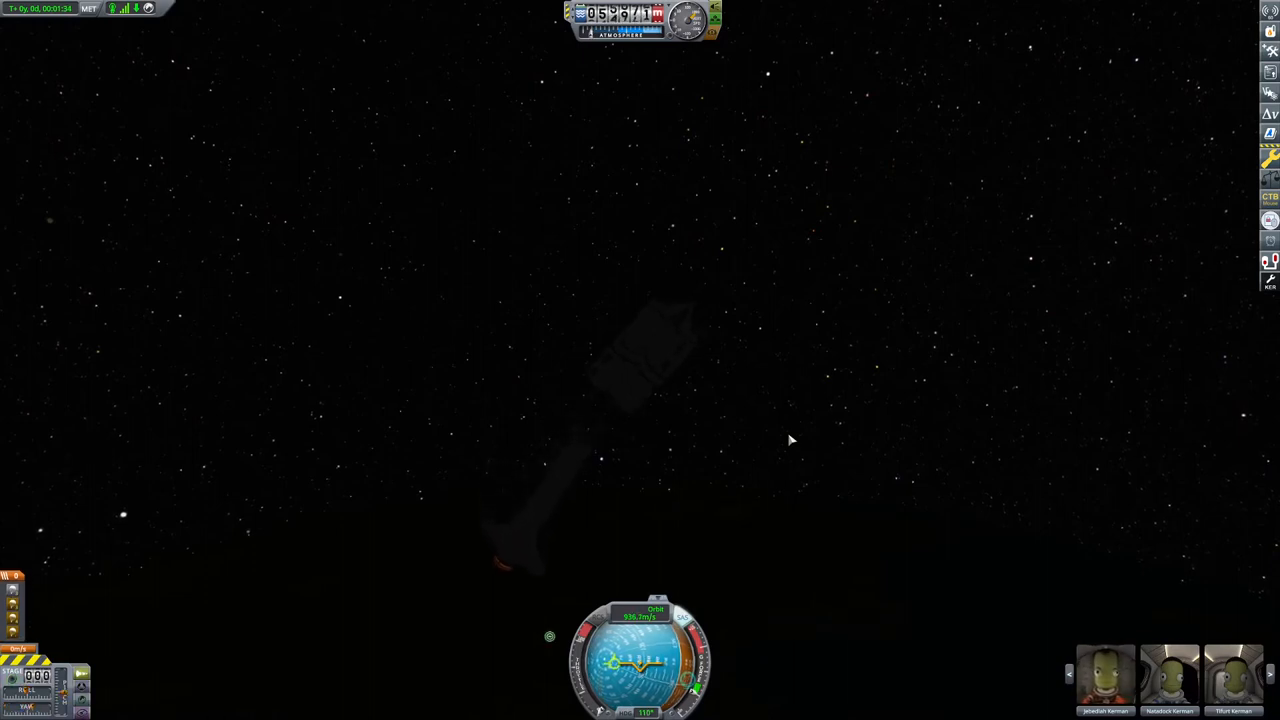
Engage 3x physical time warp during the suborbital coast.
key("period")
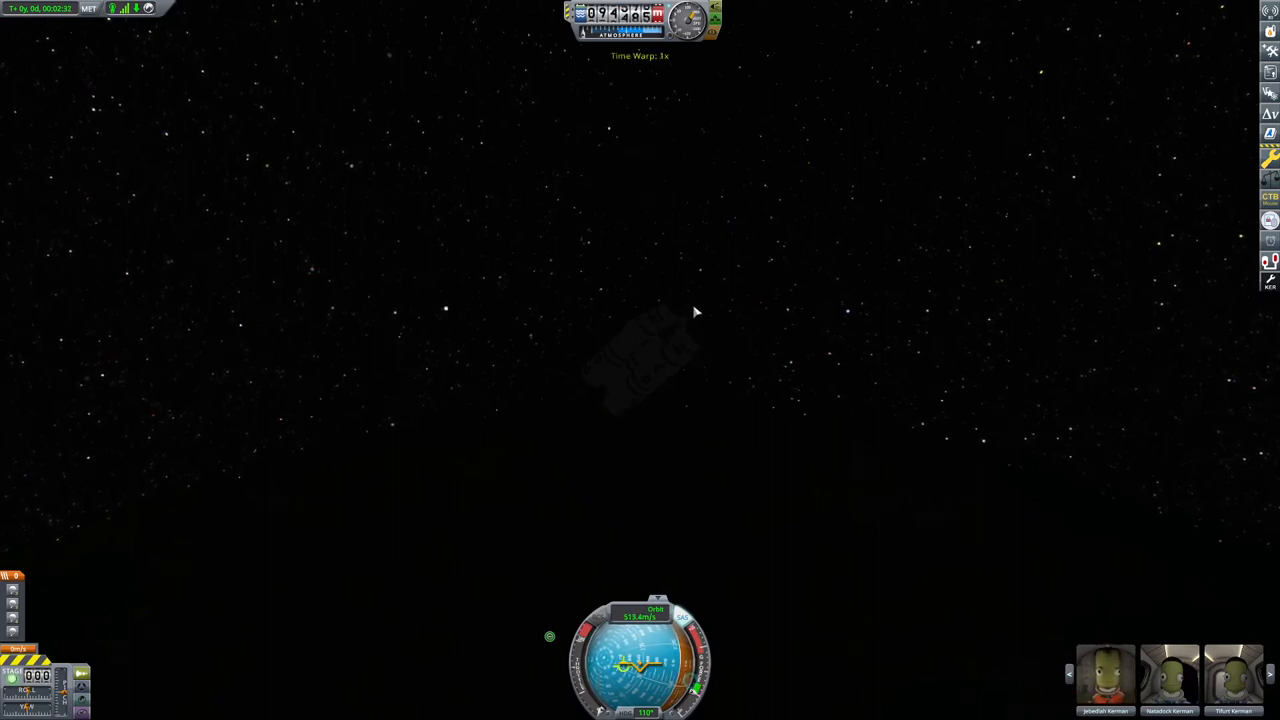
mouse_move(735, 255)
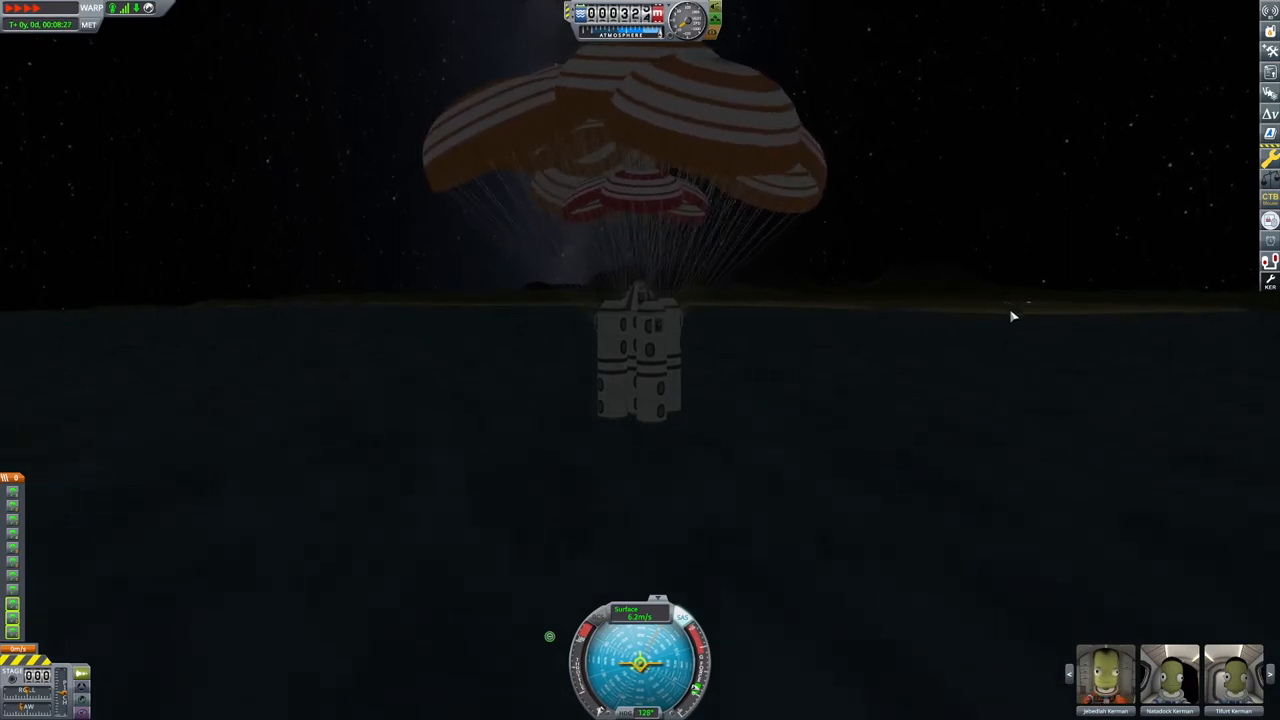
mouse_move(1005, 308)
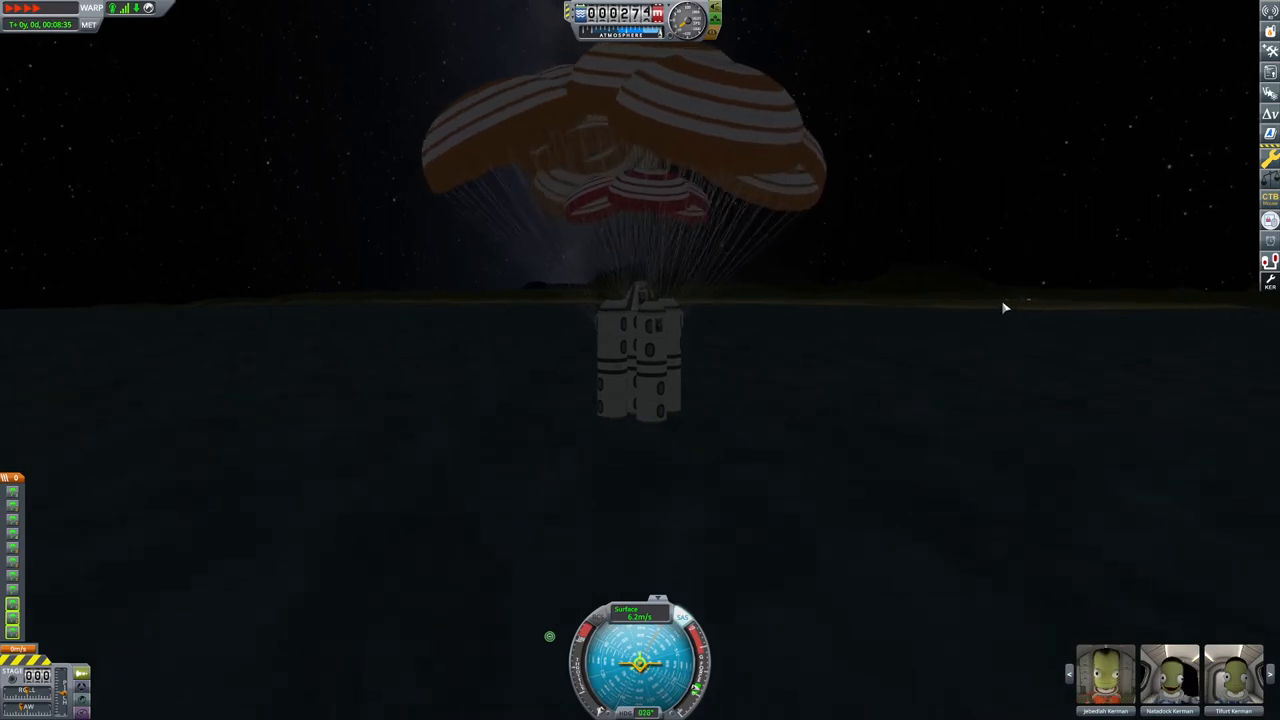
mouse_move(995, 317)
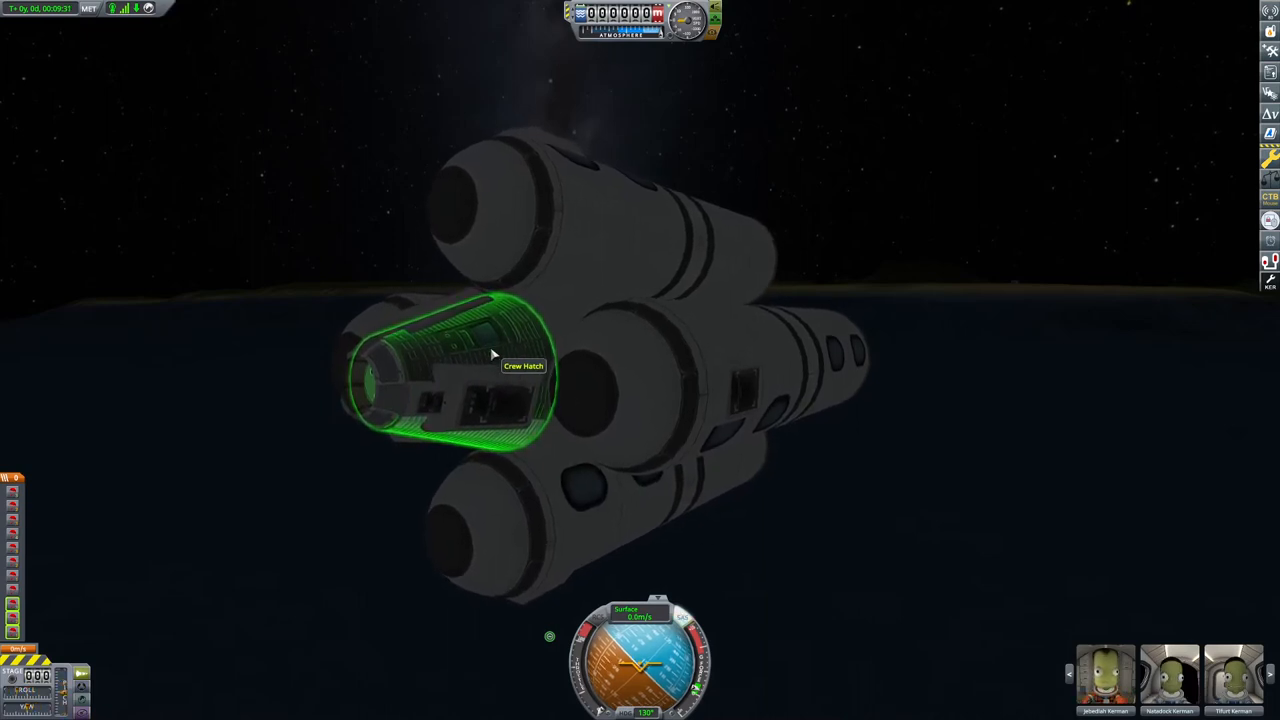
Use the capsule's crew hatch options to send a kerbal out and back to the vessel.
right_click(490, 355)
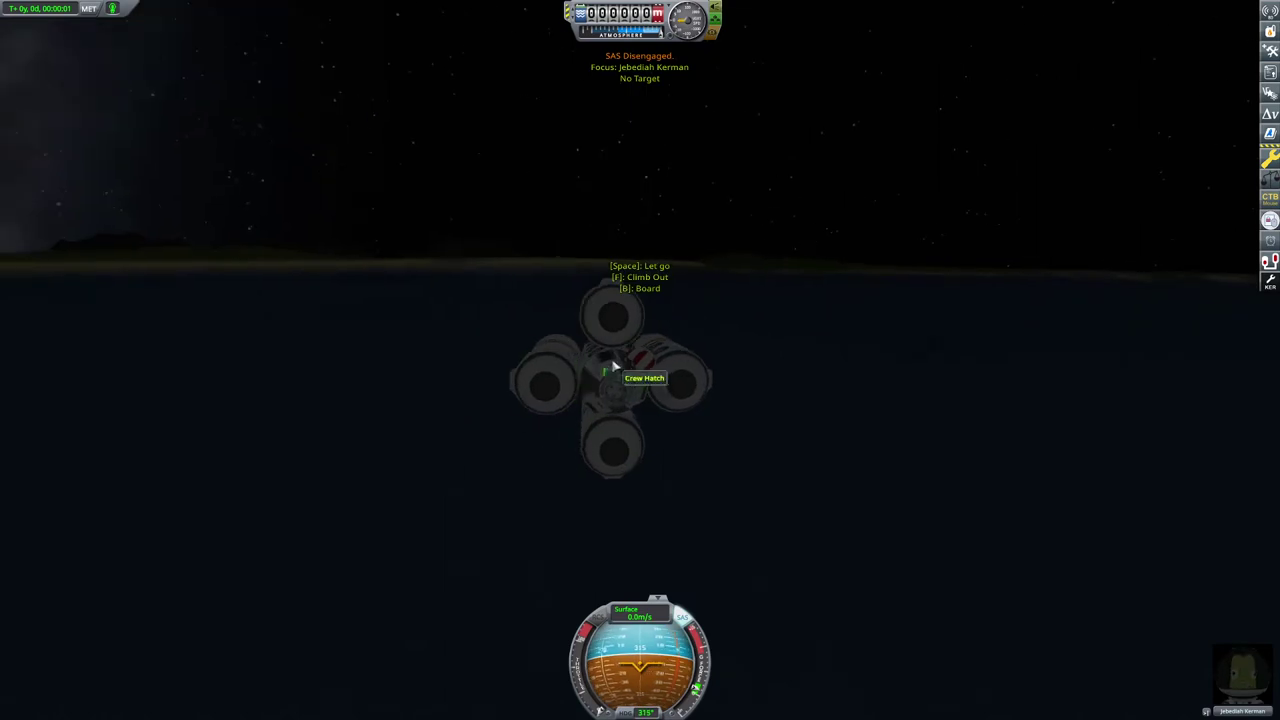
left_click(644, 378)
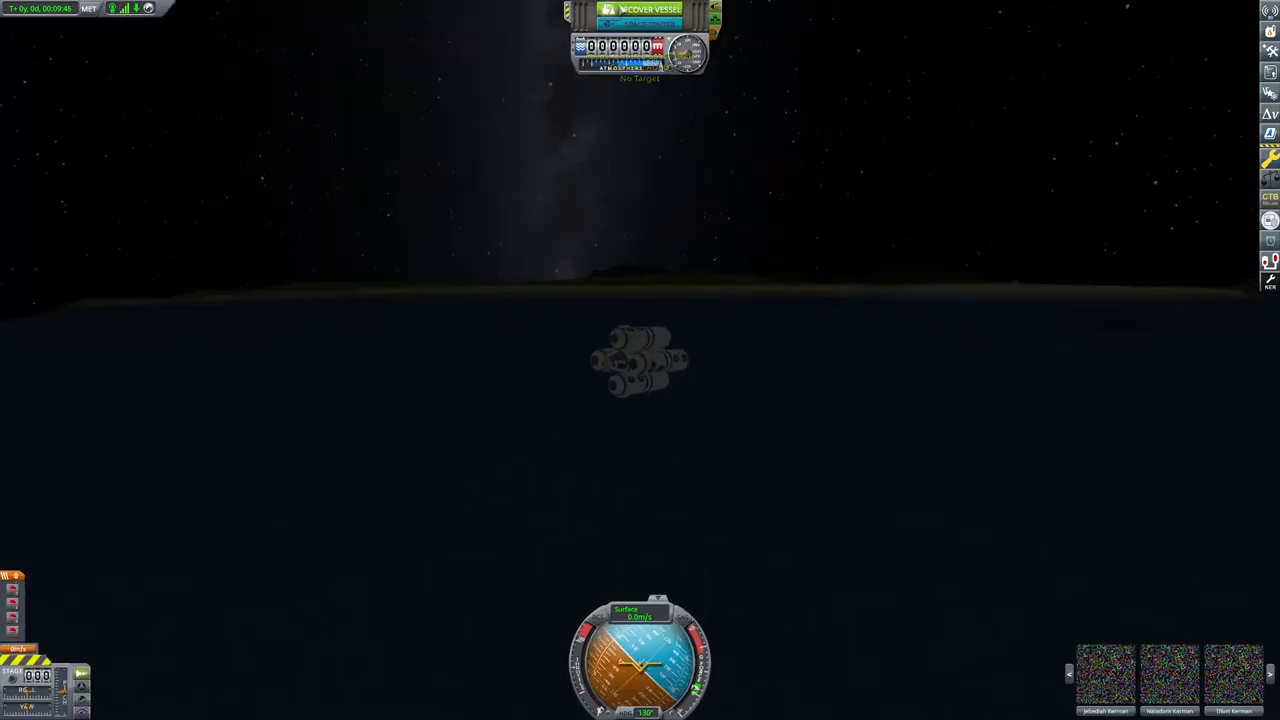
Recover the floating vessel and its crew, then close the mission summary.
left_click(651, 9)
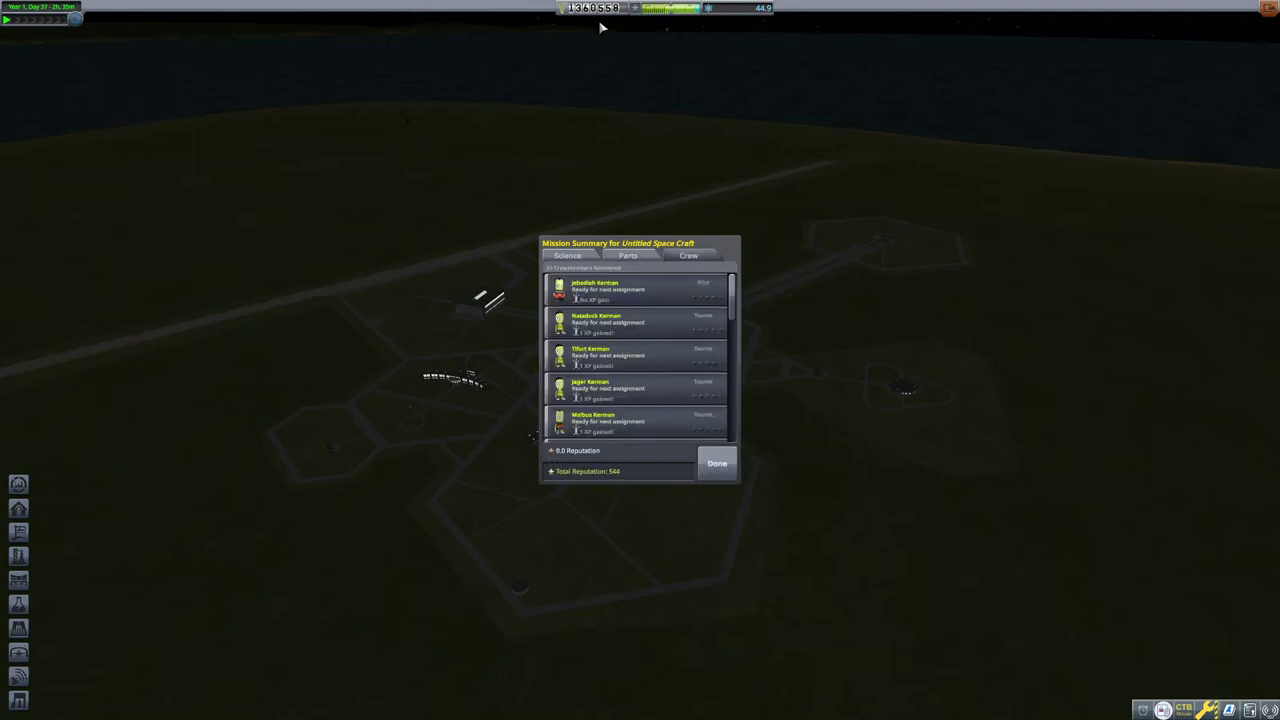
mouse_move(740, 487)
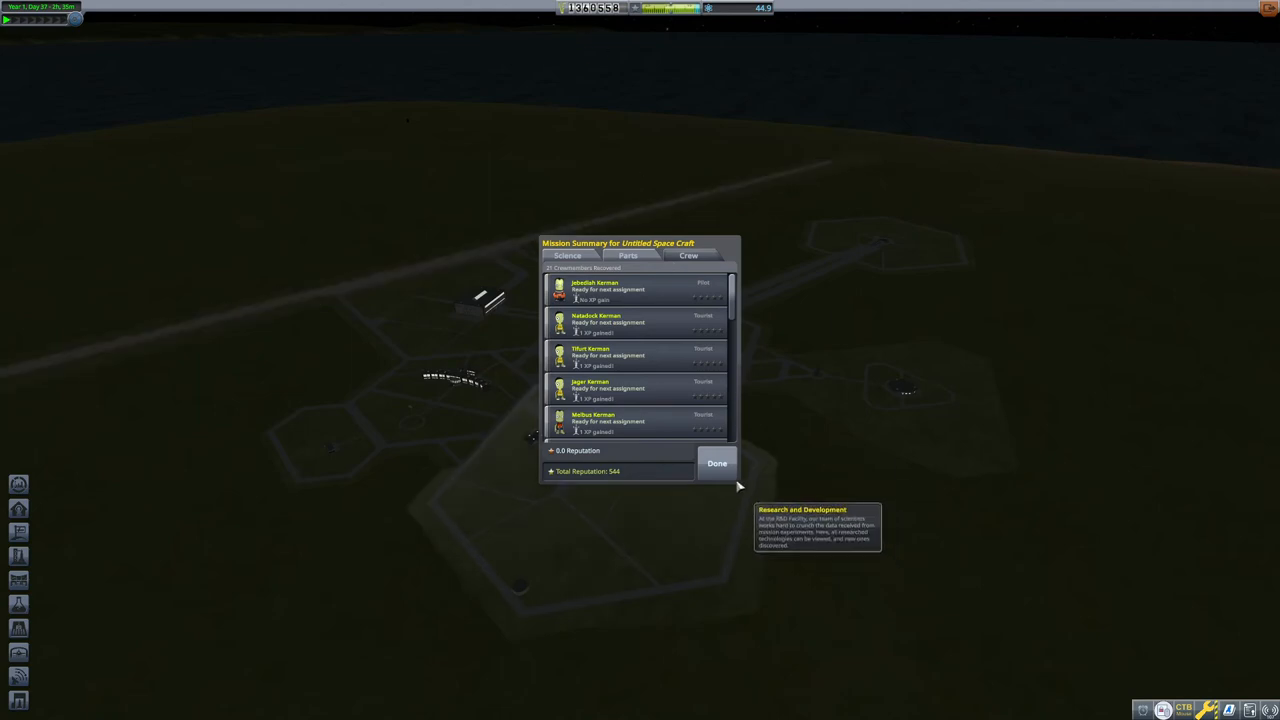
left_click(716, 463)
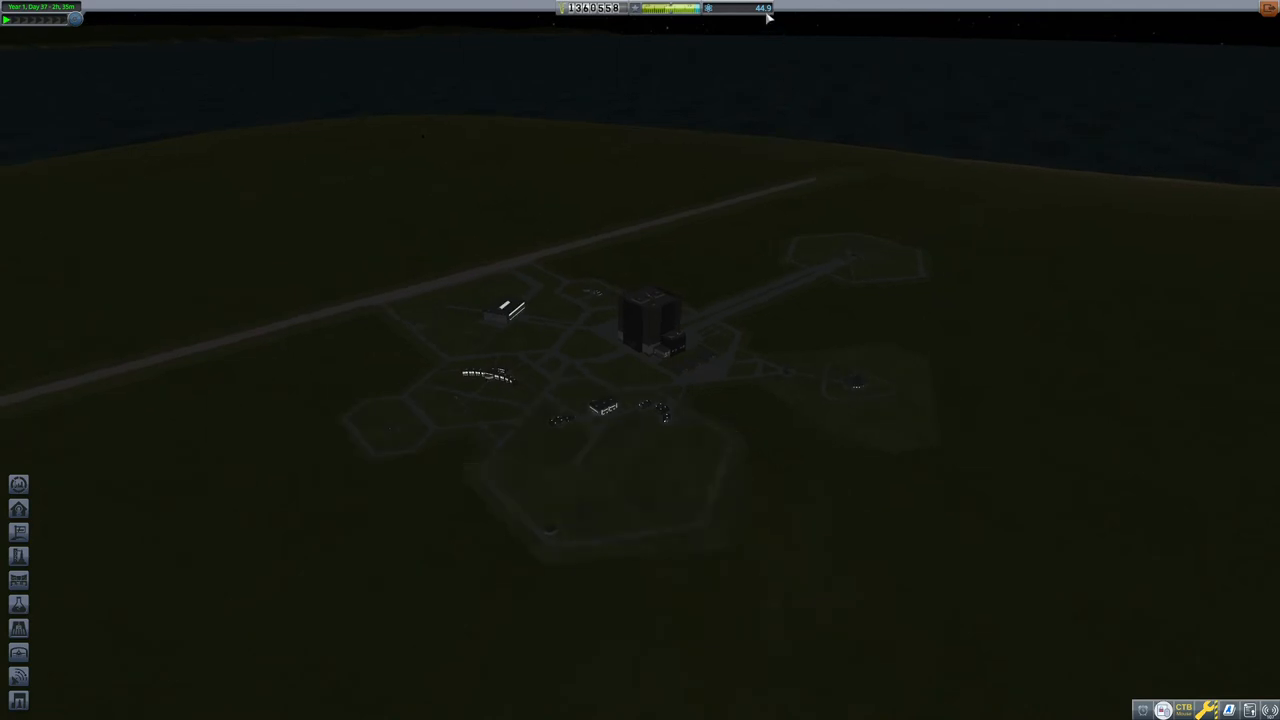
mouse_move(767, 19)
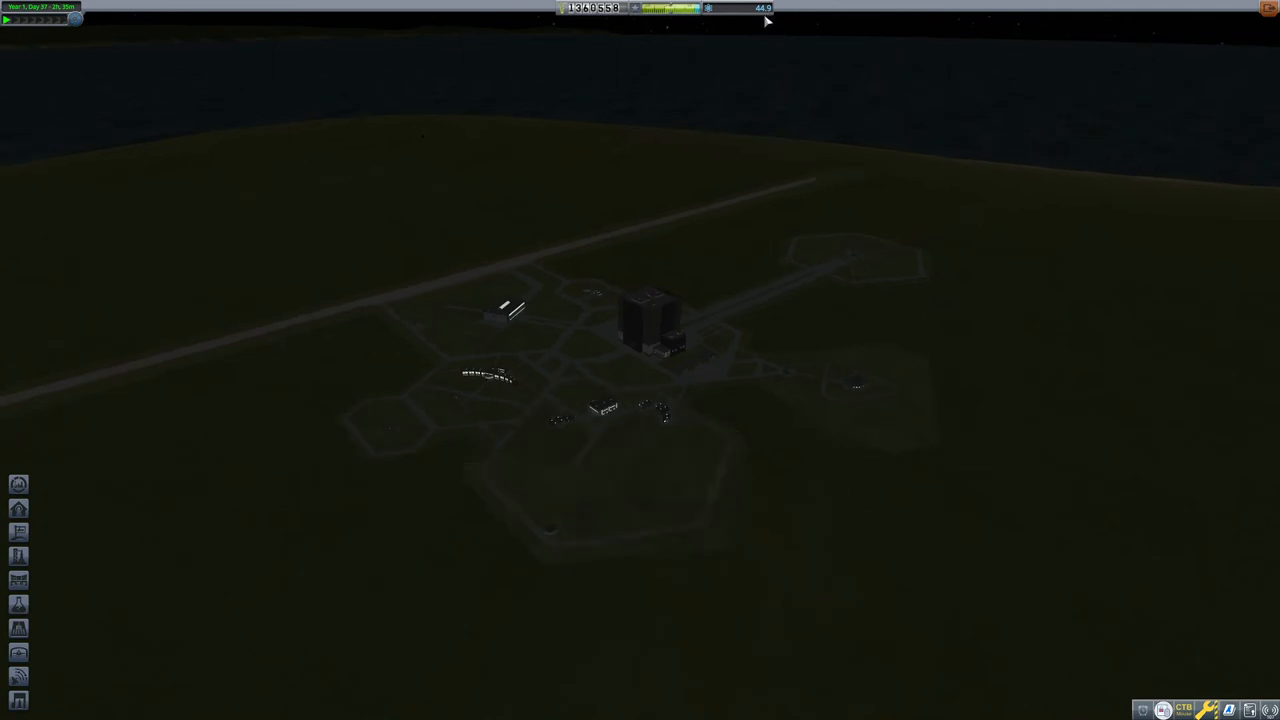
mouse_move(680, 270)
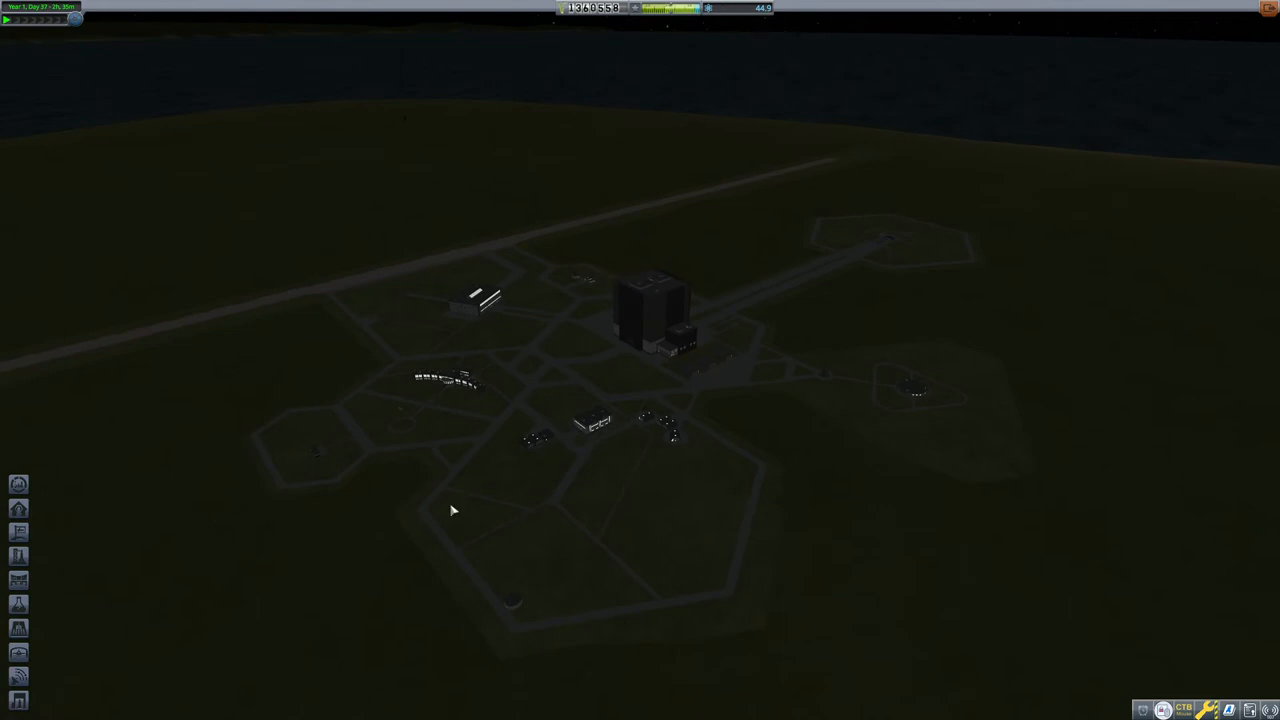
mouse_move(905, 388)
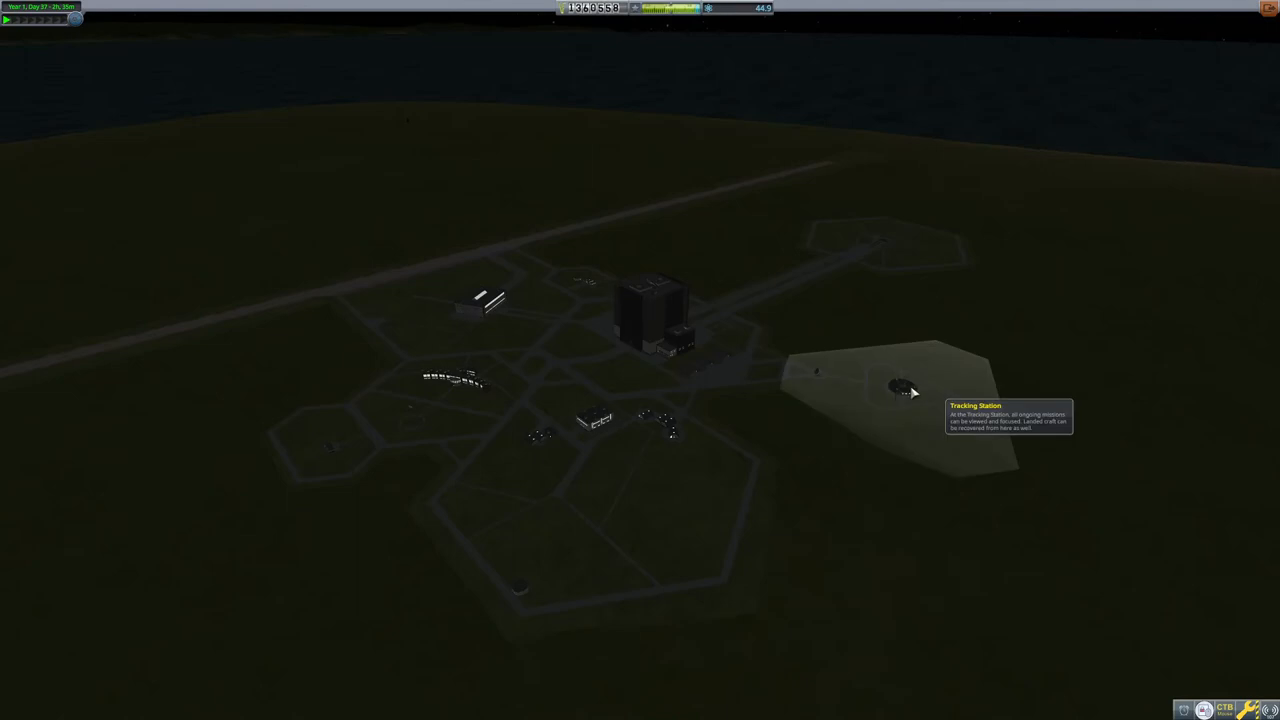
Upgrade the Tracking Station facility, then enter Mission Control.
left_click(900, 388)
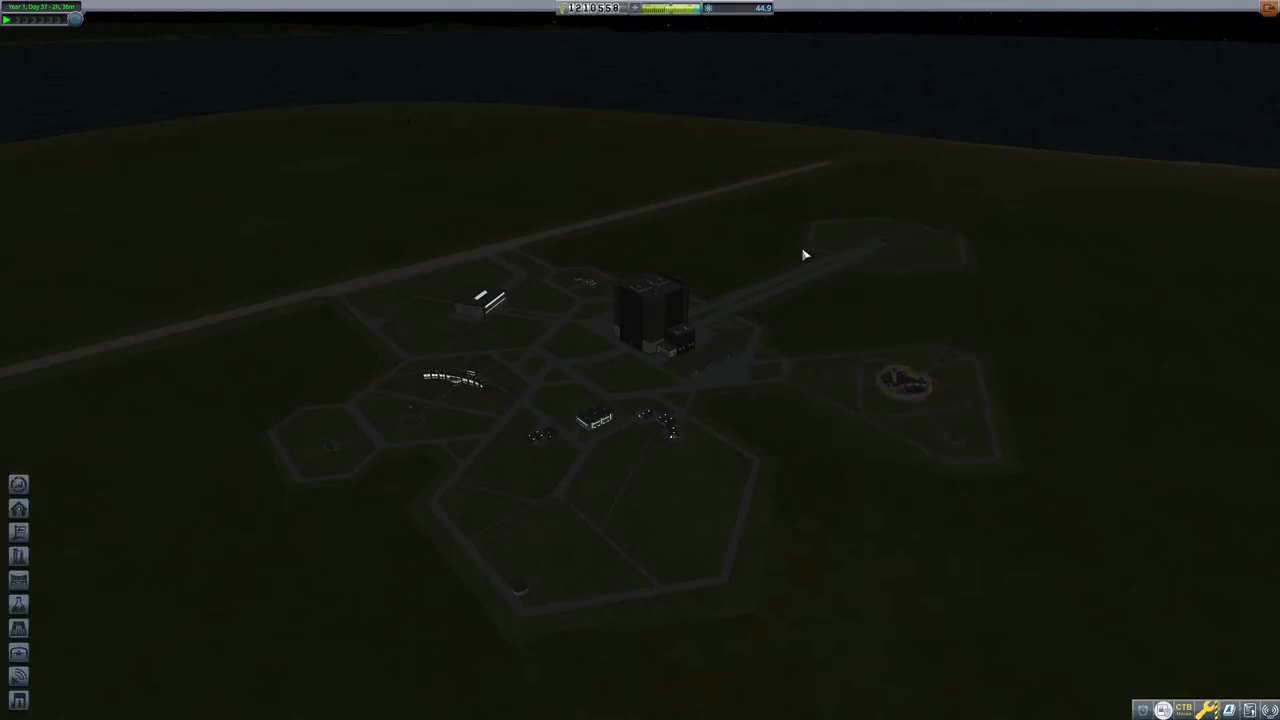
mouse_move(905, 375)
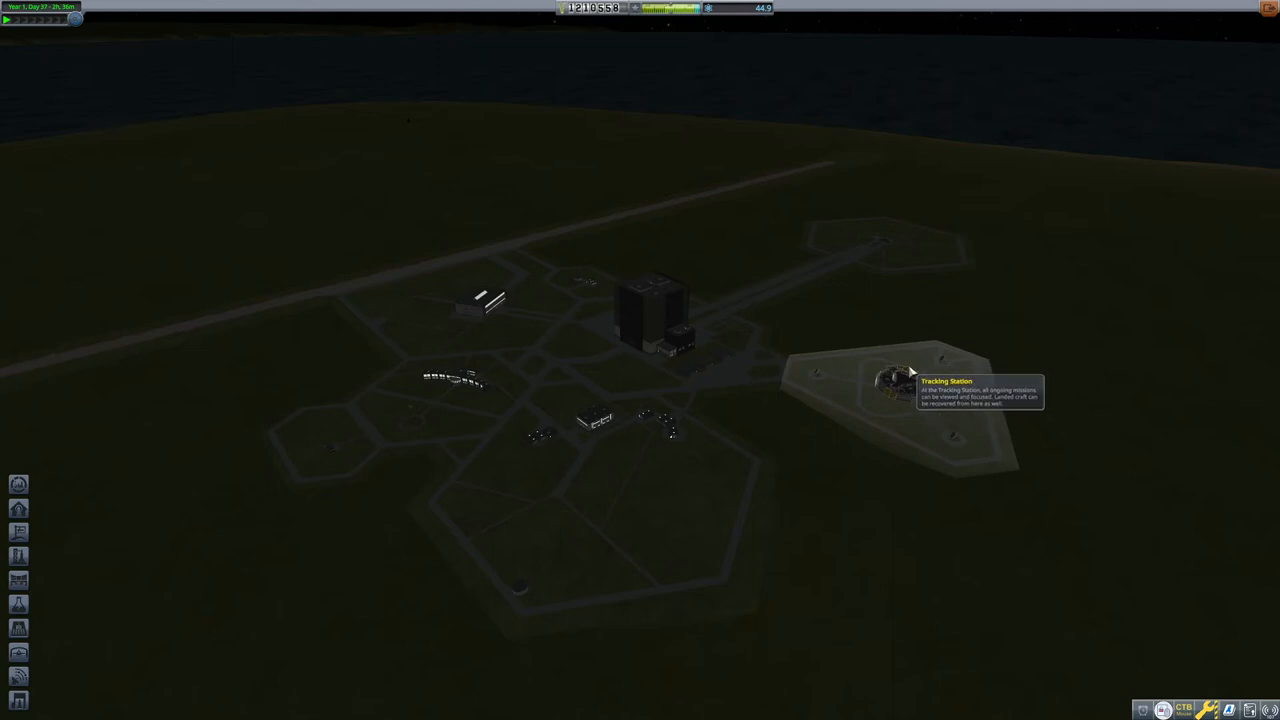
mouse_move(331, 465)
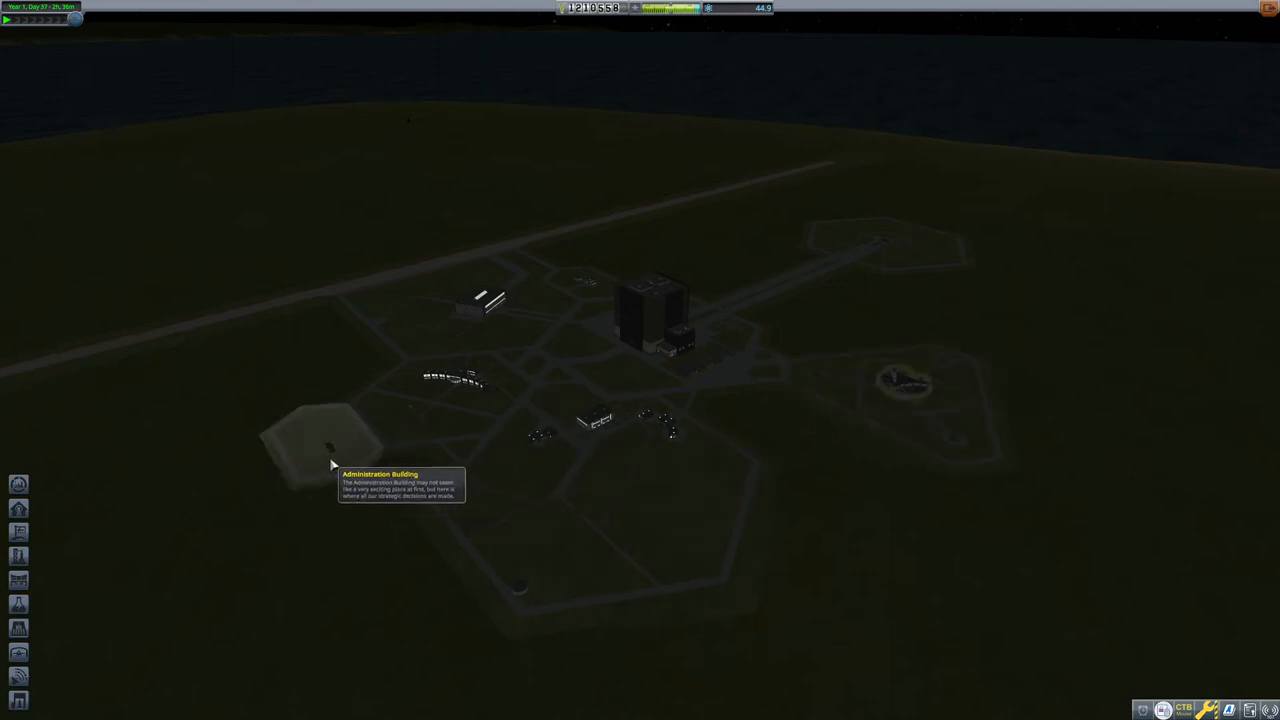
mouse_move(585, 280)
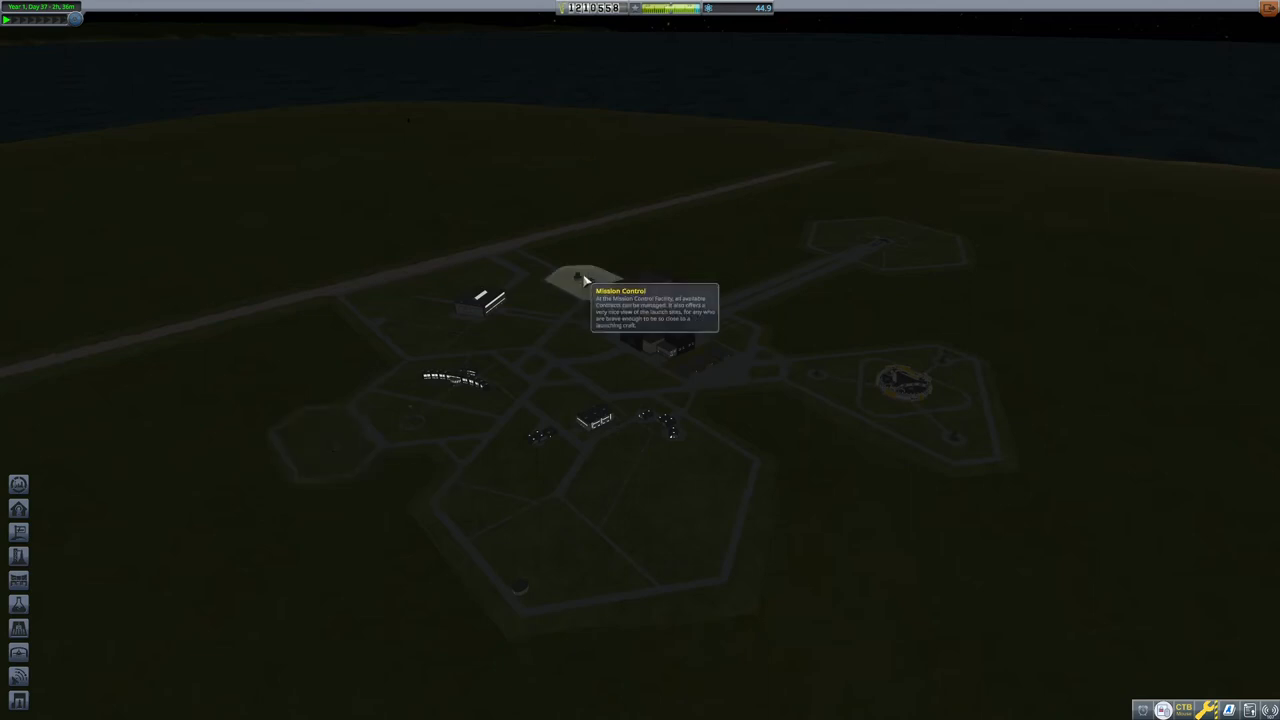
left_click(585, 280)
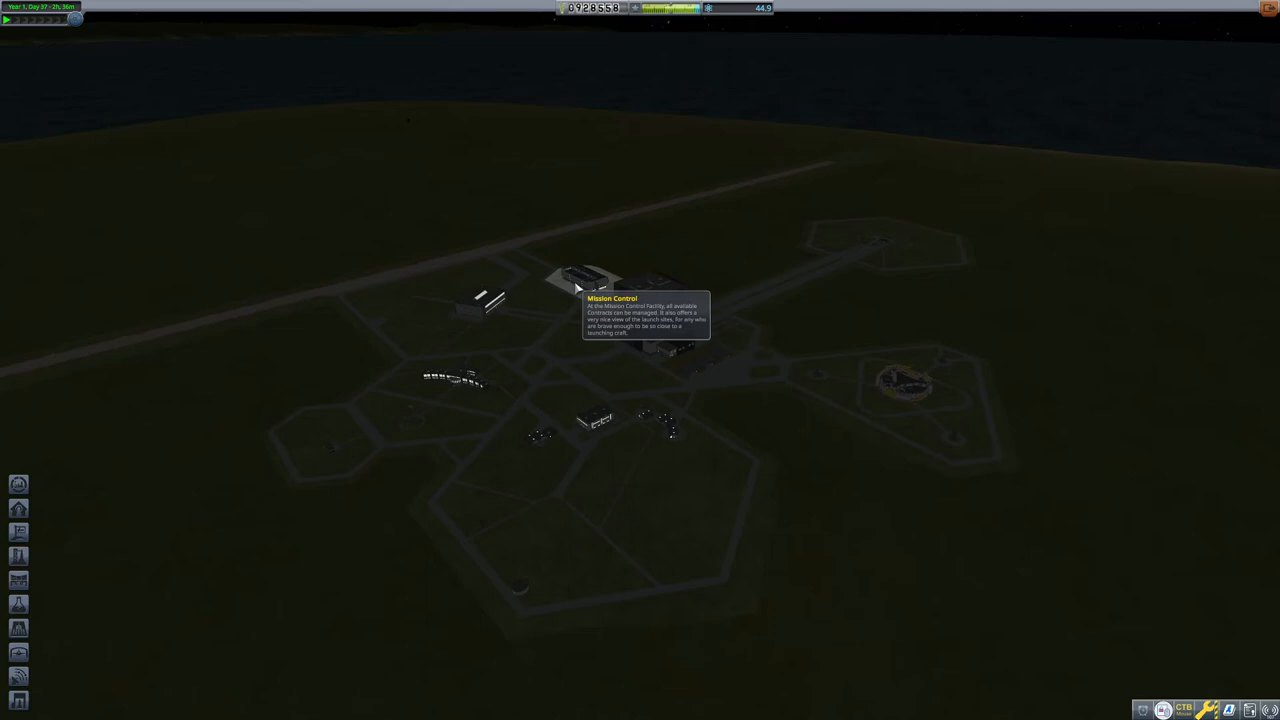
mouse_move(648, 402)
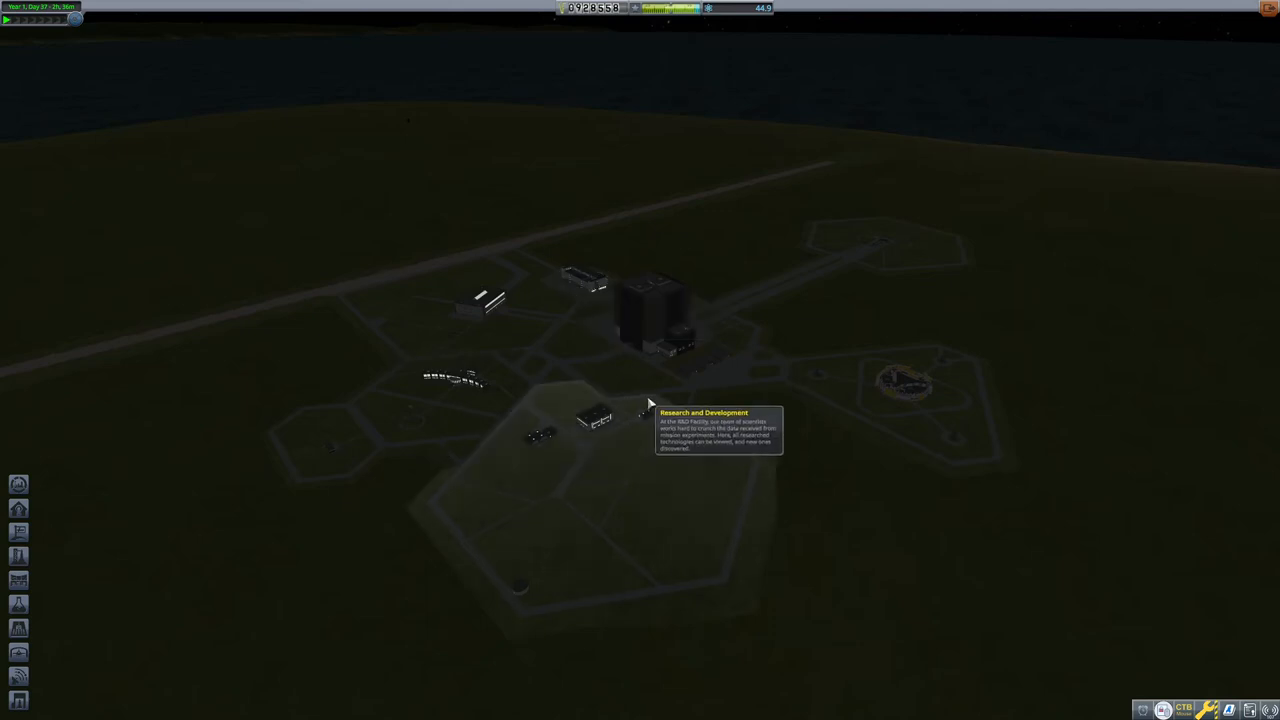
mouse_move(651, 329)
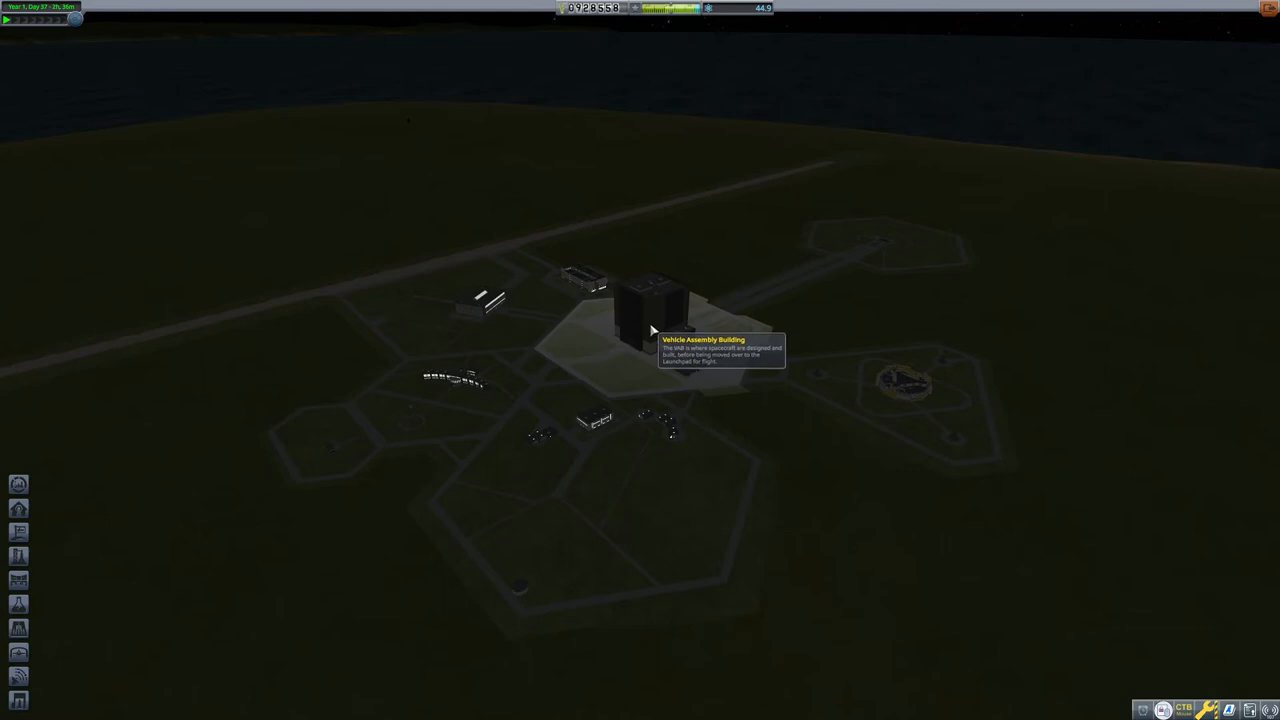
mouse_move(970, 420)
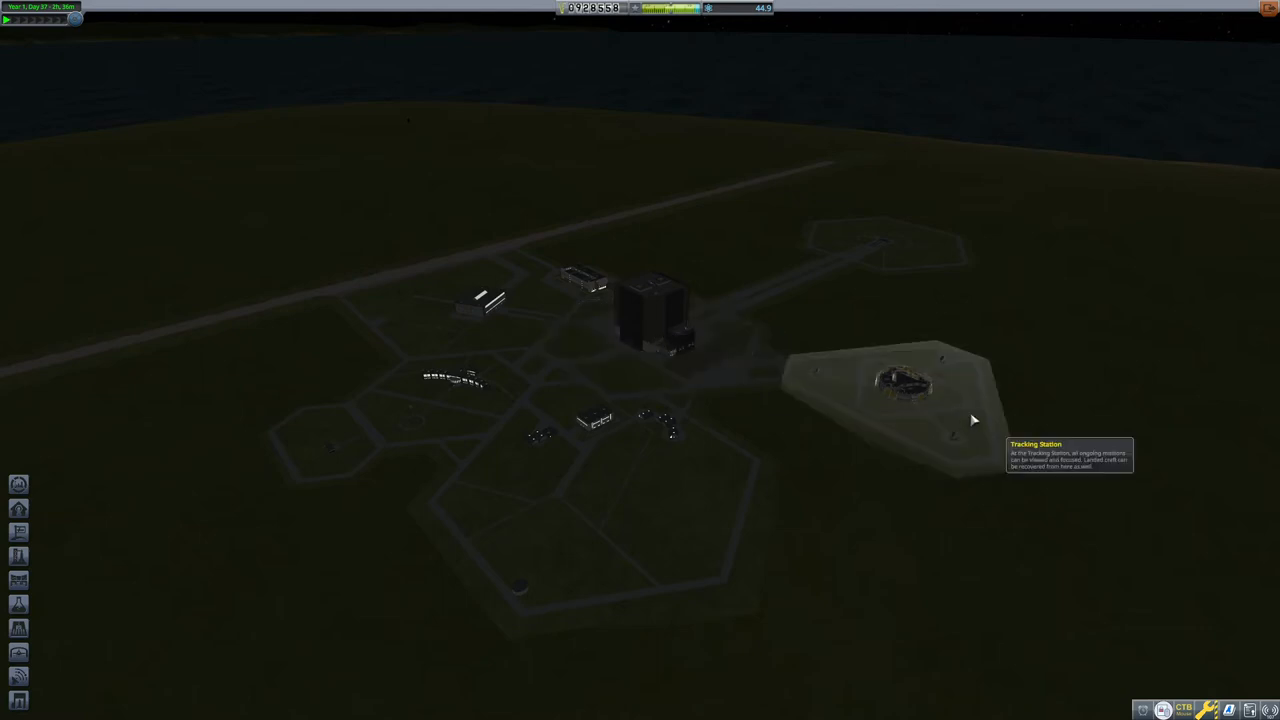
mouse_move(897, 263)
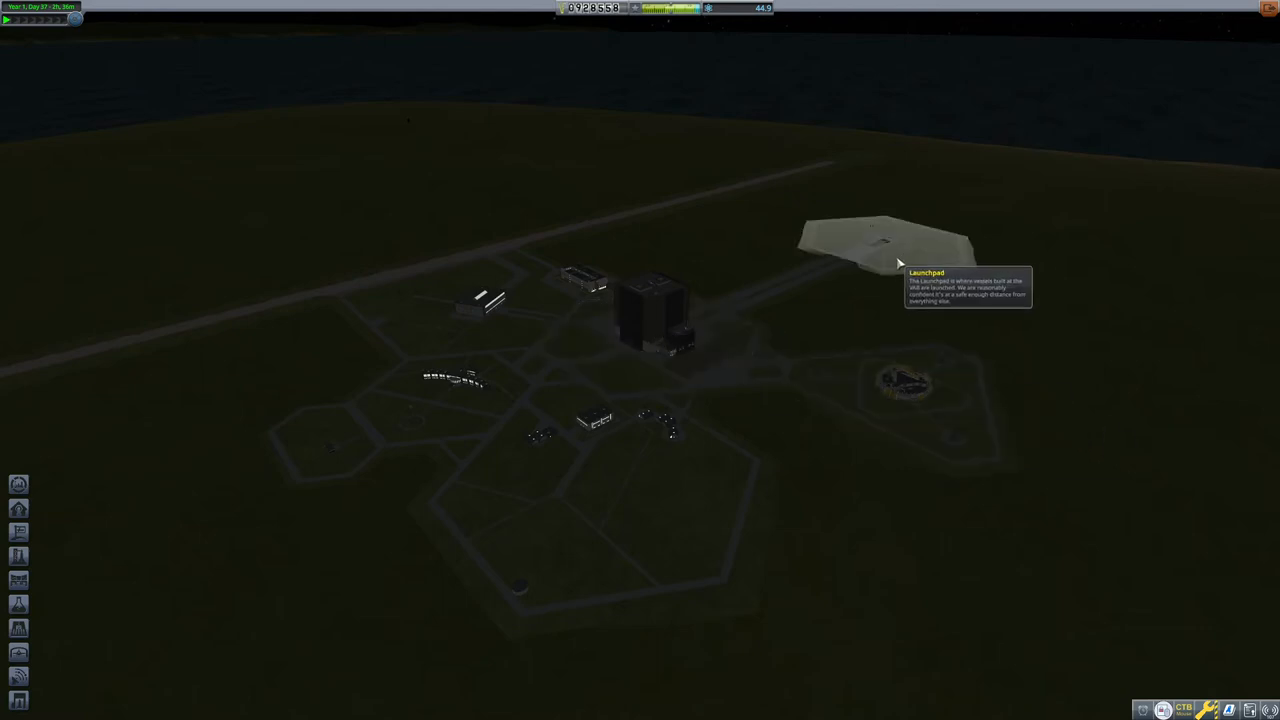
left_click(880, 240)
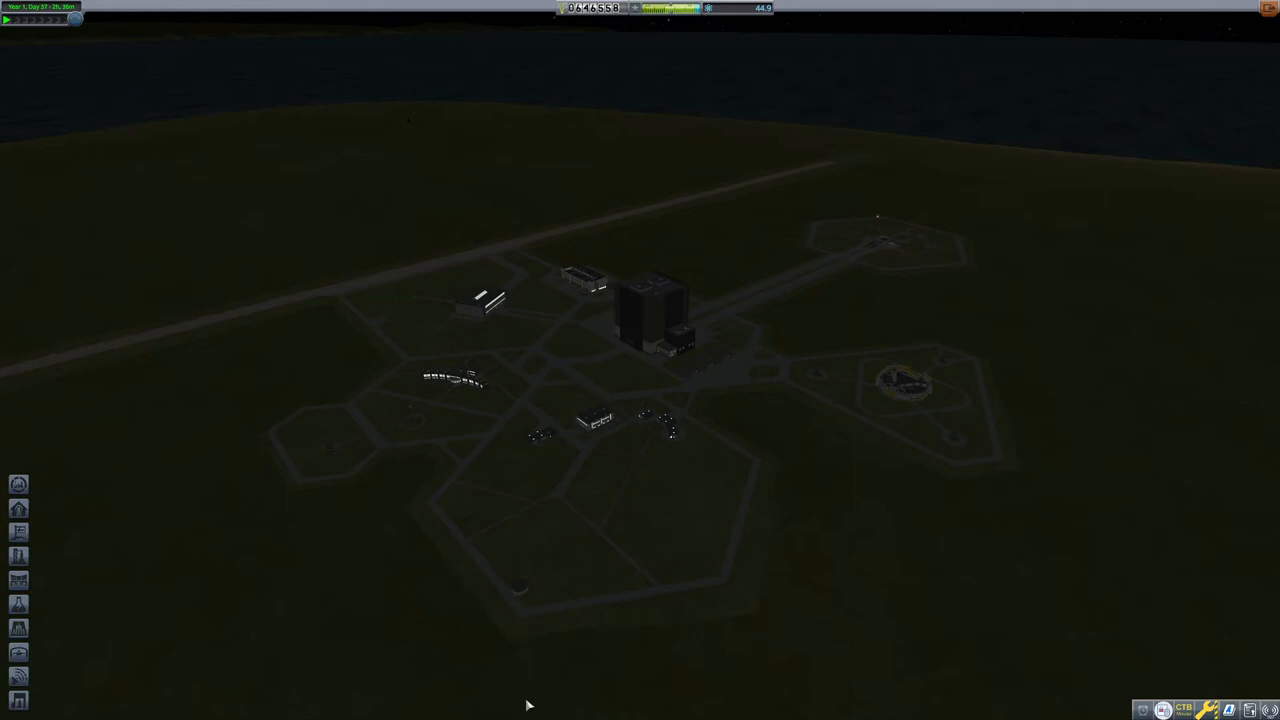
left_click(450, 380)
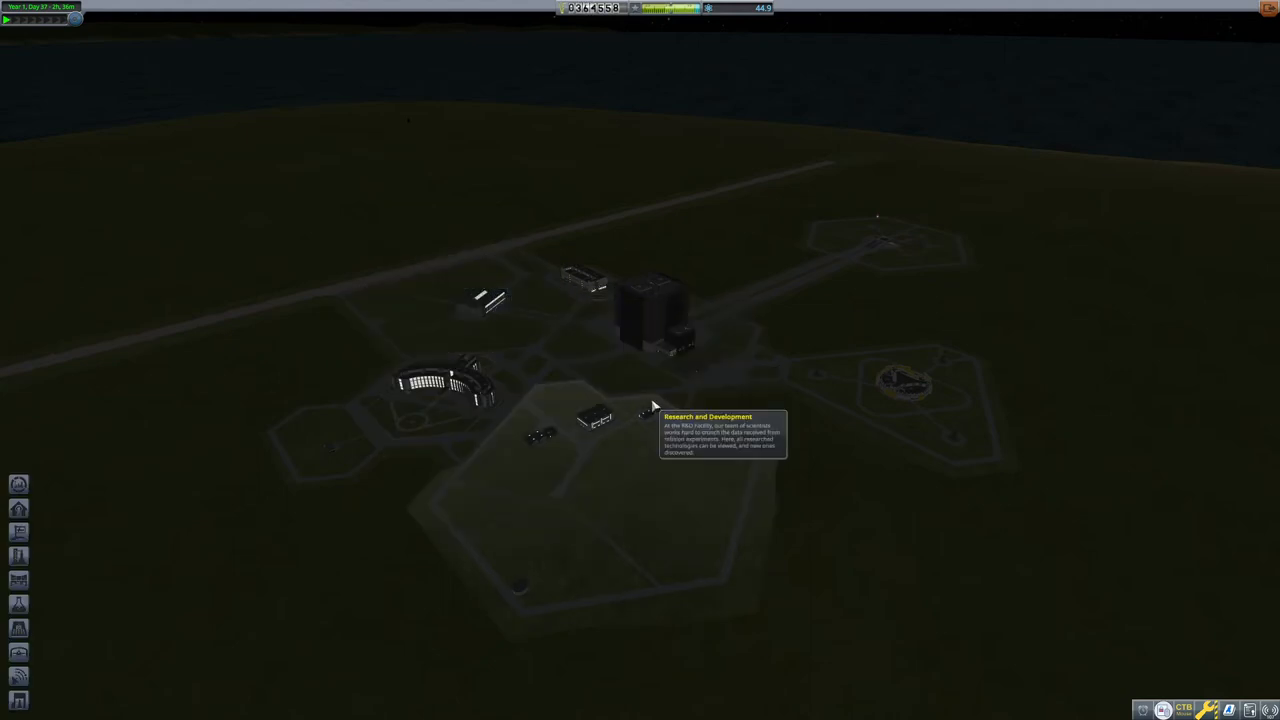
mouse_move(582, 290)
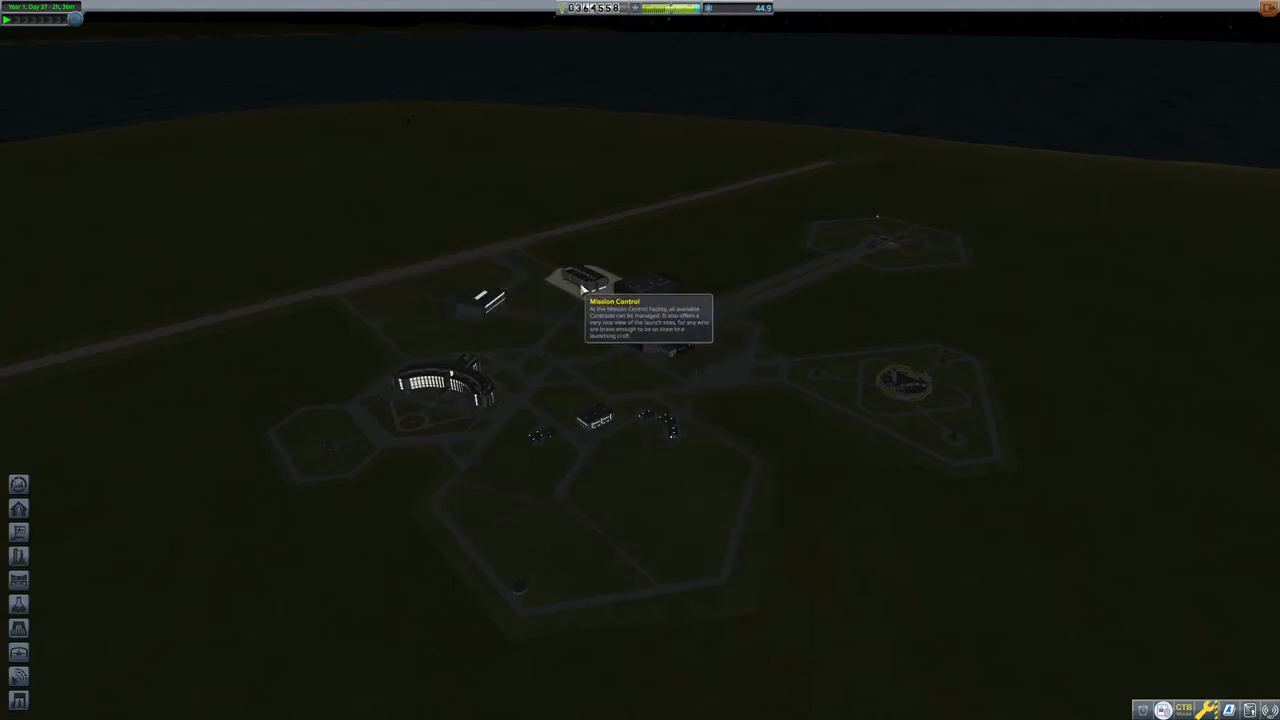
mouse_move(450, 400)
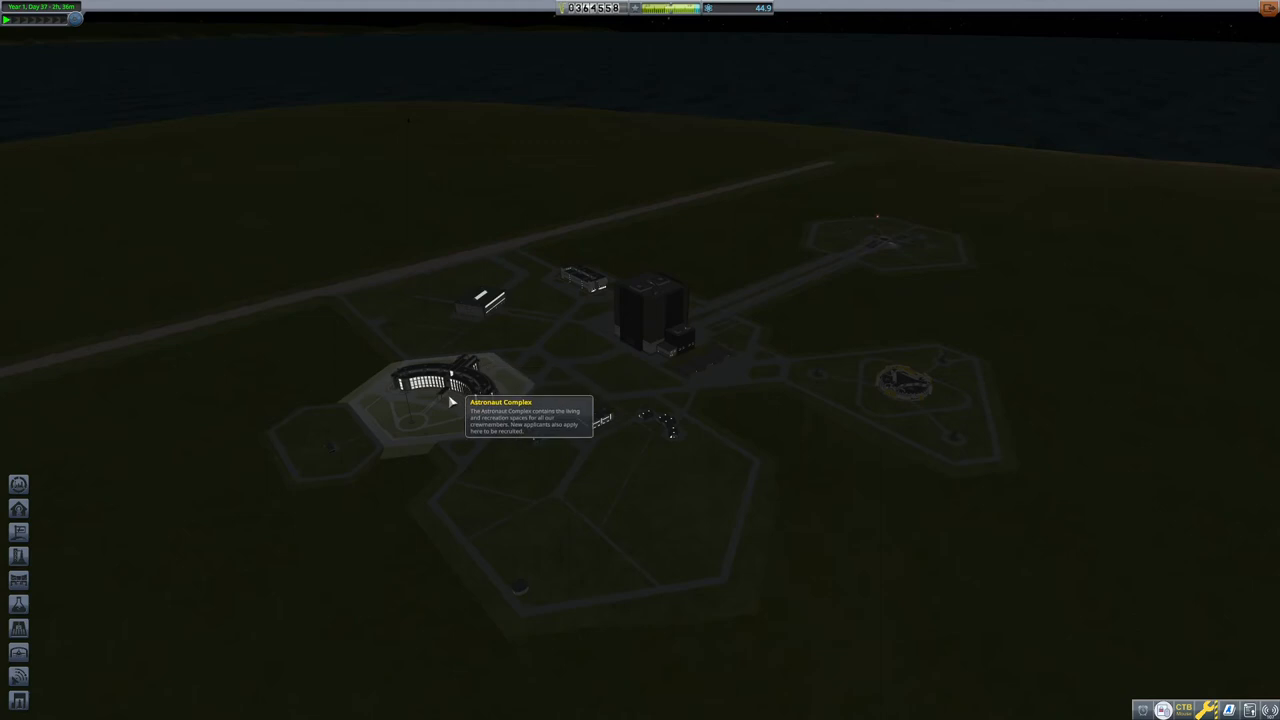
left_click(650, 320)
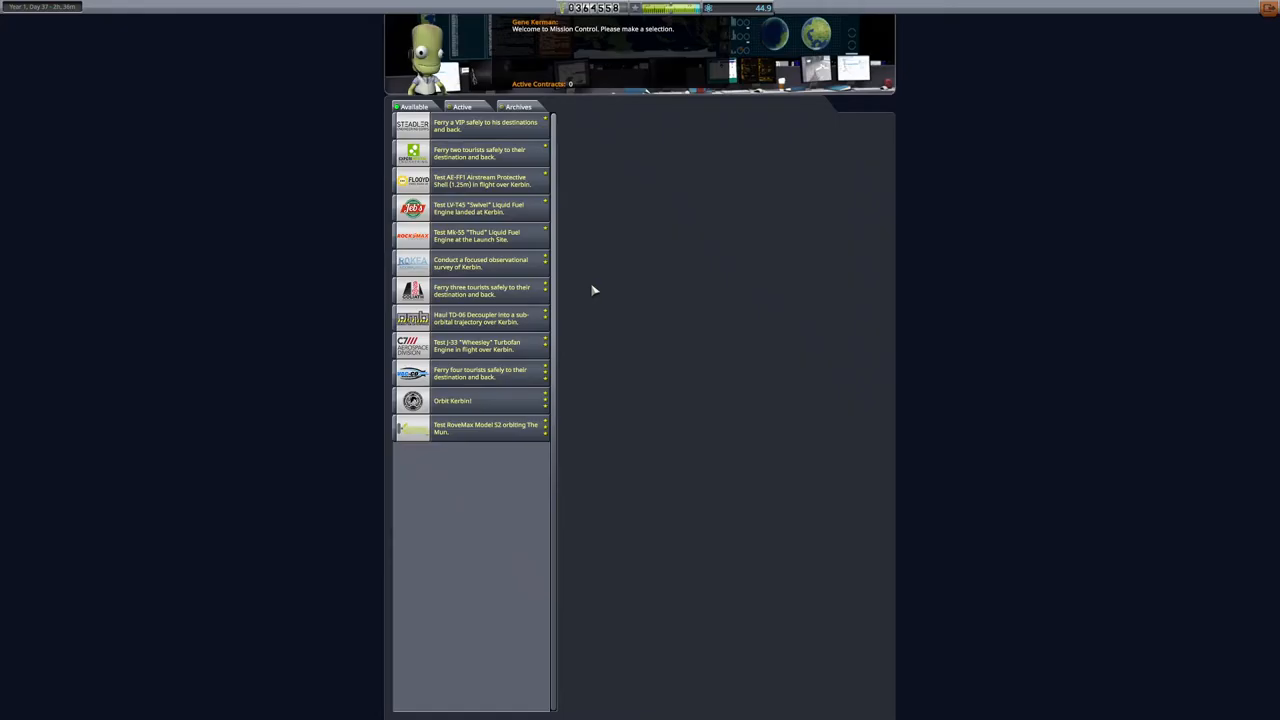
Accept the VIP ferry, two-tourist ferry and LV-T45 "Swivel" engine test contracts.
left_click(485, 125)
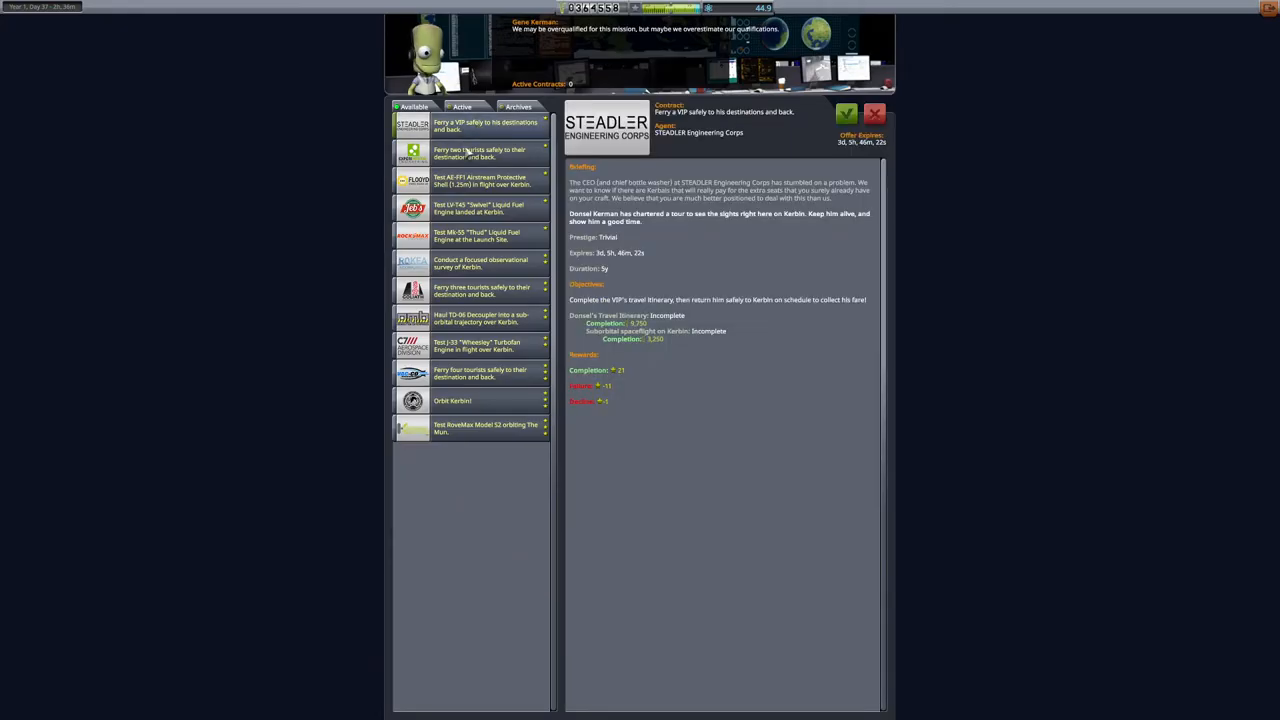
left_click(846, 113)
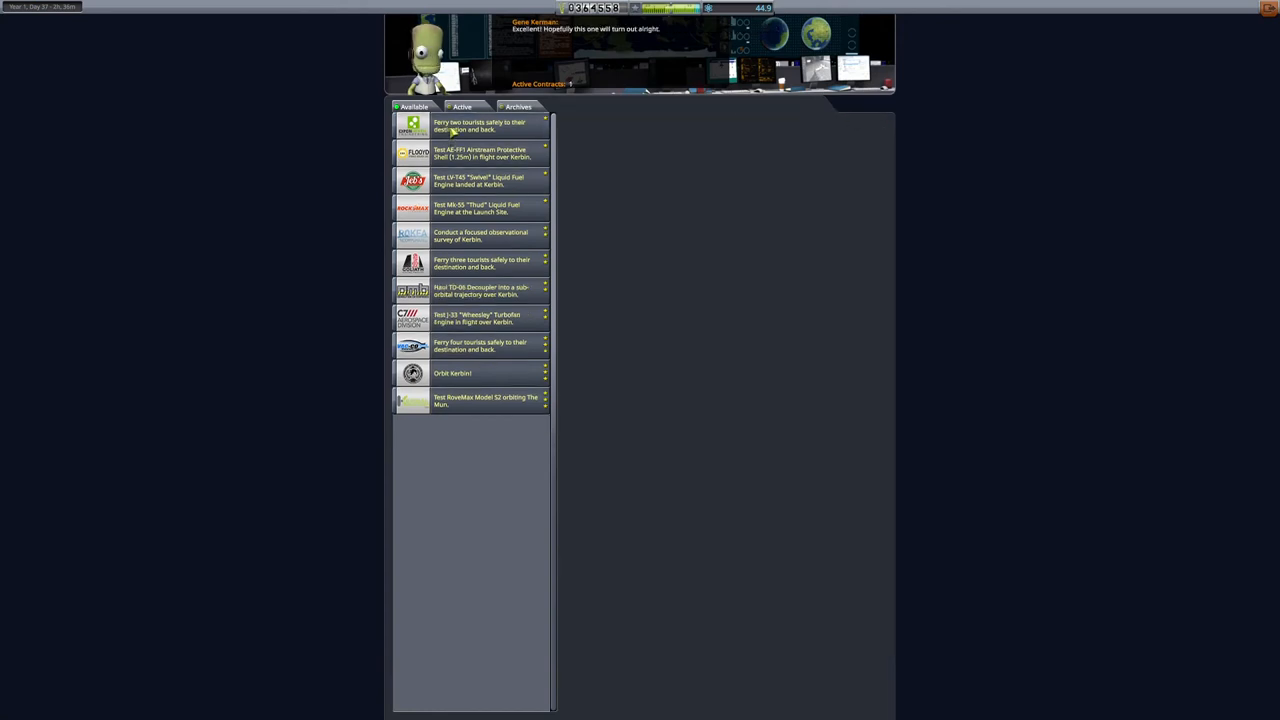
left_click(489, 125)
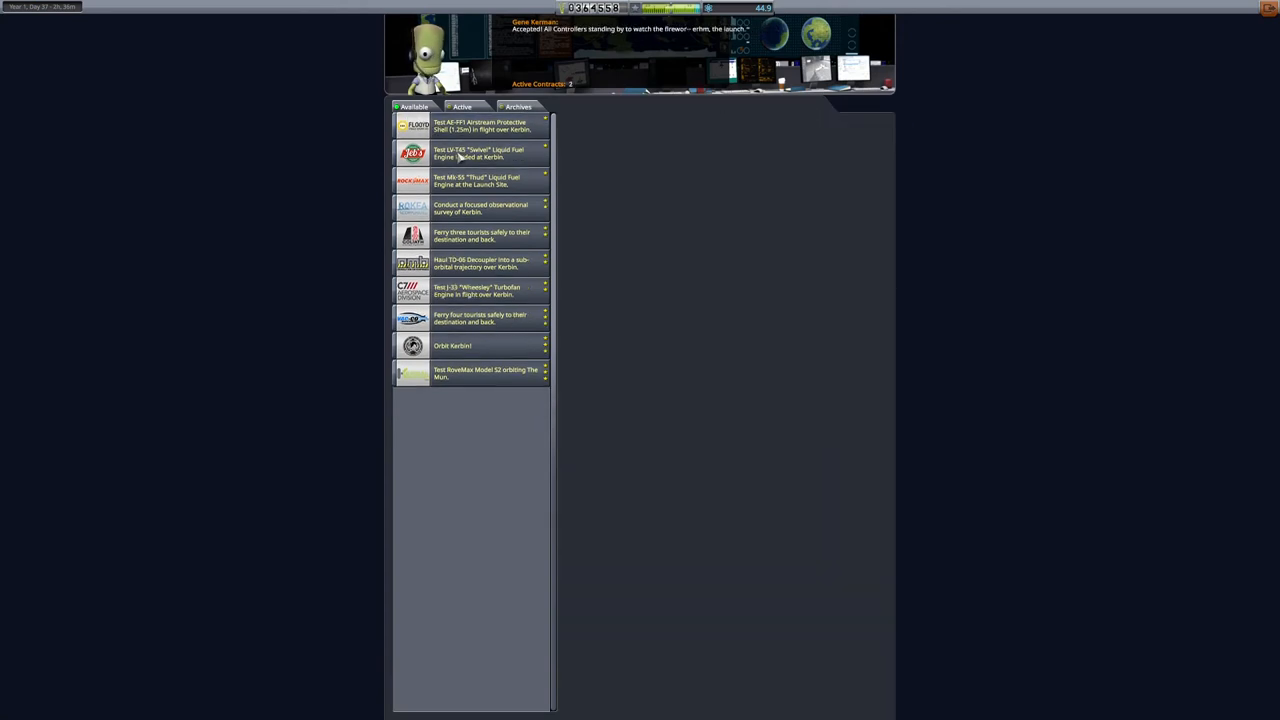
left_click(470, 153)
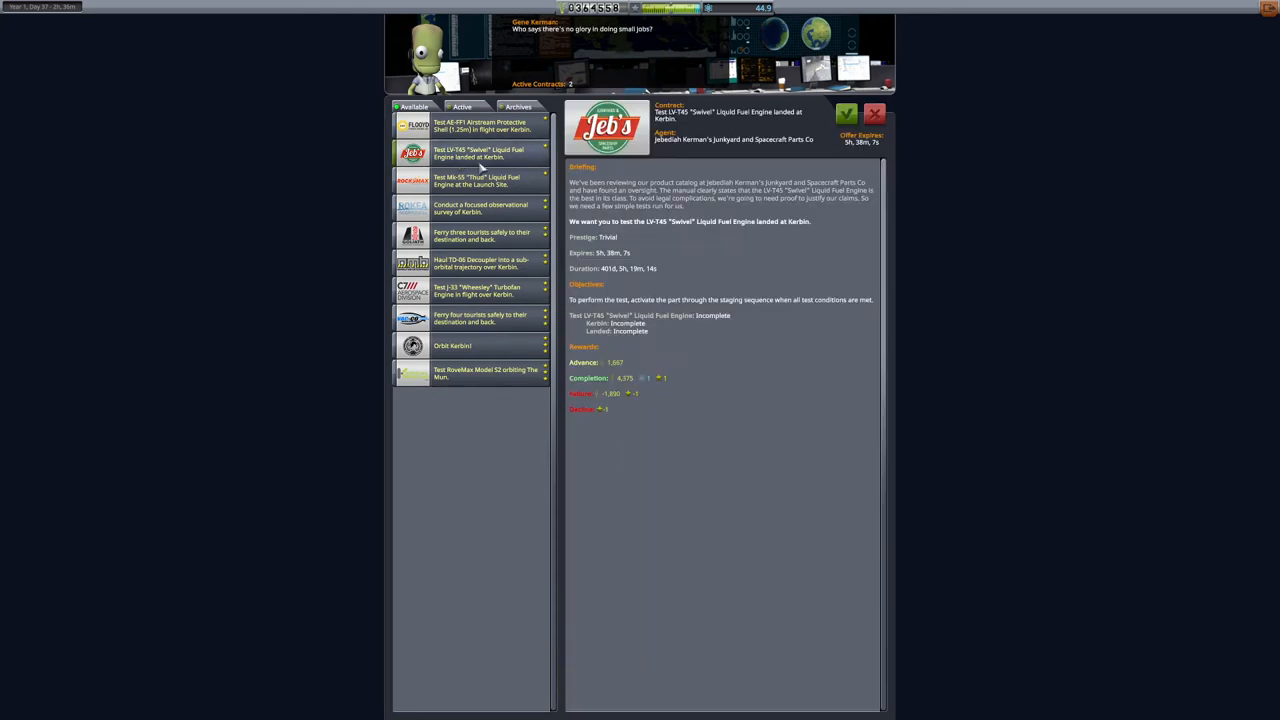
left_click(846, 113)
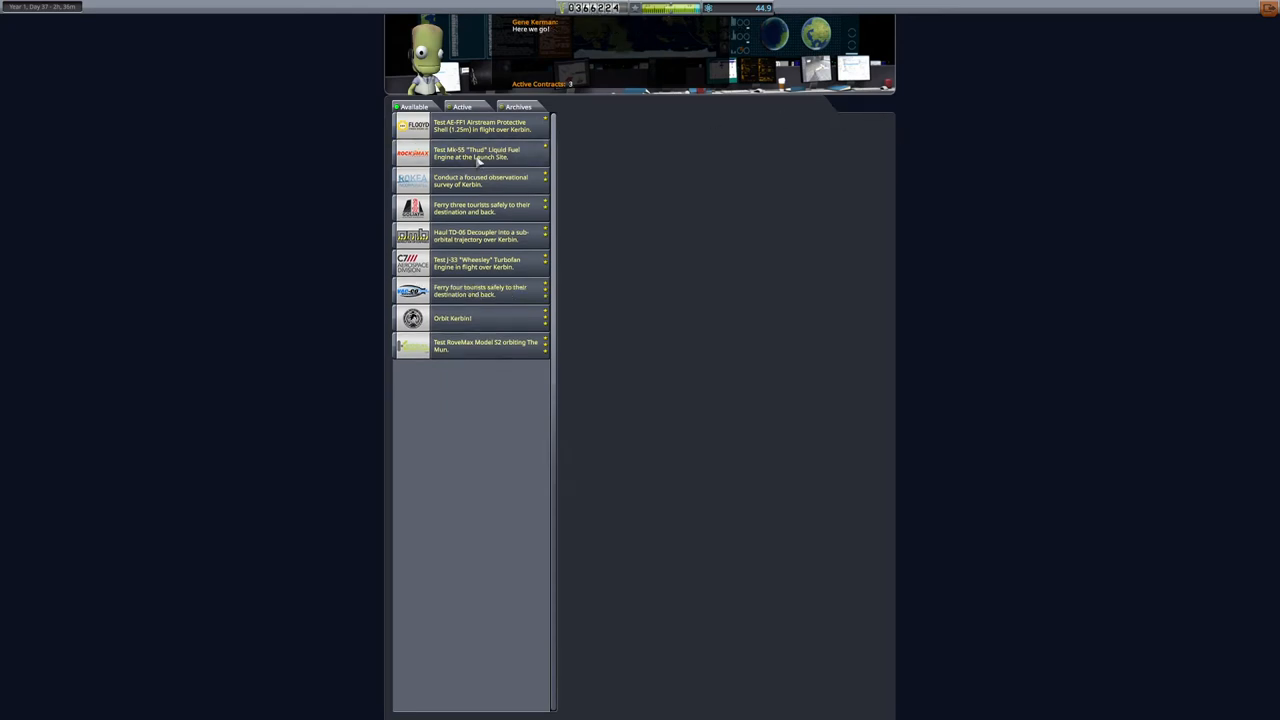
Accept the Mk-55 "Thud" test and four-tourist ferry contracts, then view accepted contracts.
left_click(478, 153)
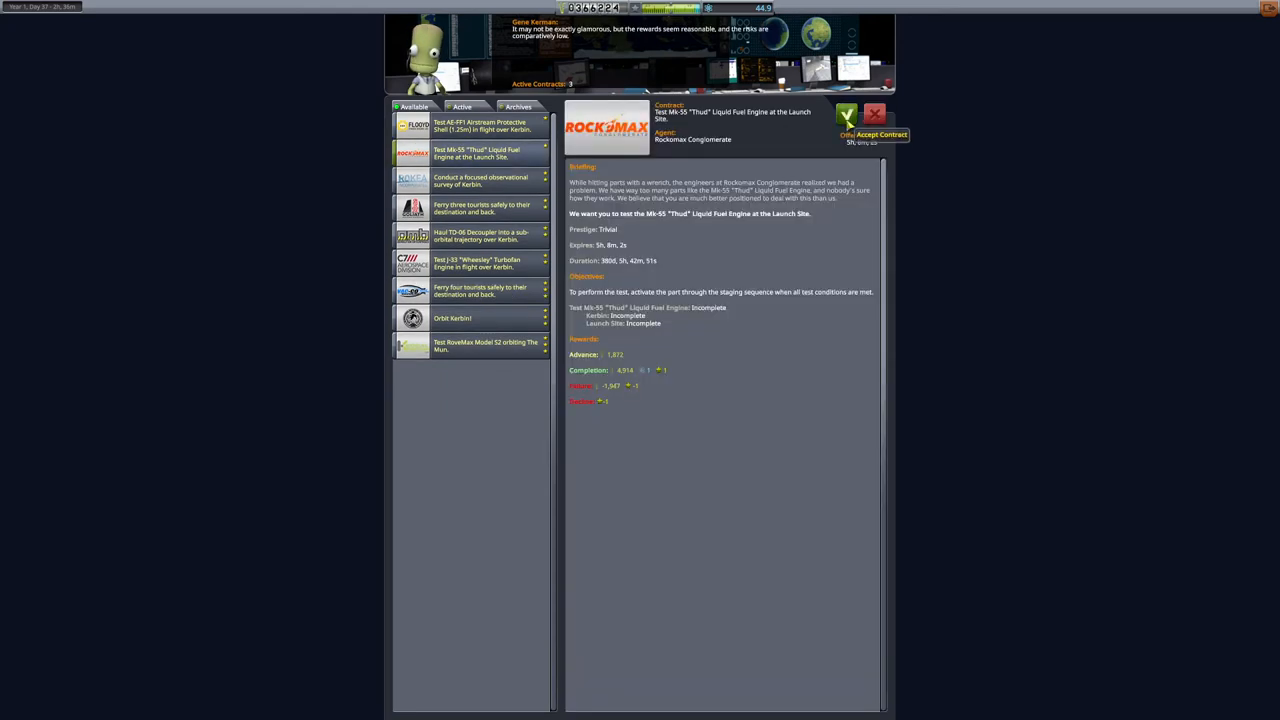
left_click(846, 114)
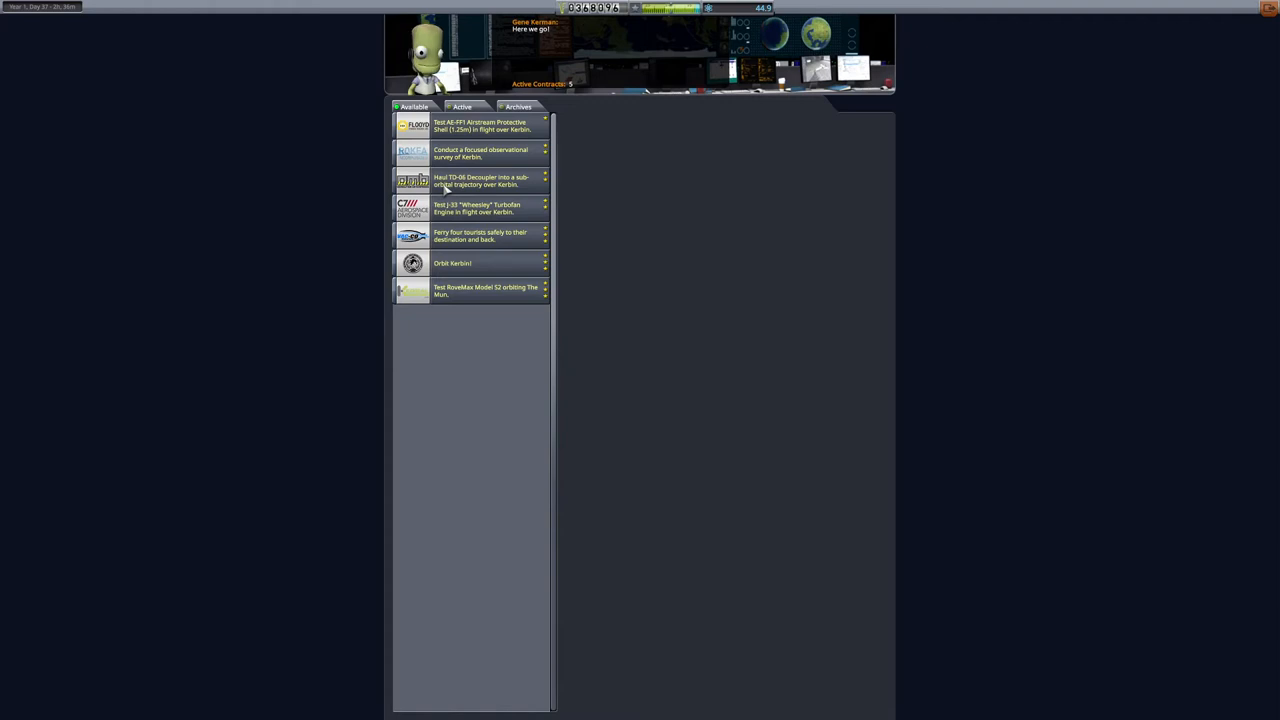
left_click(480, 181)
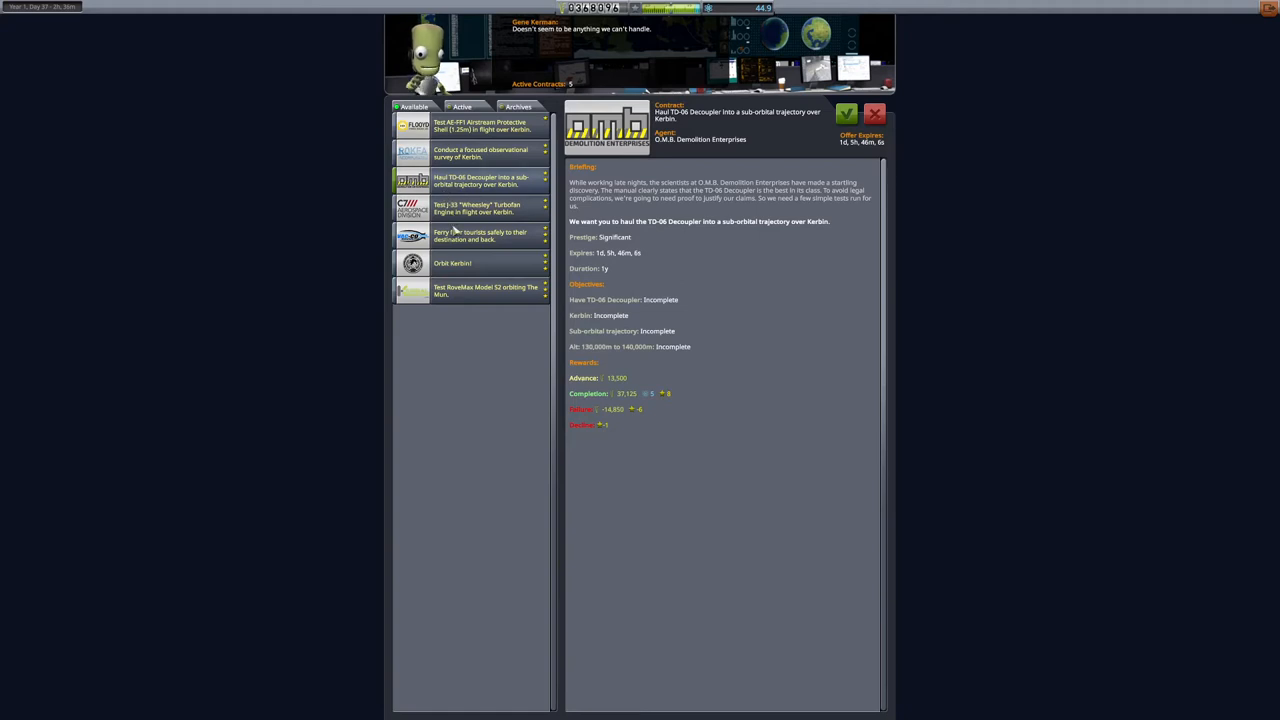
left_click(480, 235)
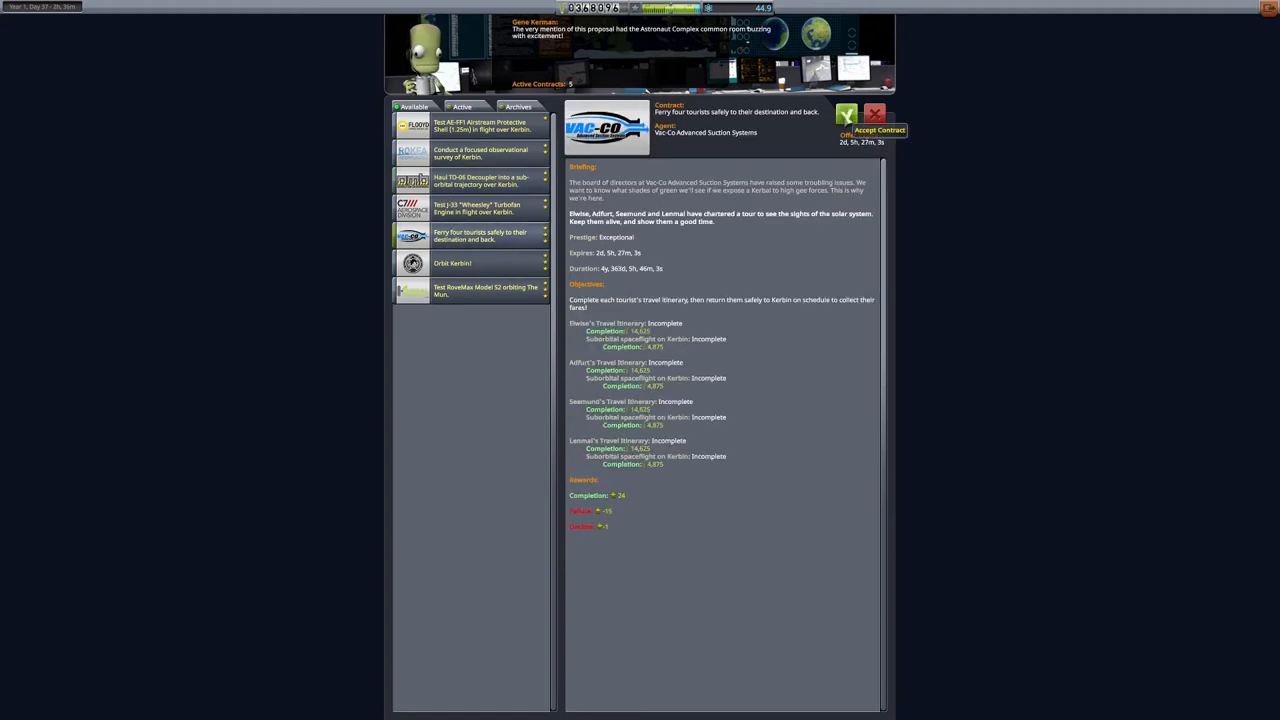
left_click(878, 130)
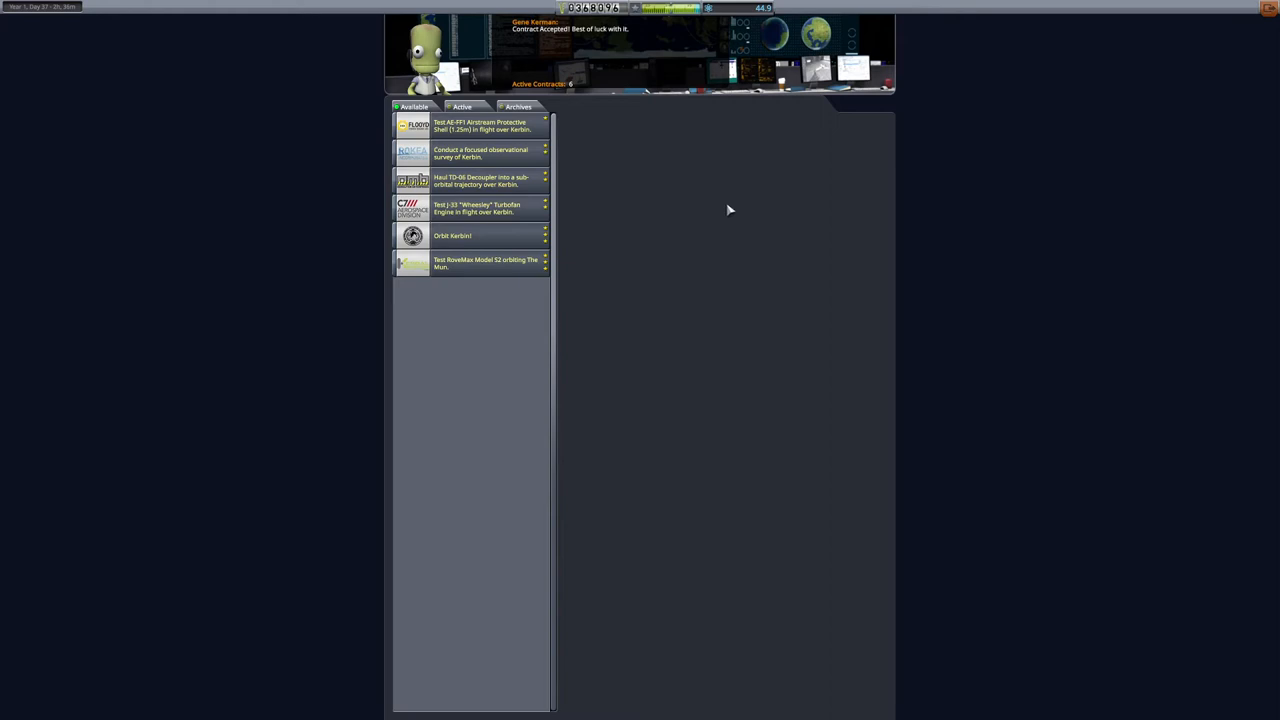
left_click(461, 107)
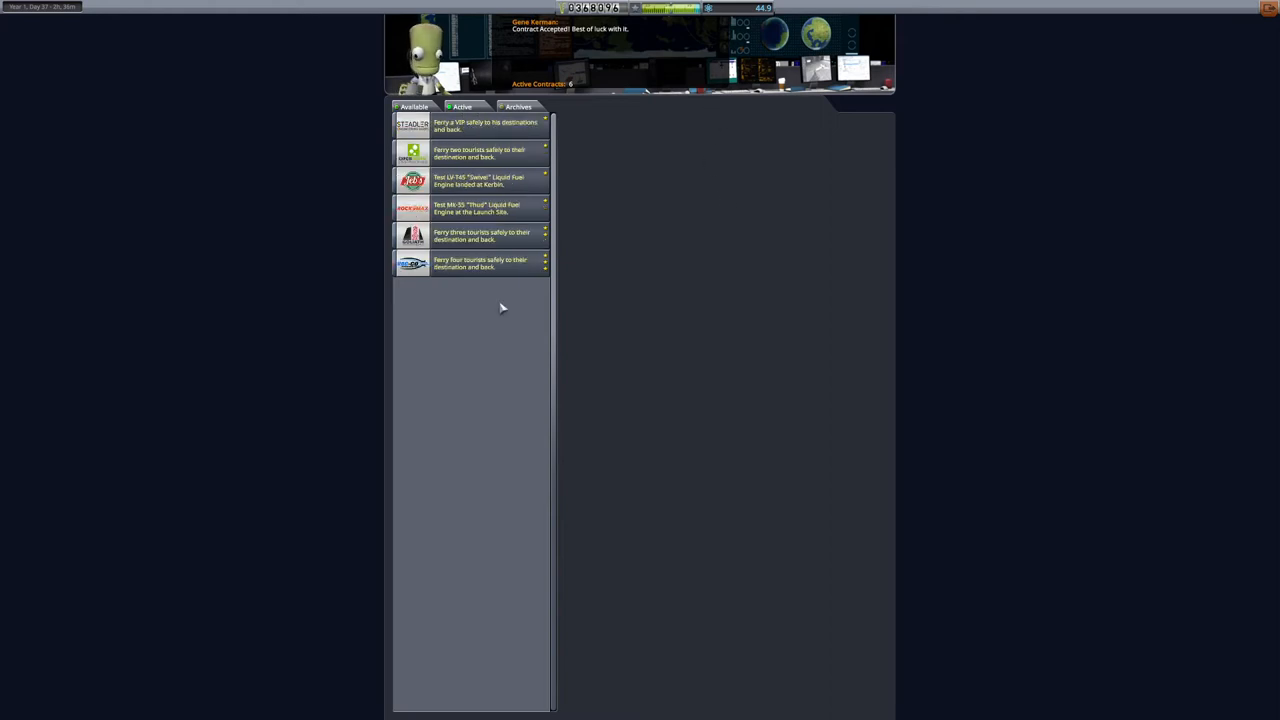
mouse_move(485, 217)
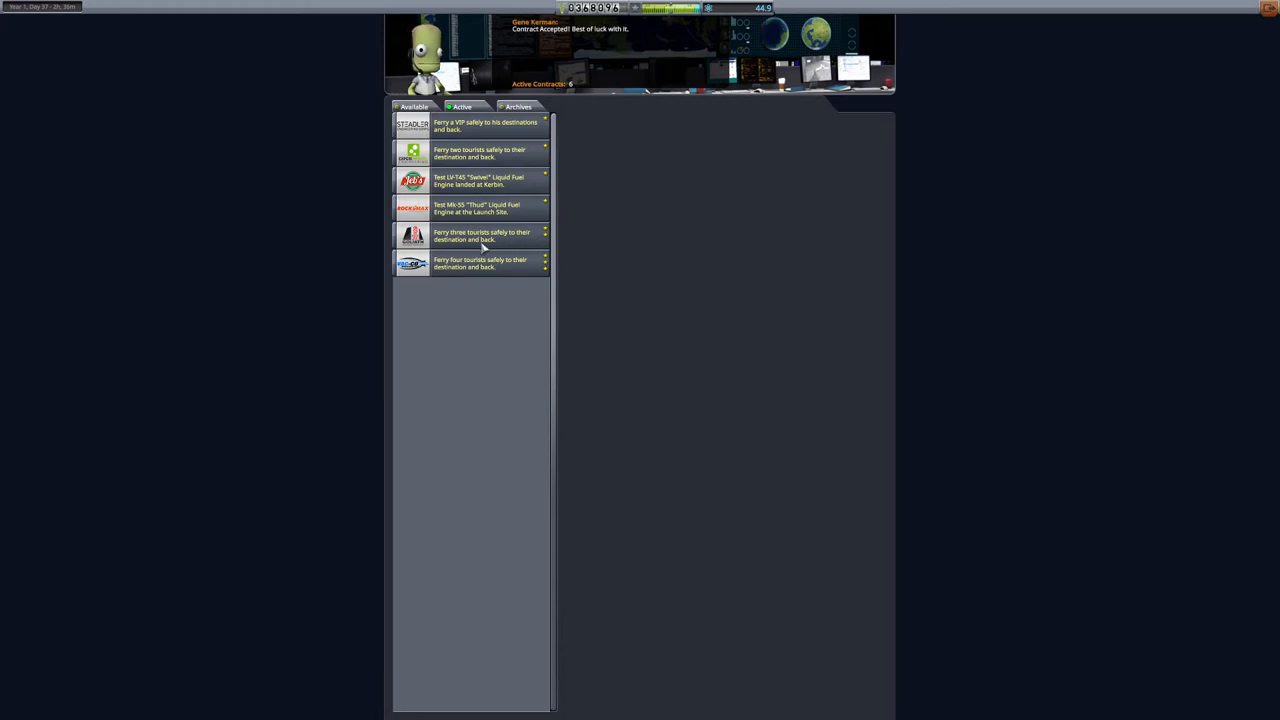
mouse_move(474, 283)
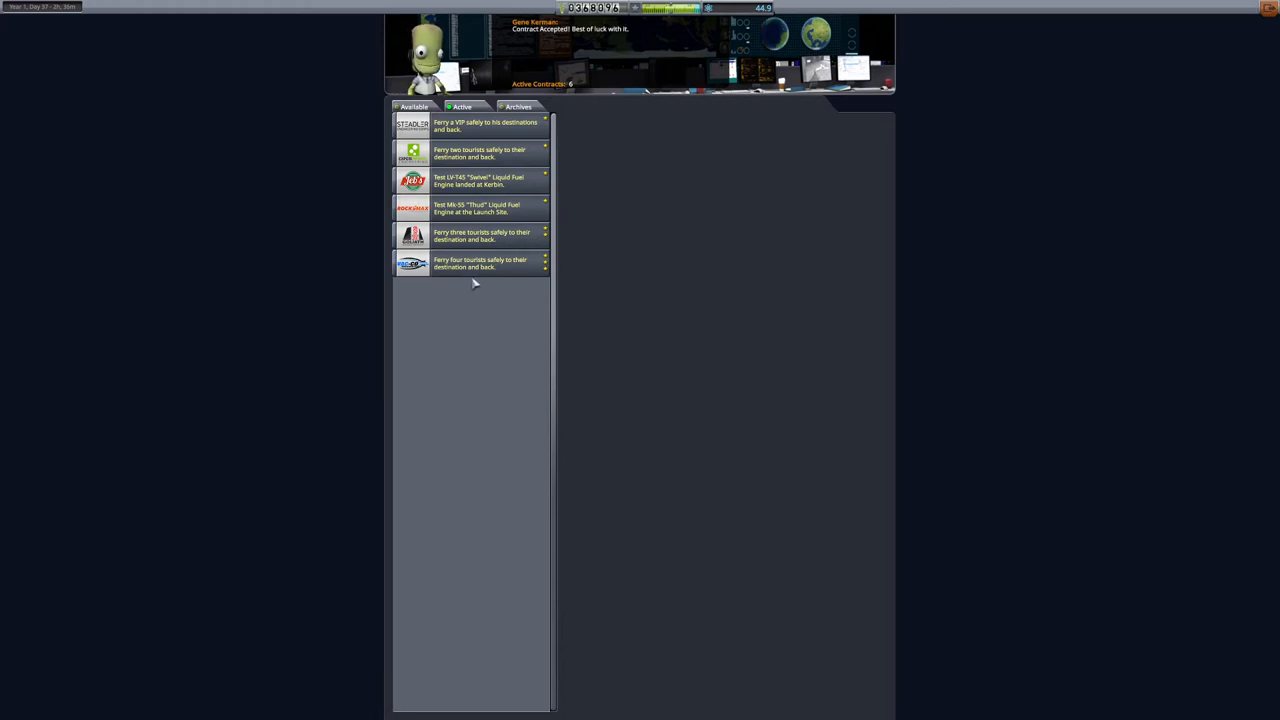
mouse_move(457, 246)
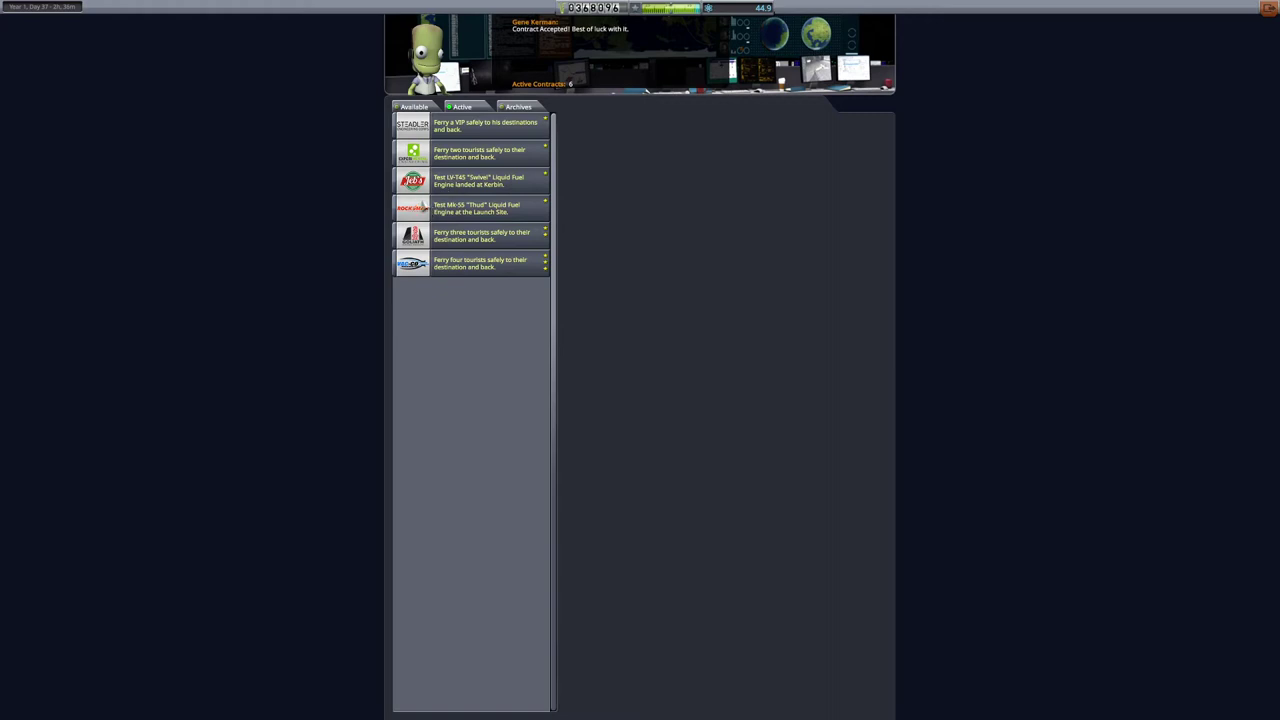
mouse_move(1048, 403)
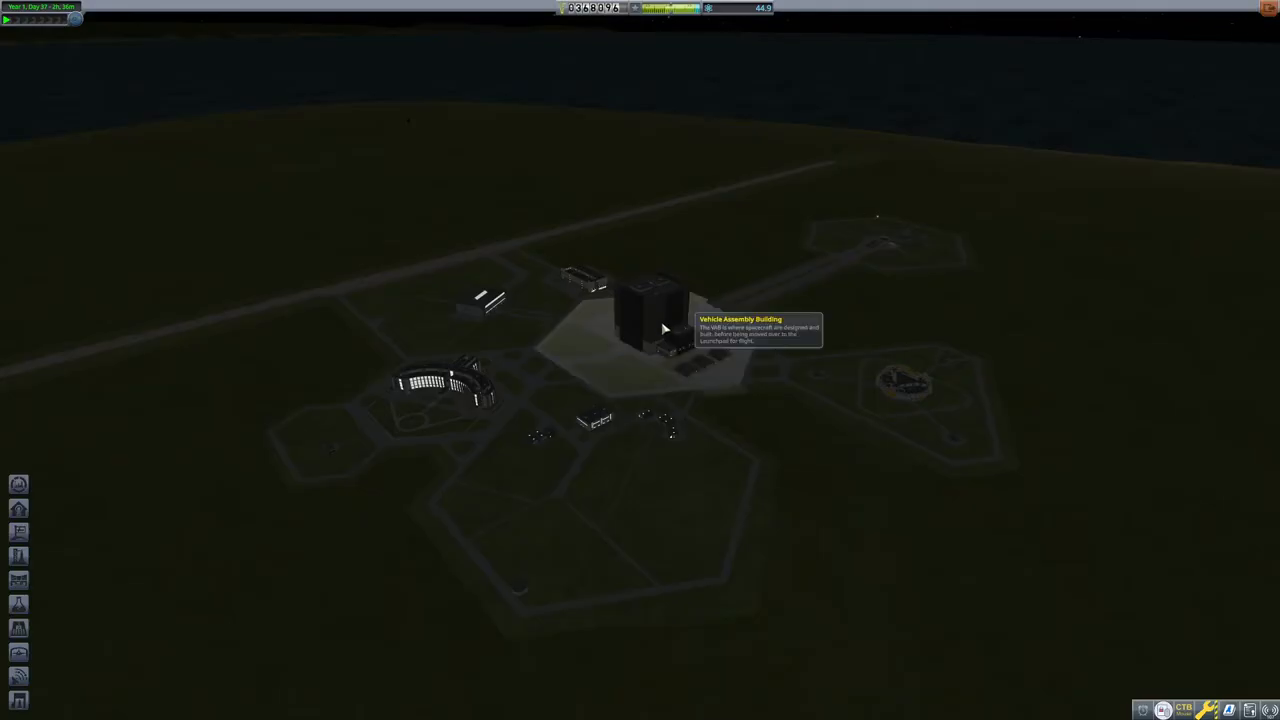
Enter the Vehicle Assembly Building and save the booster rocket as '20 sub-orbital'.
left_click(648, 315)
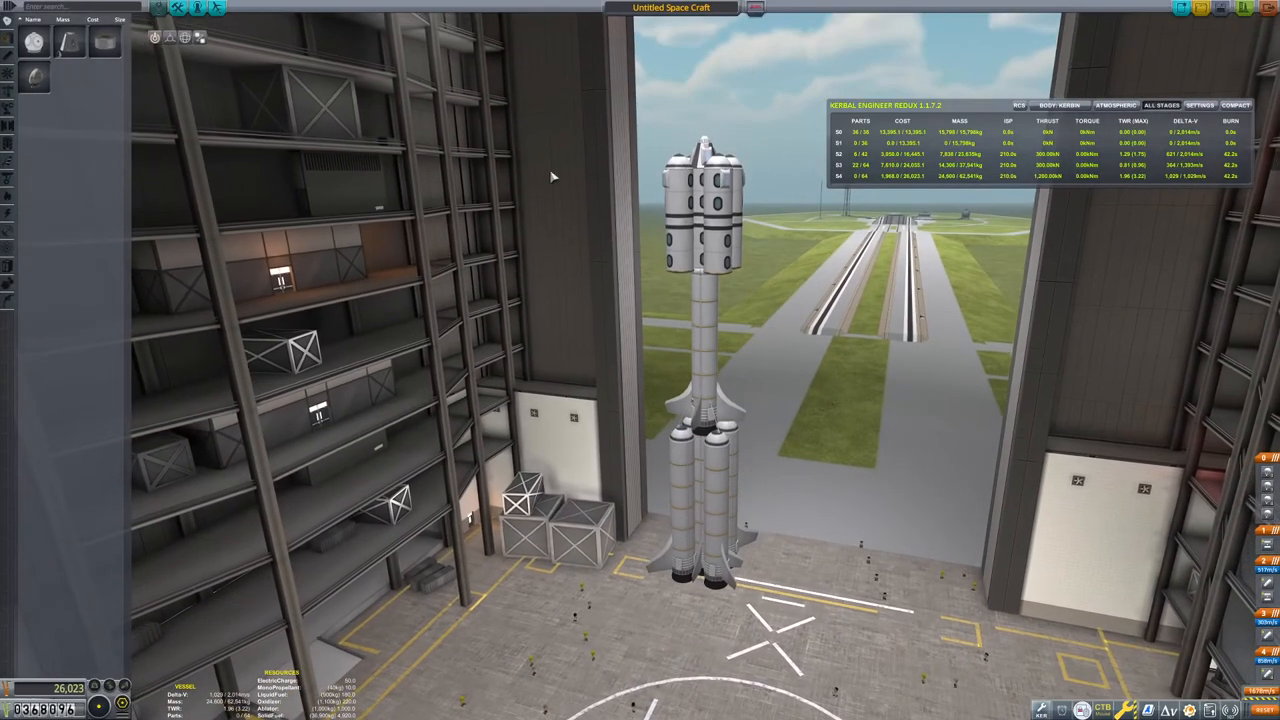
mouse_move(1201, 10)
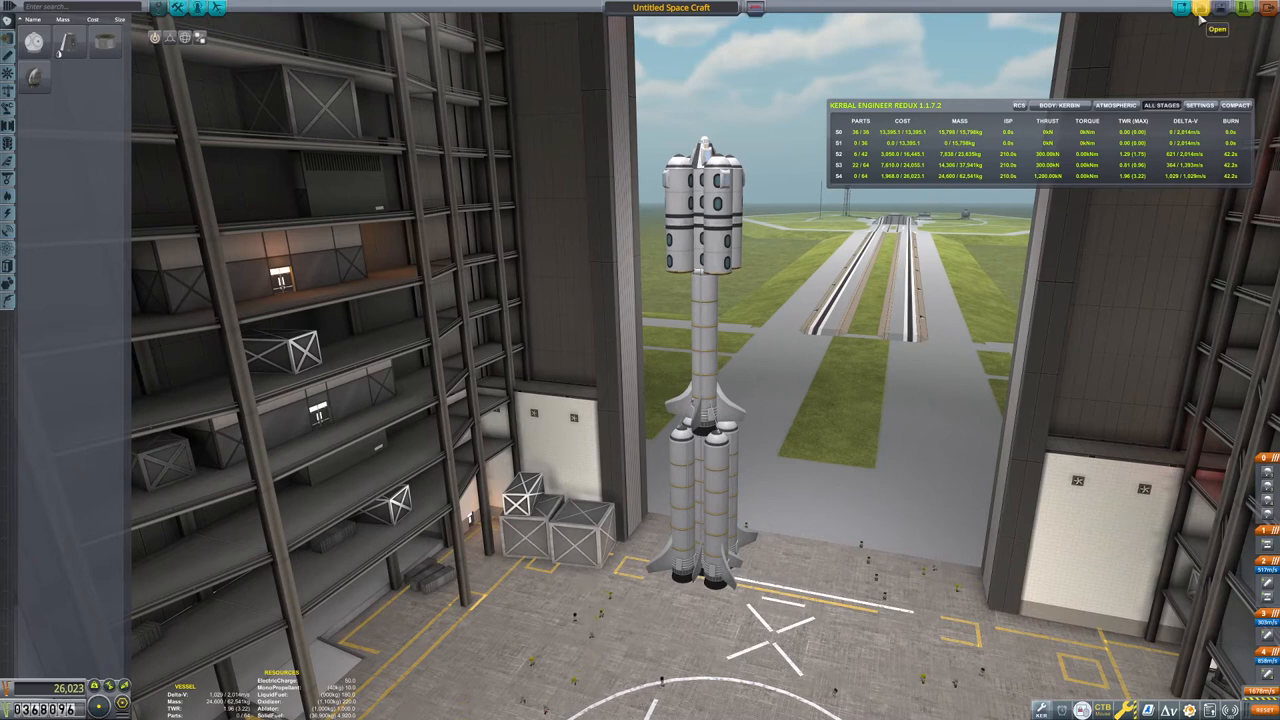
mouse_move(1223, 9)
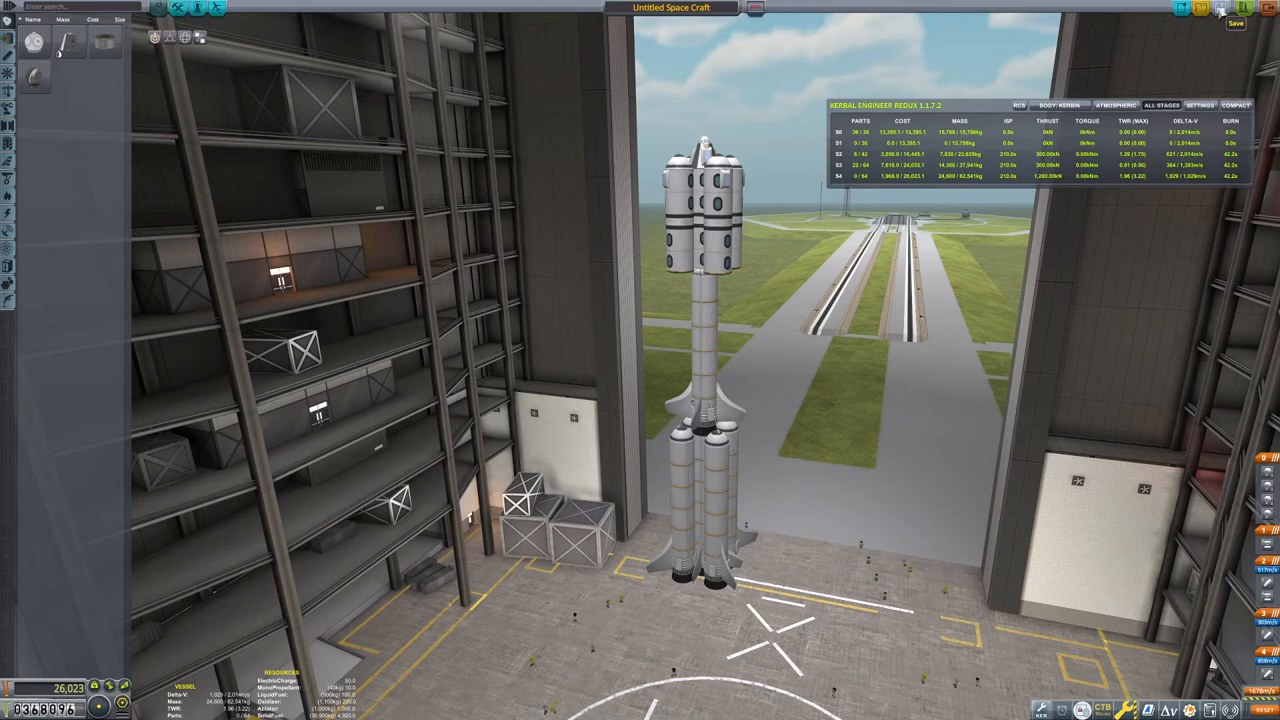
left_click(672, 8)
type("20 sub-orbital")
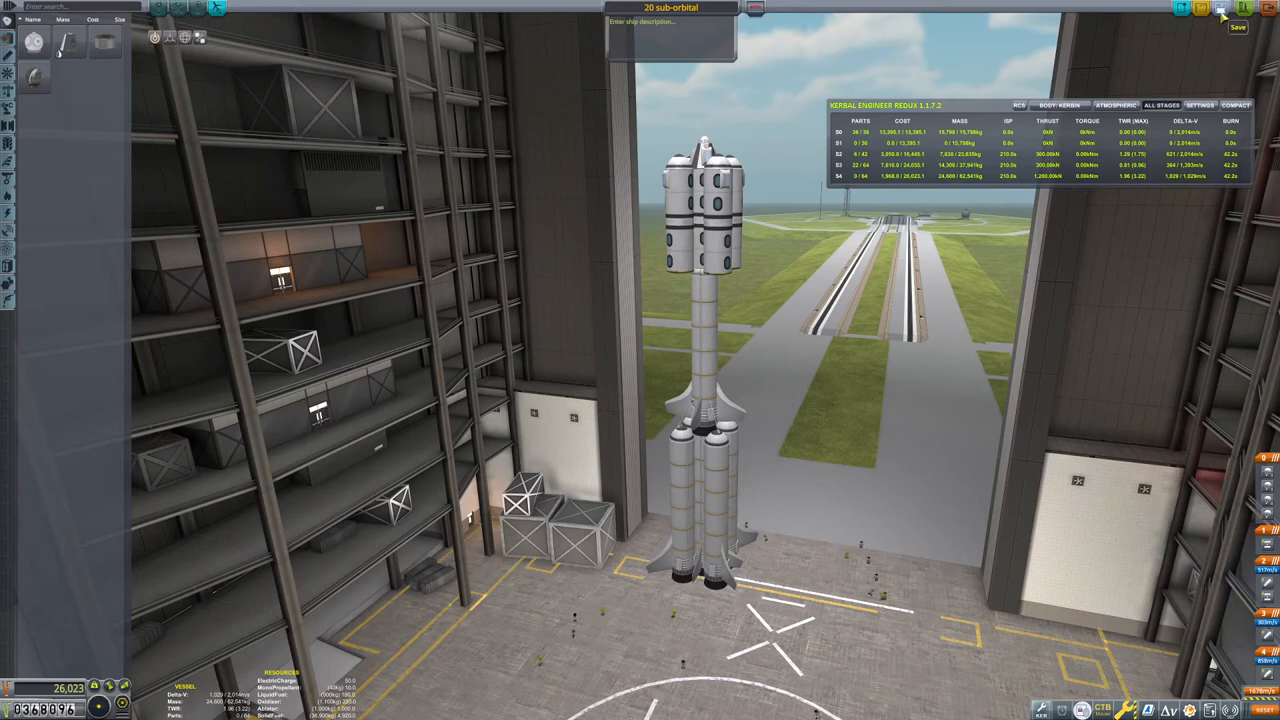
mouse_move(1208, 37)
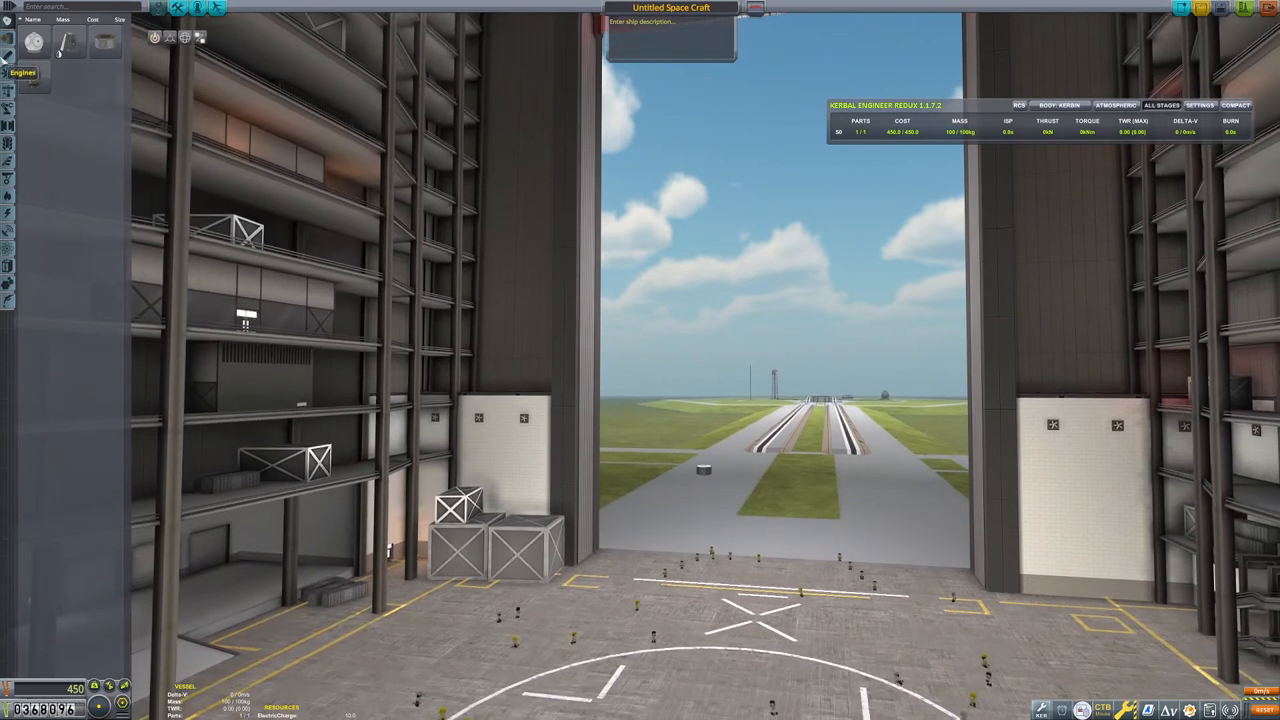
Show the active contracts panel and scroll through their objectives.
left_click(33, 78)
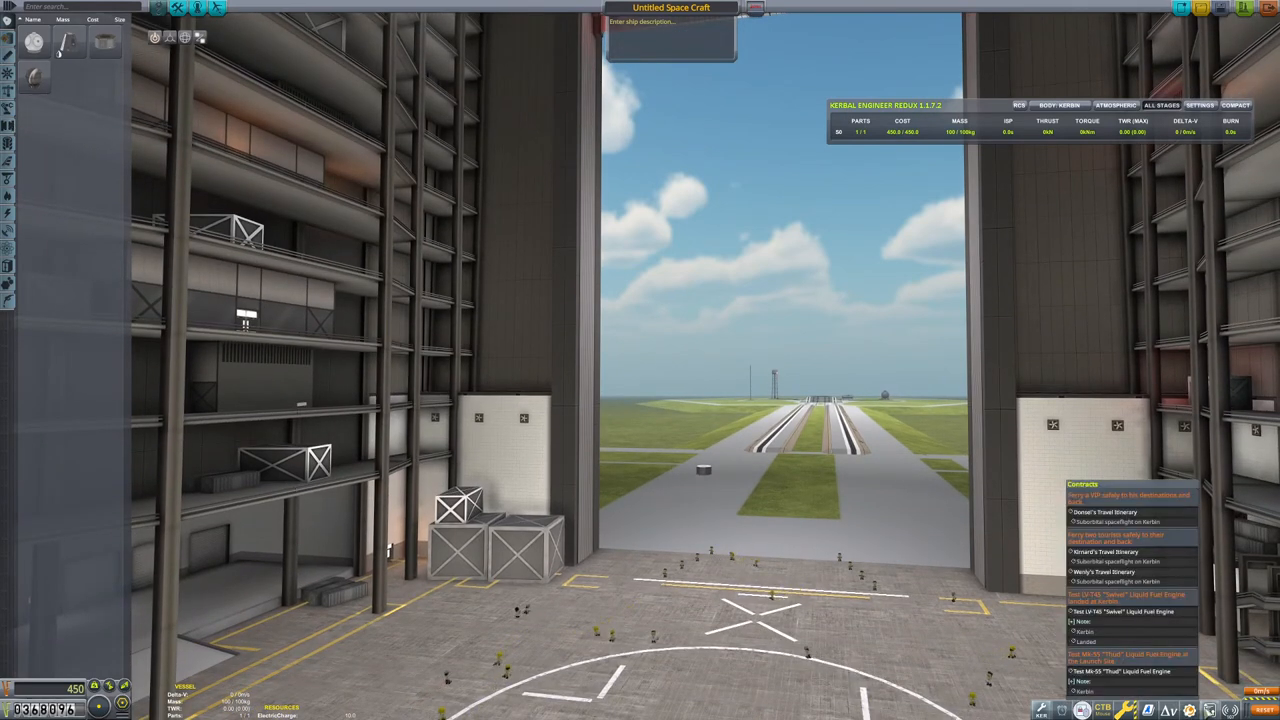
scroll("down", 3)
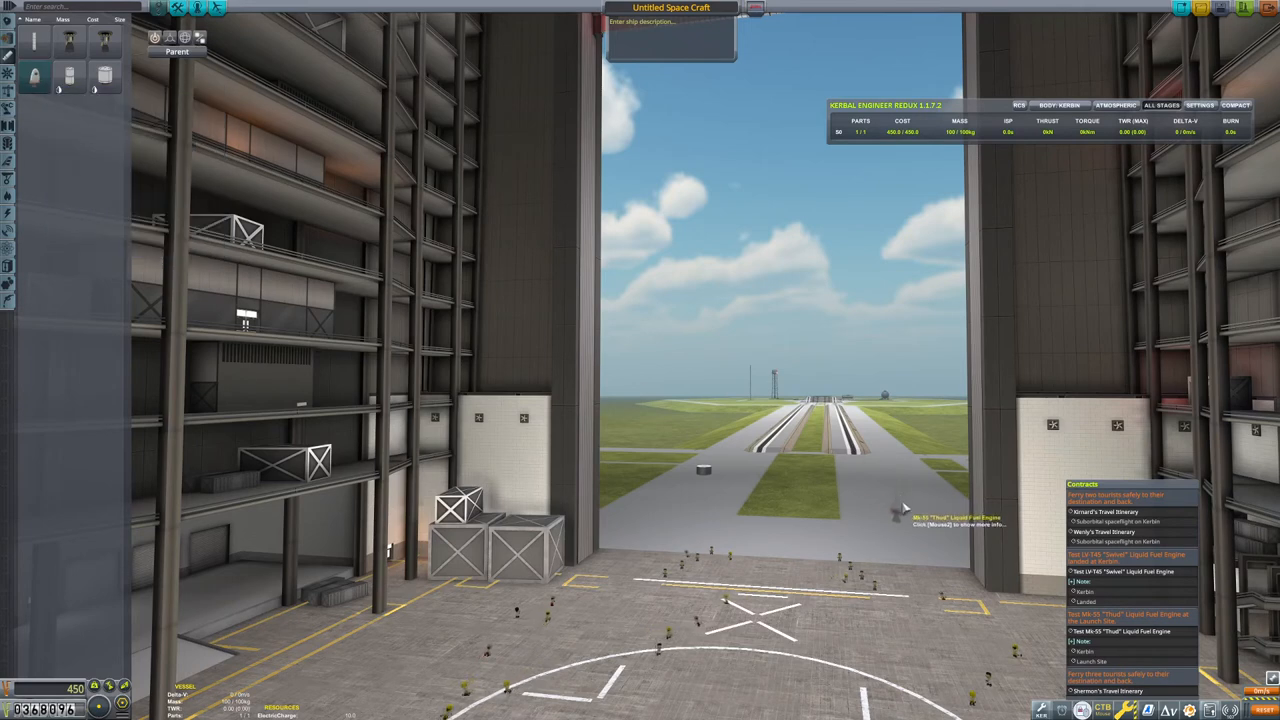
mouse_move(700, 475)
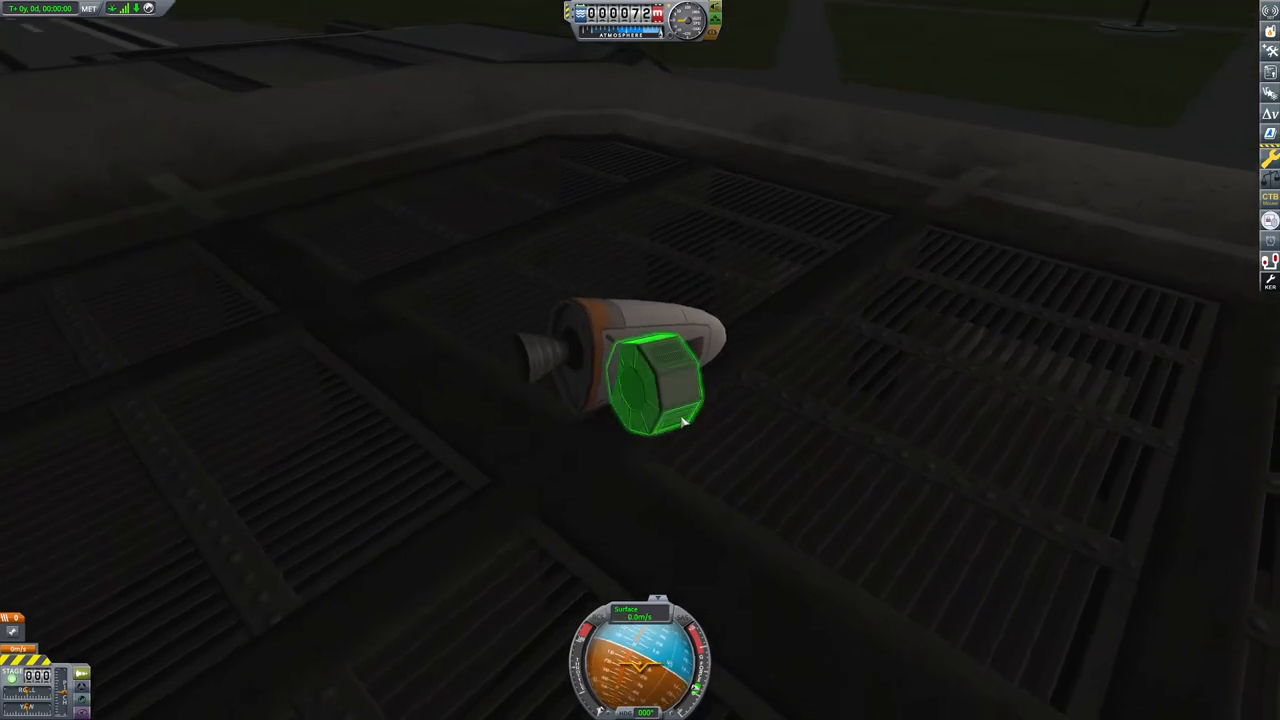
Revert the flight and recover the Thud-and-Swivel probe from the pad for 2,470 funds.
key("Escape")
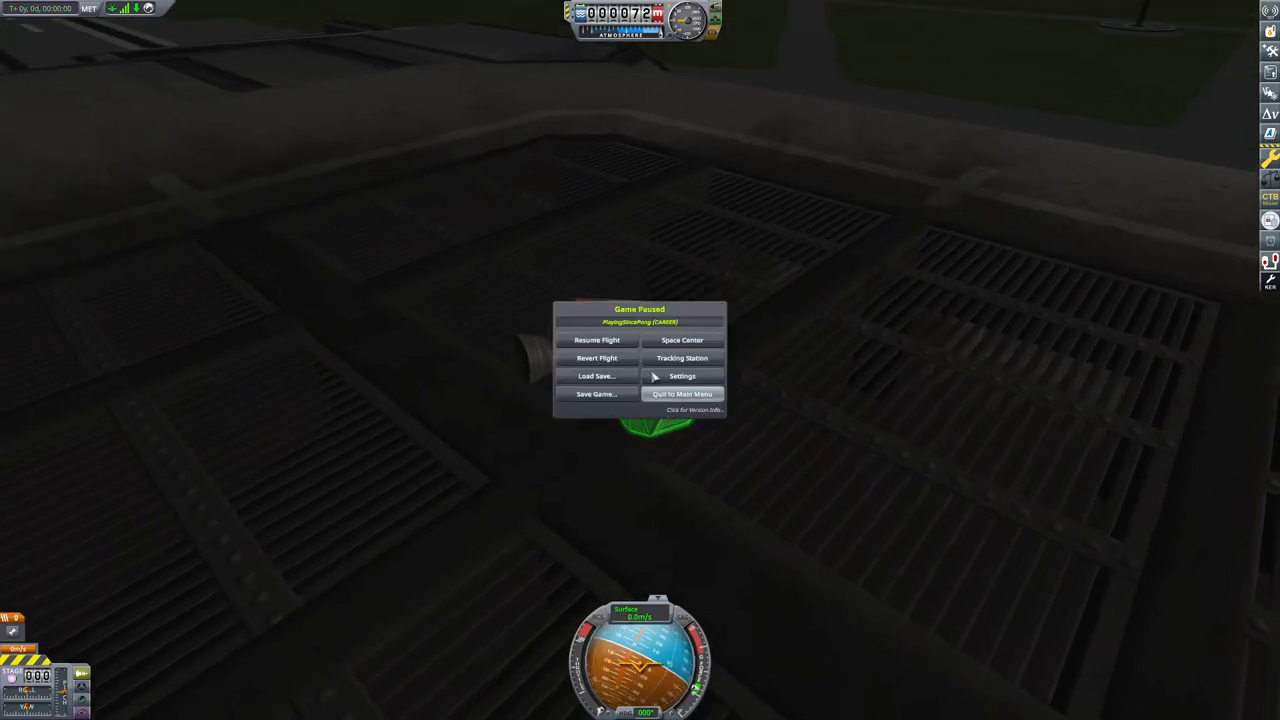
left_click(596, 358)
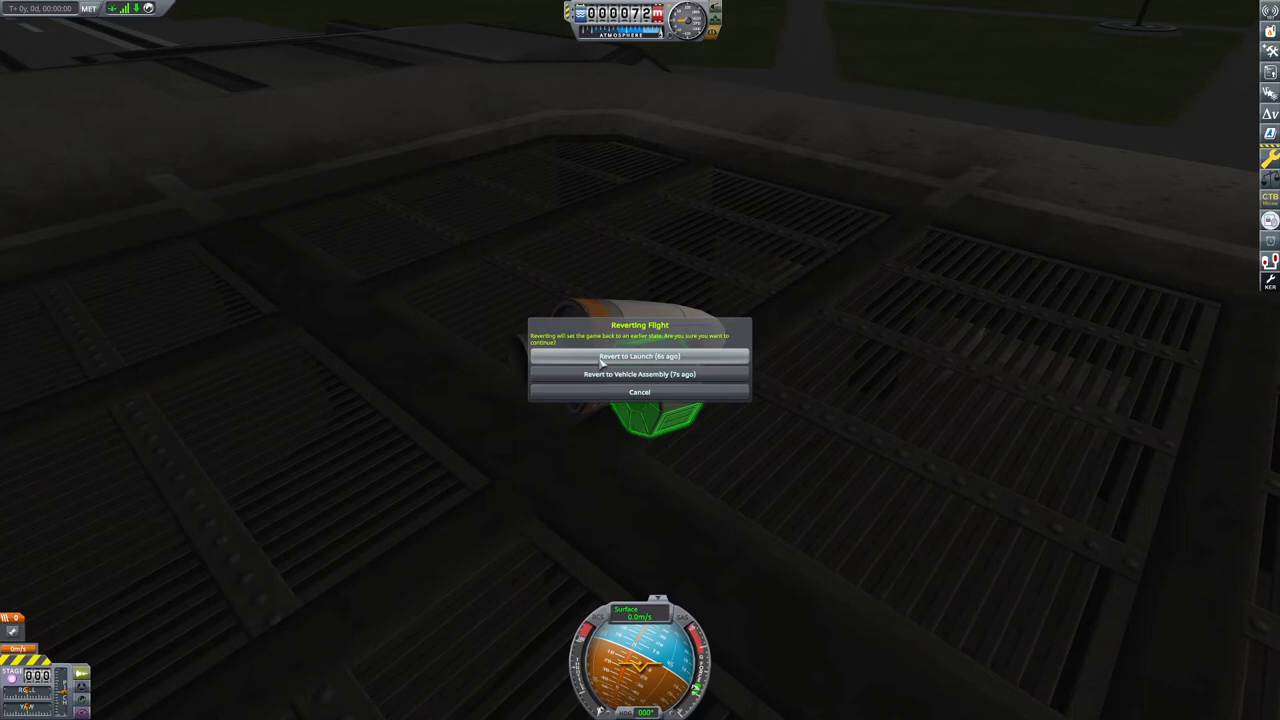
mouse_move(639, 373)
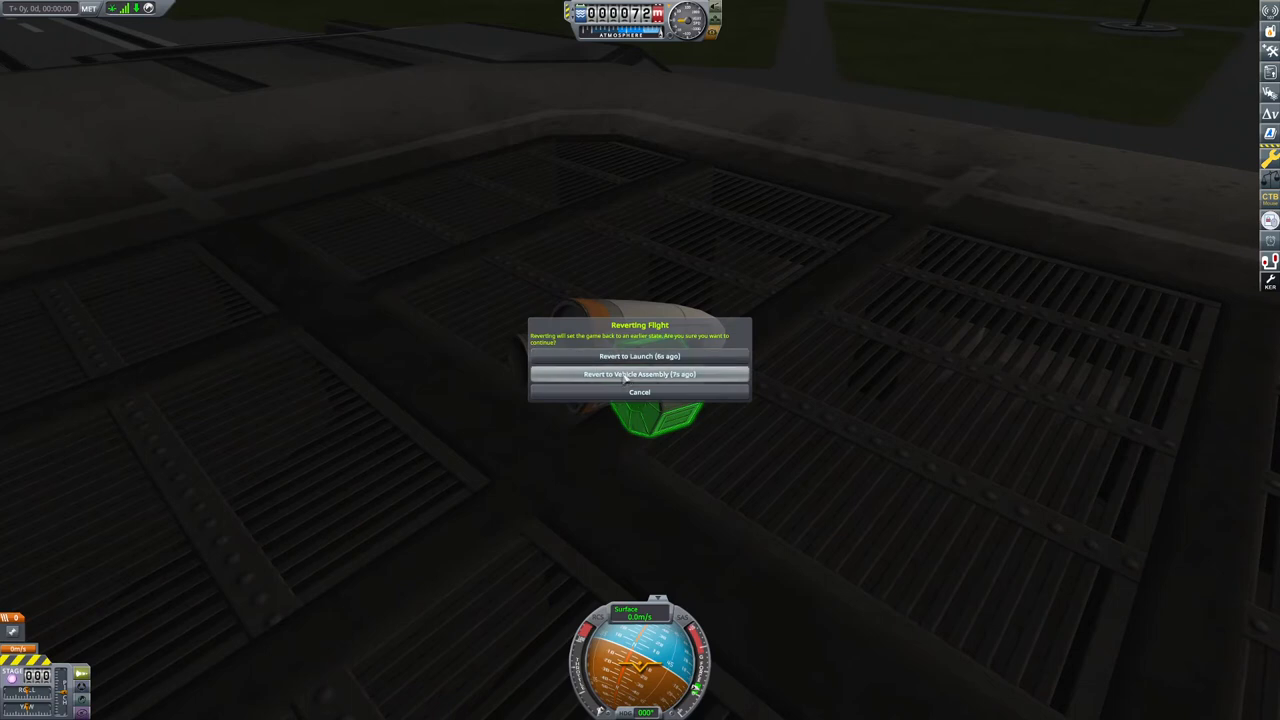
left_click(639, 373)
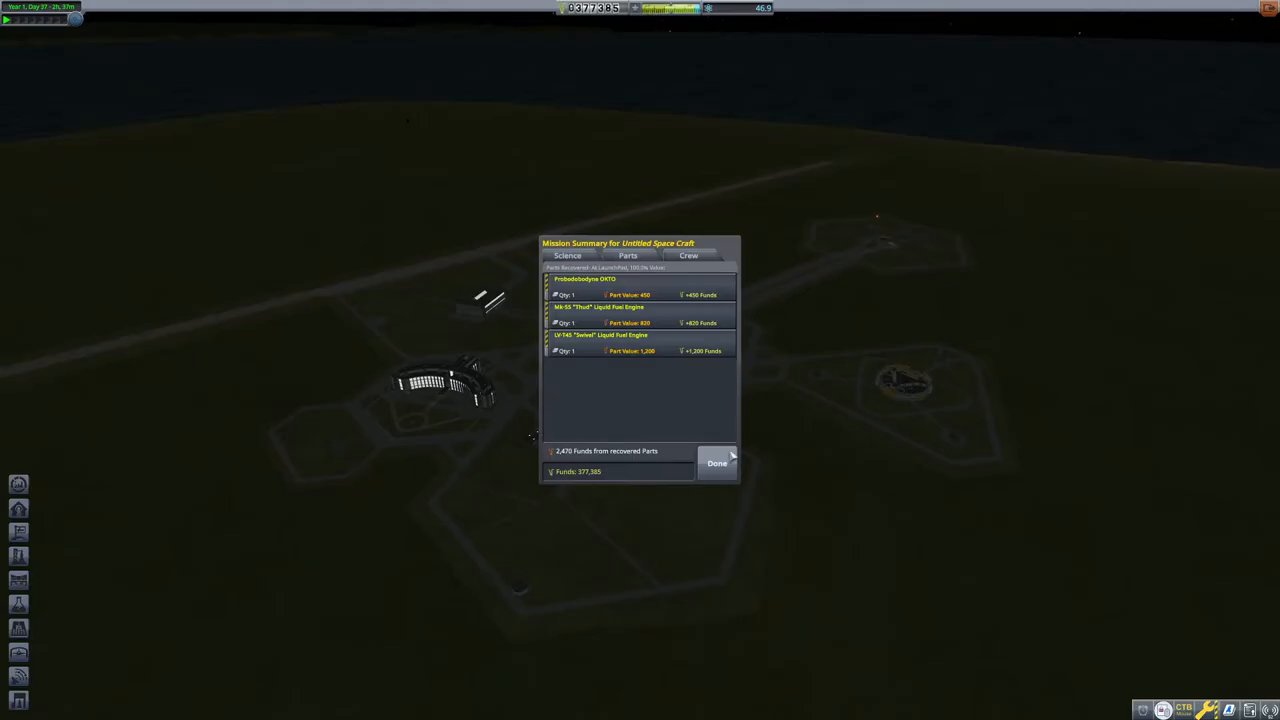
left_click(717, 463)
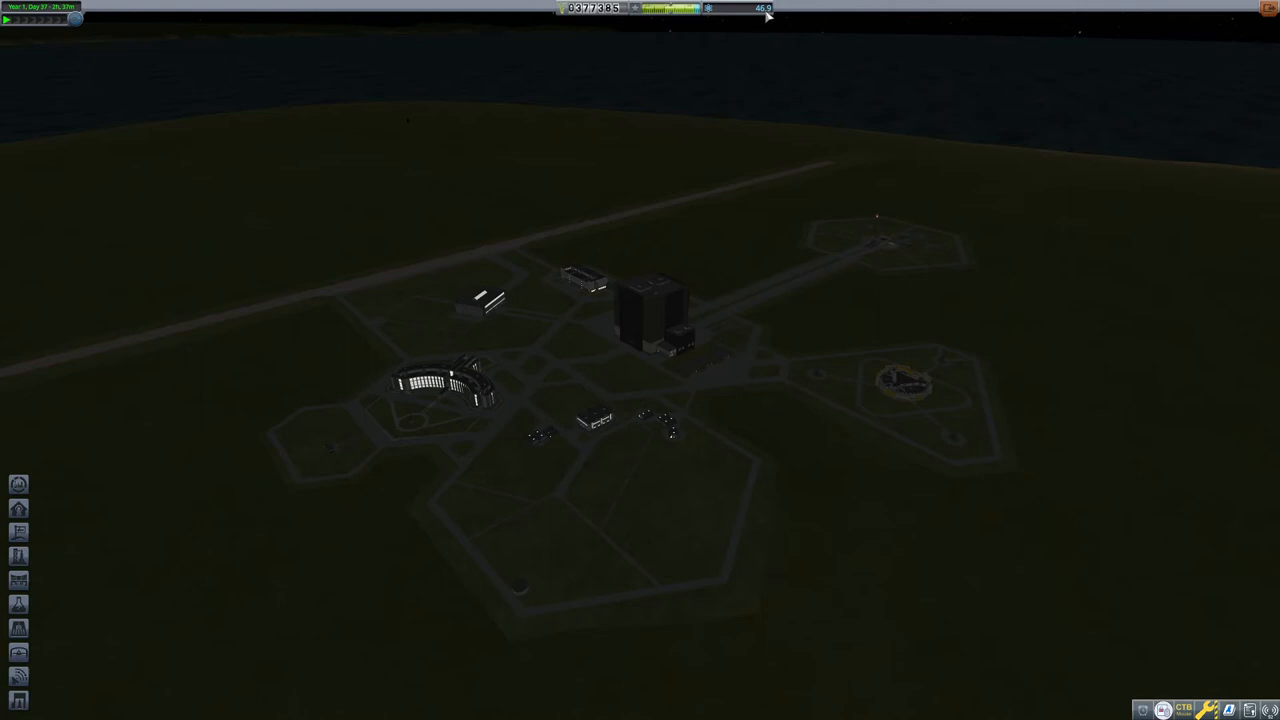
mouse_move(516, 379)
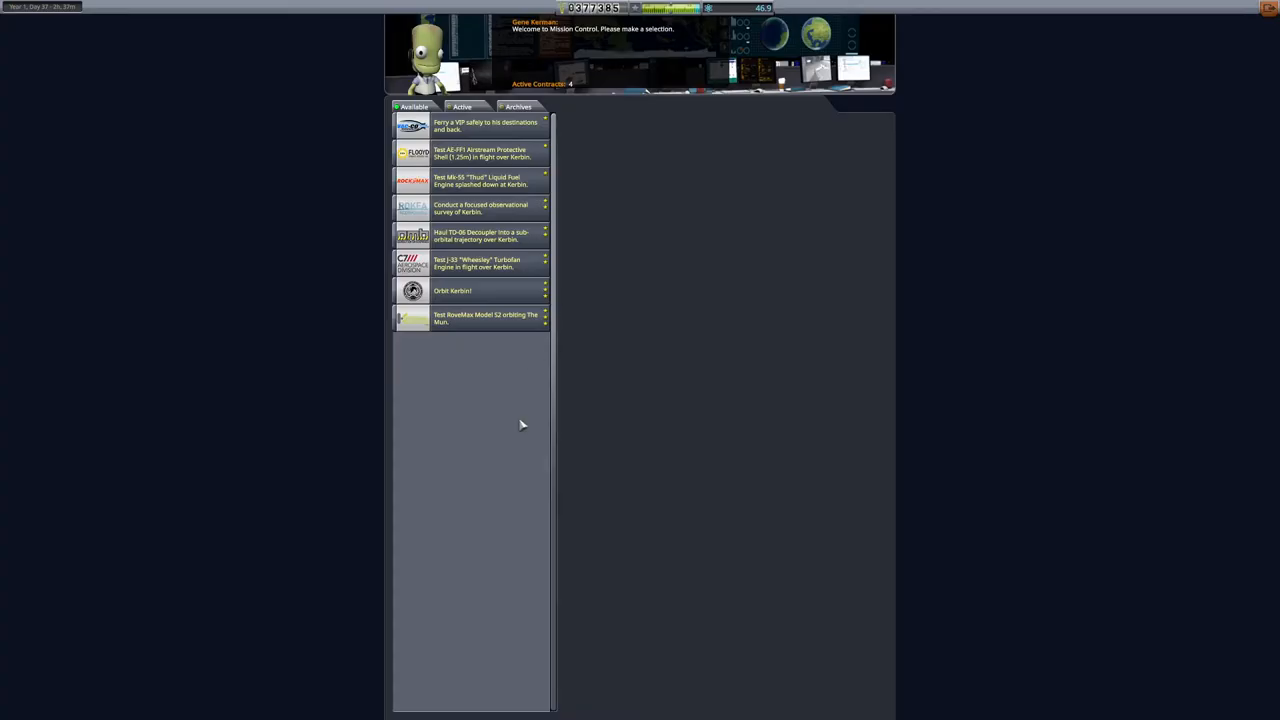
Accept the VIP ferry contract, then view the Thud engine splashdown test contract.
left_click(485, 125)
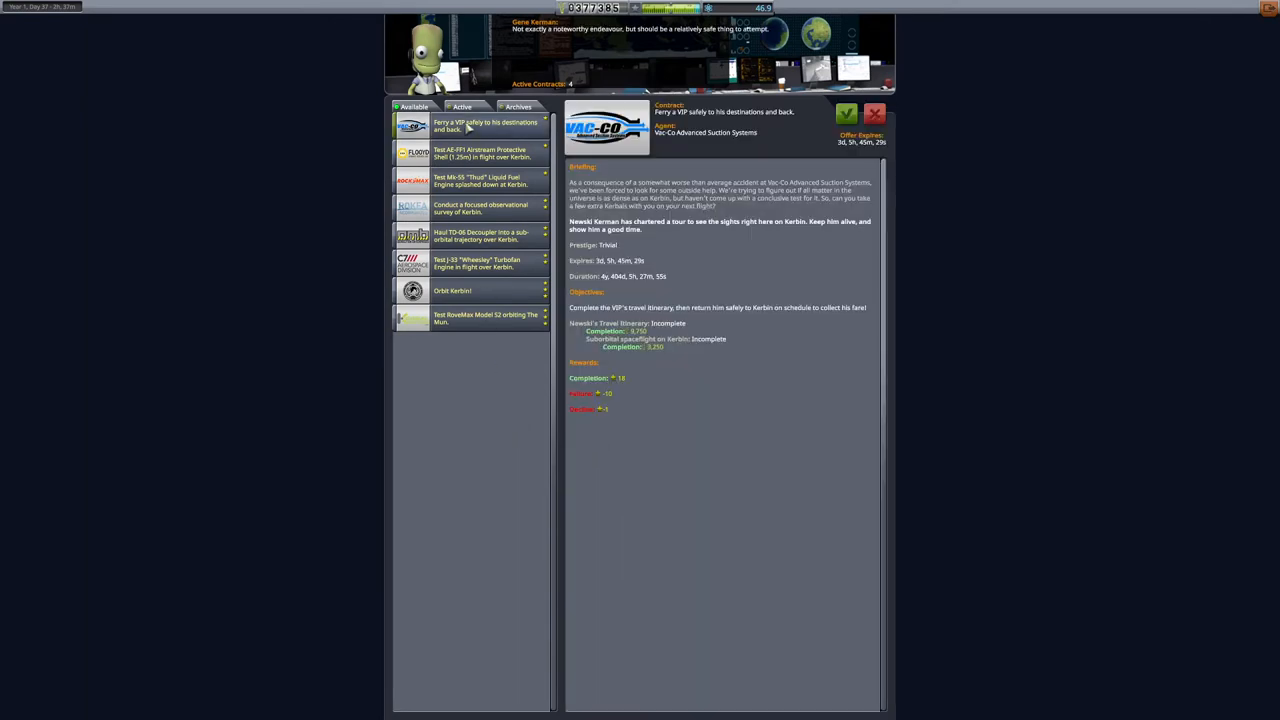
left_click(846, 113)
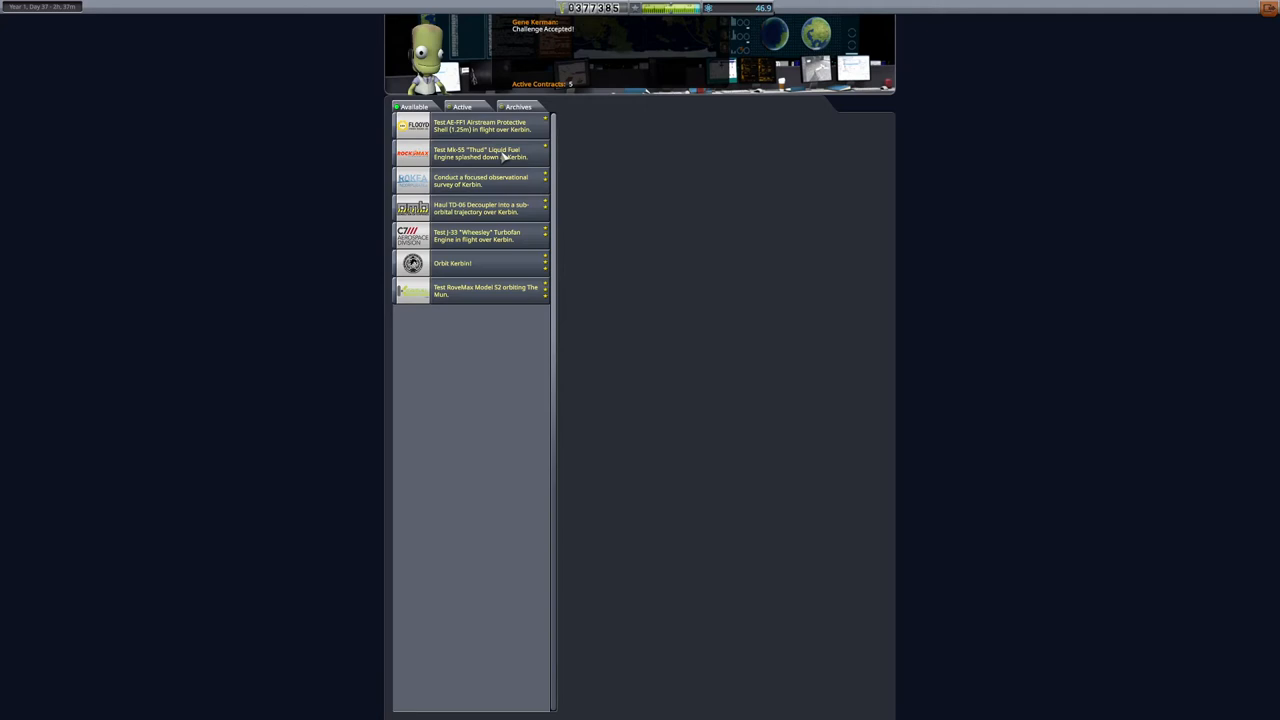
left_click(480, 153)
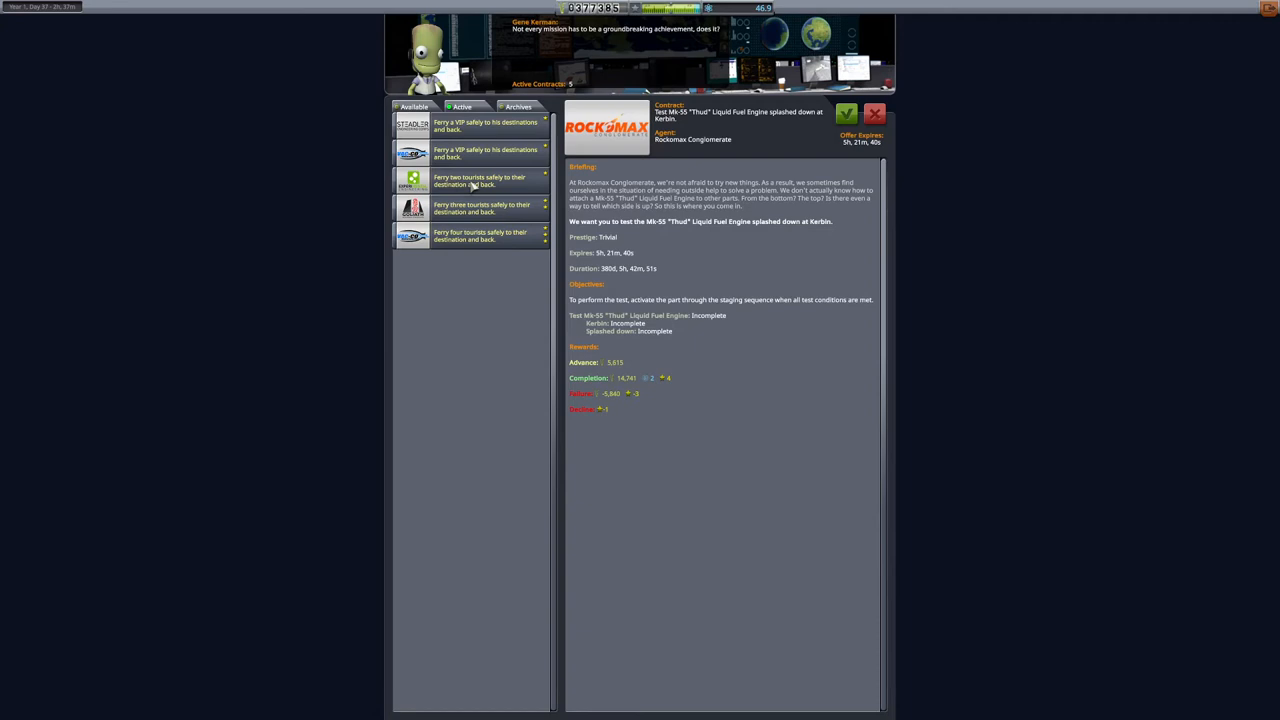
mouse_move(449, 241)
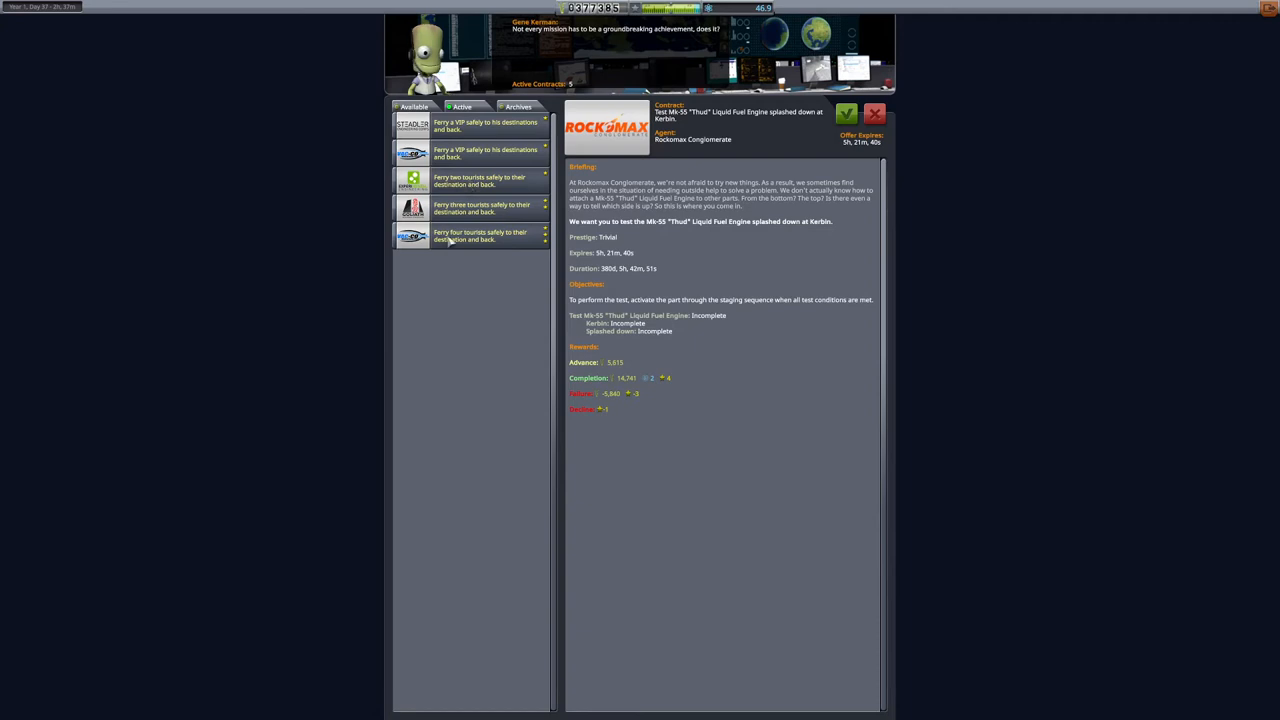
mouse_move(458, 180)
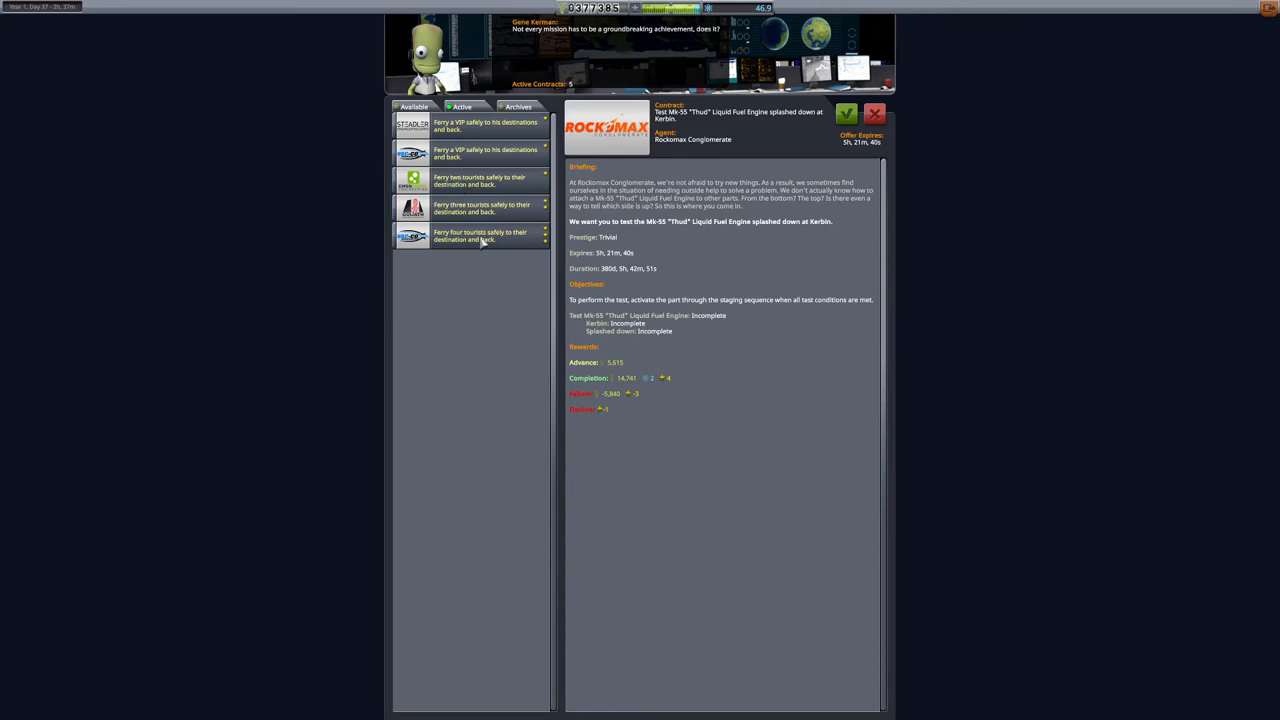
mouse_move(497, 294)
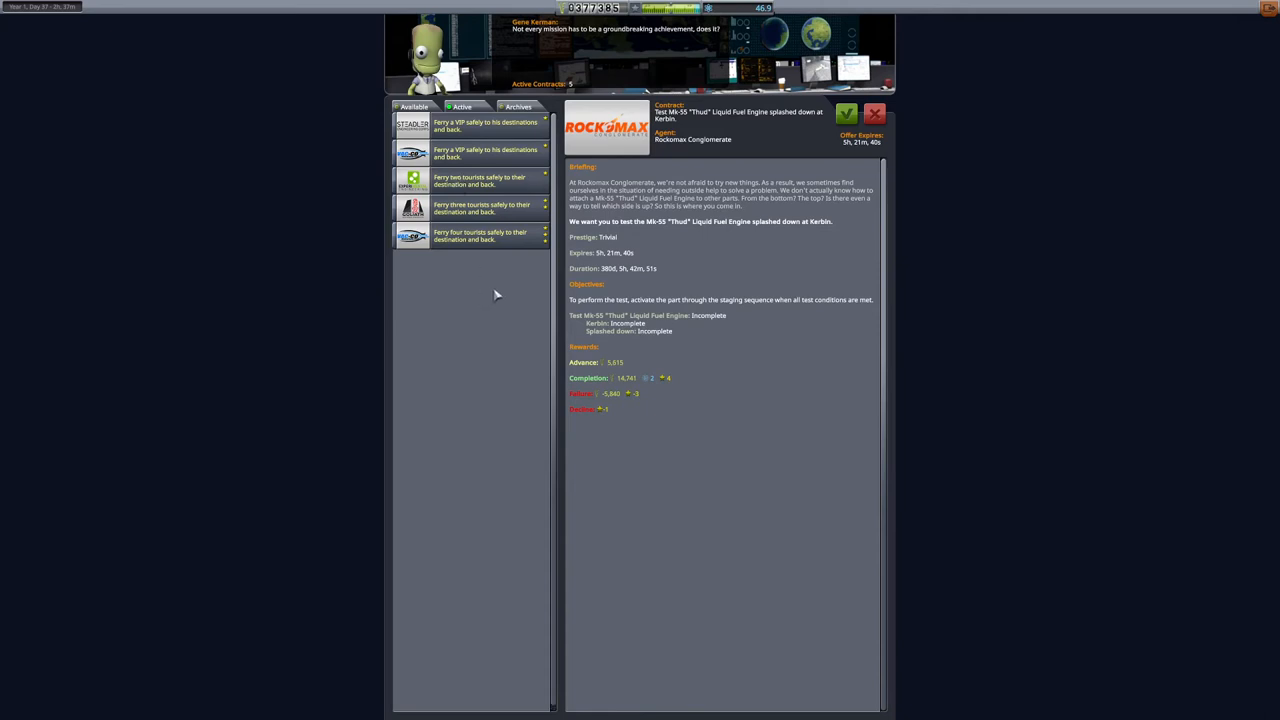
mouse_move(490, 261)
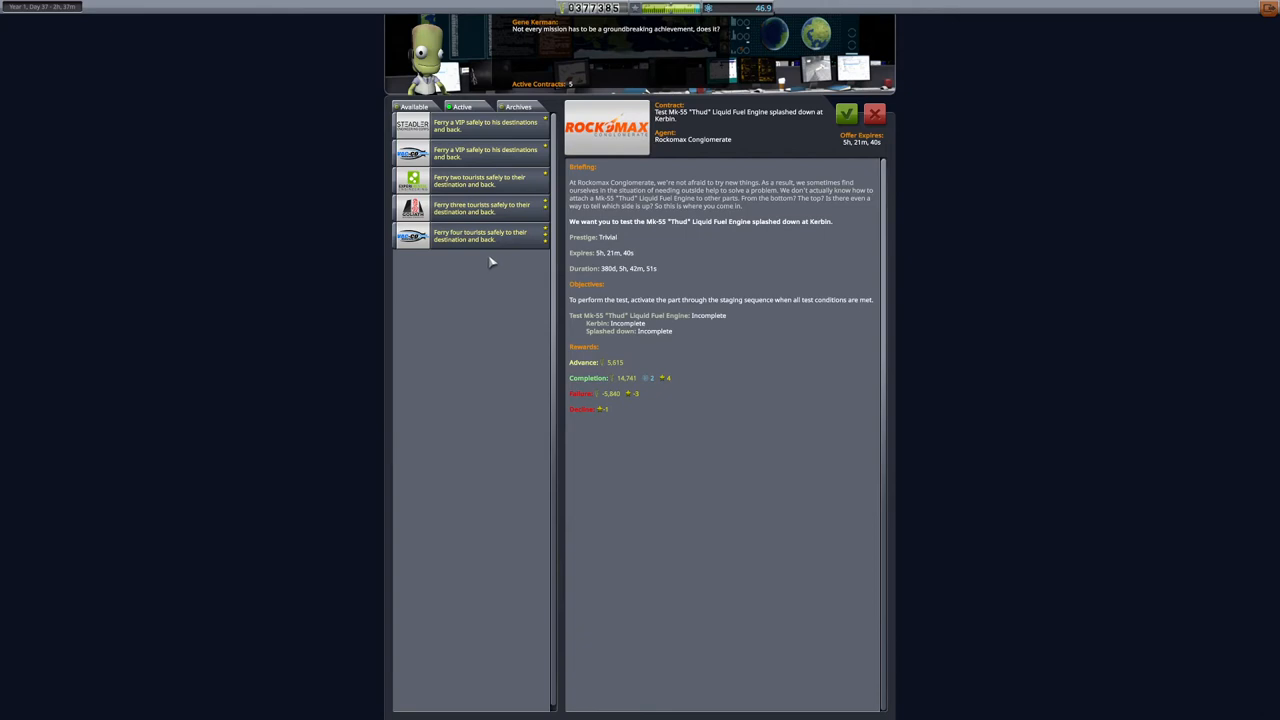
mouse_move(1270, 11)
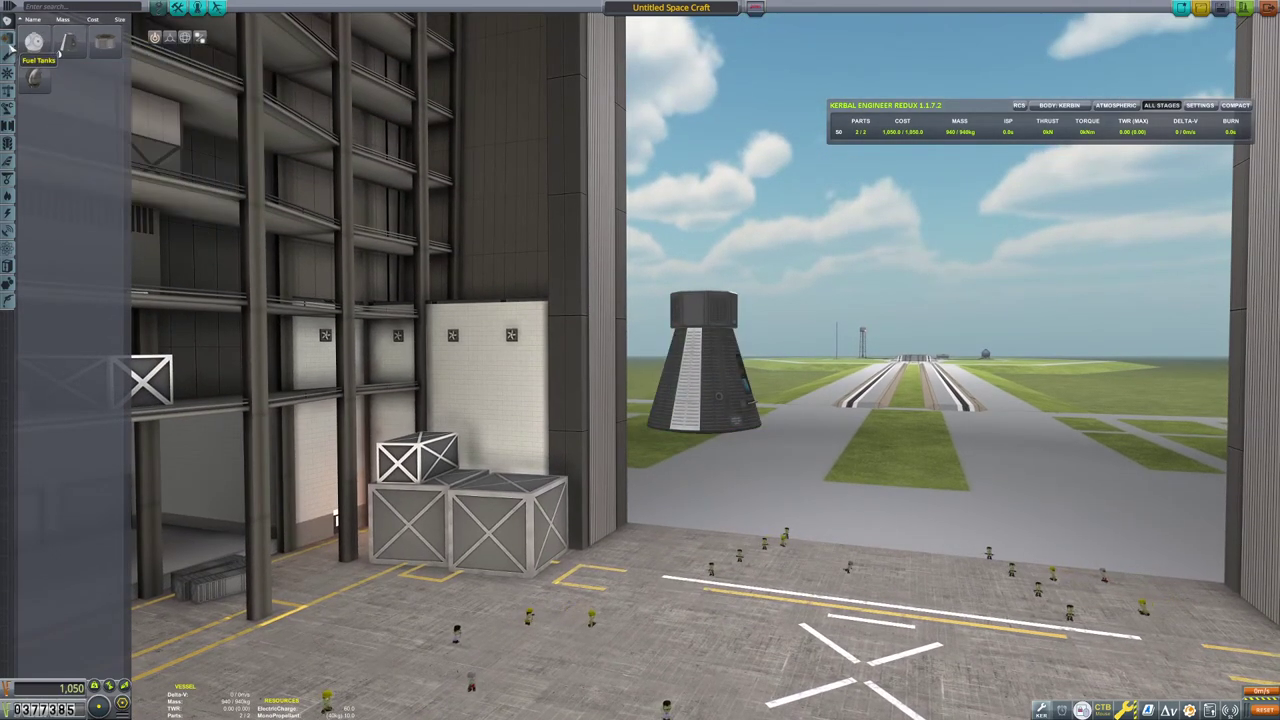
Bring up the fuel tank parts and add a tank to the new pod craft.
left_click(33, 40)
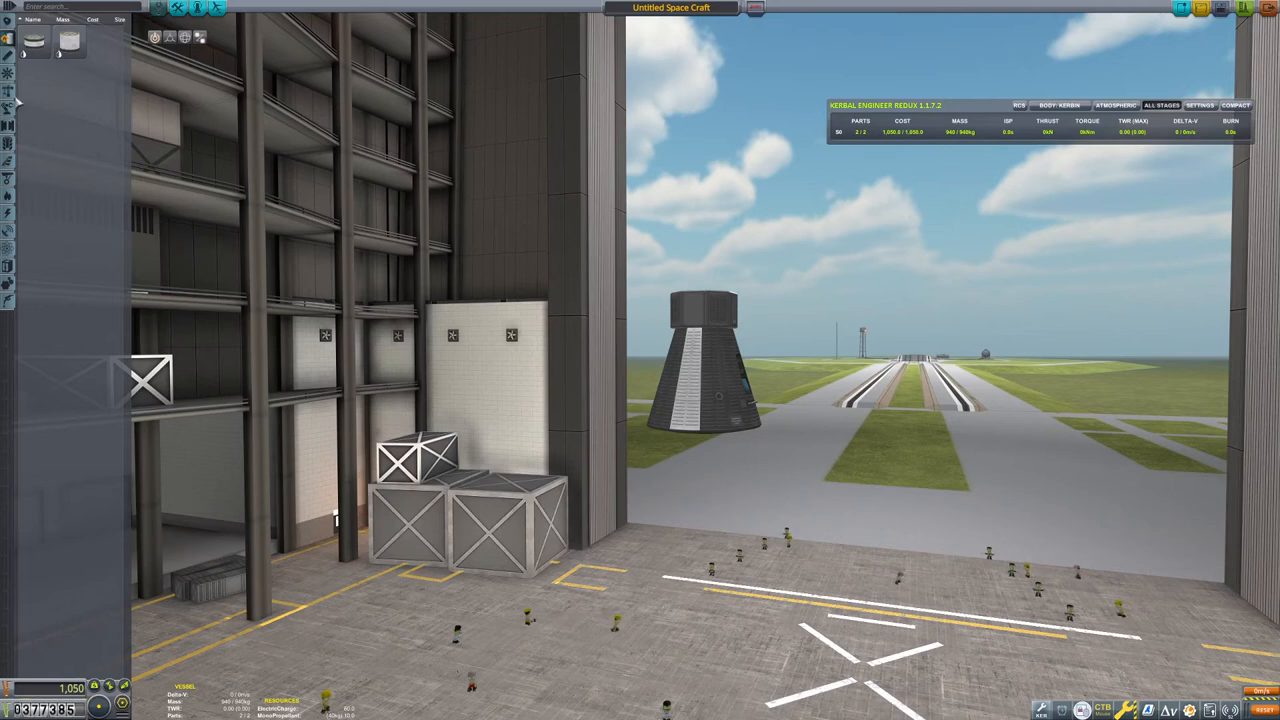
mouse_move(8, 217)
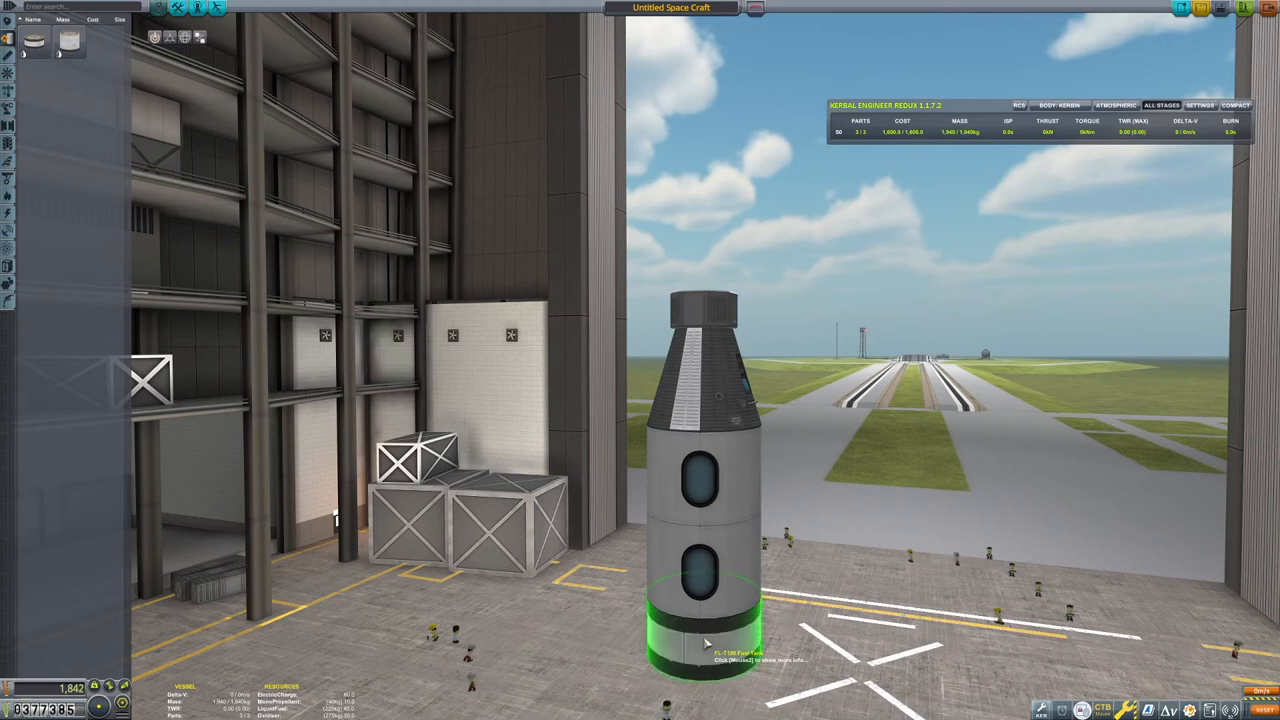
left_click(705, 645)
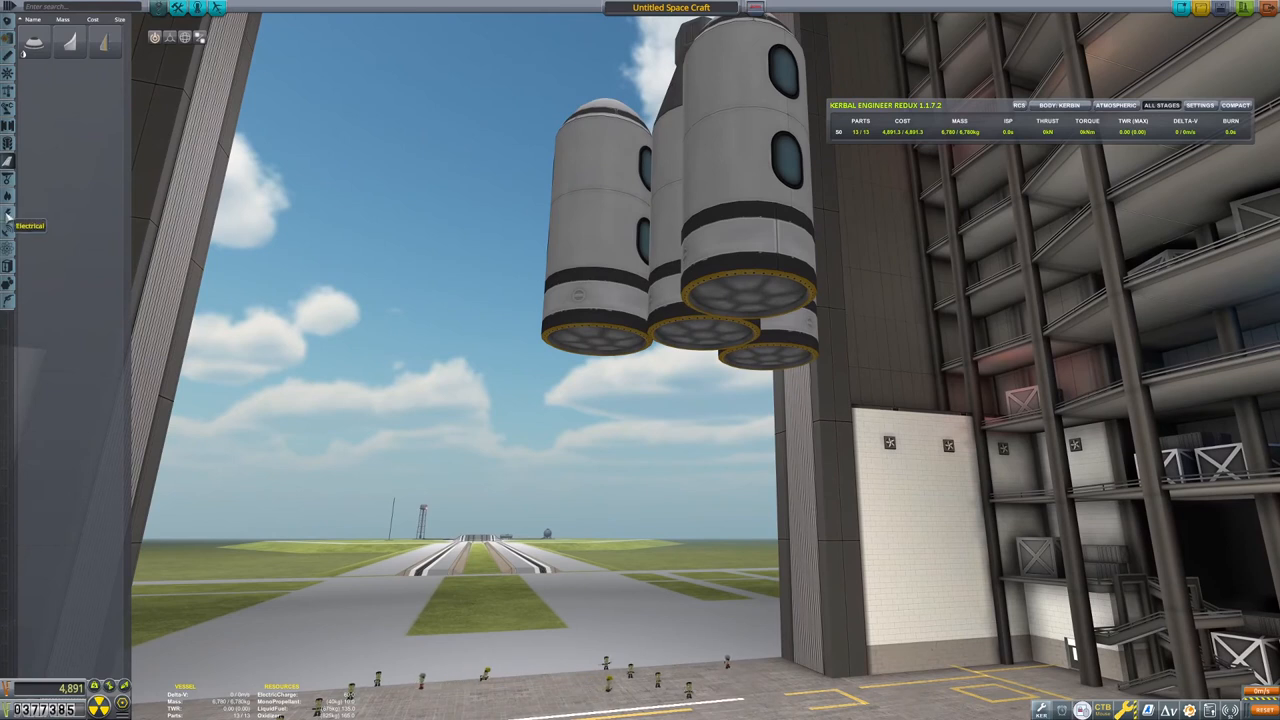
Switch the VAB parts panel to the electrical parts category.
left_click(8, 225)
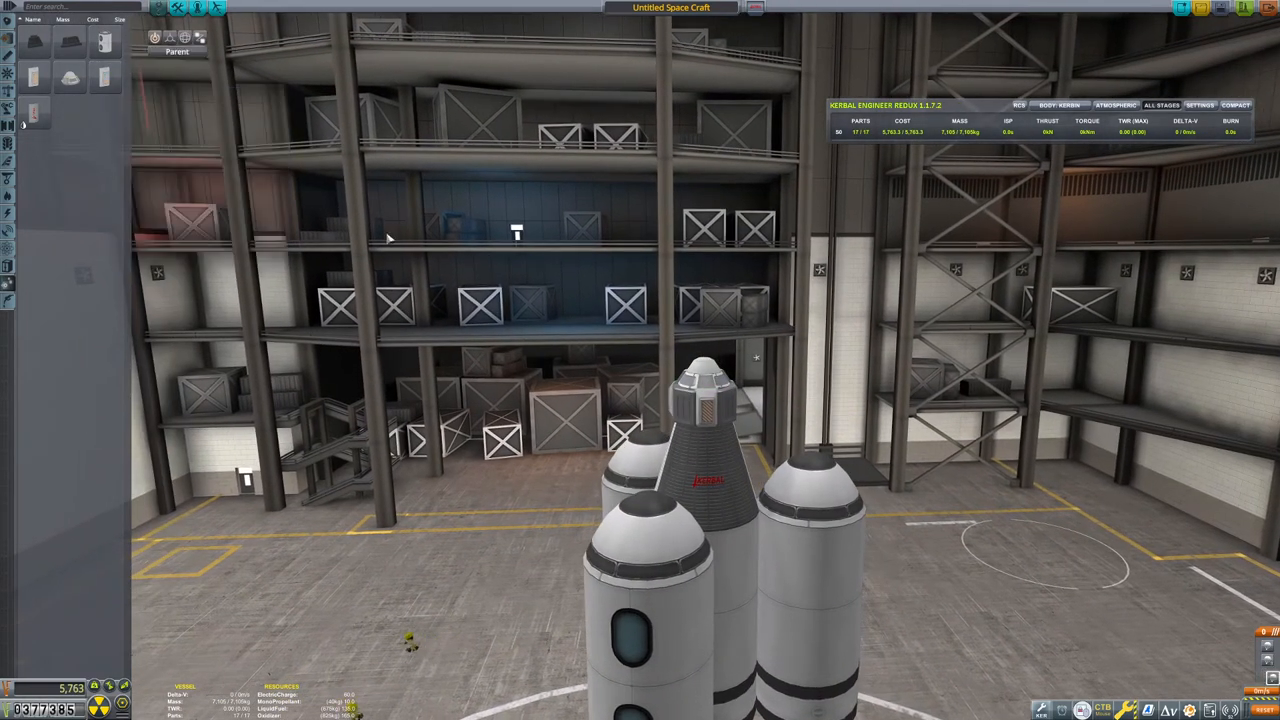
mouse_move(708, 468)
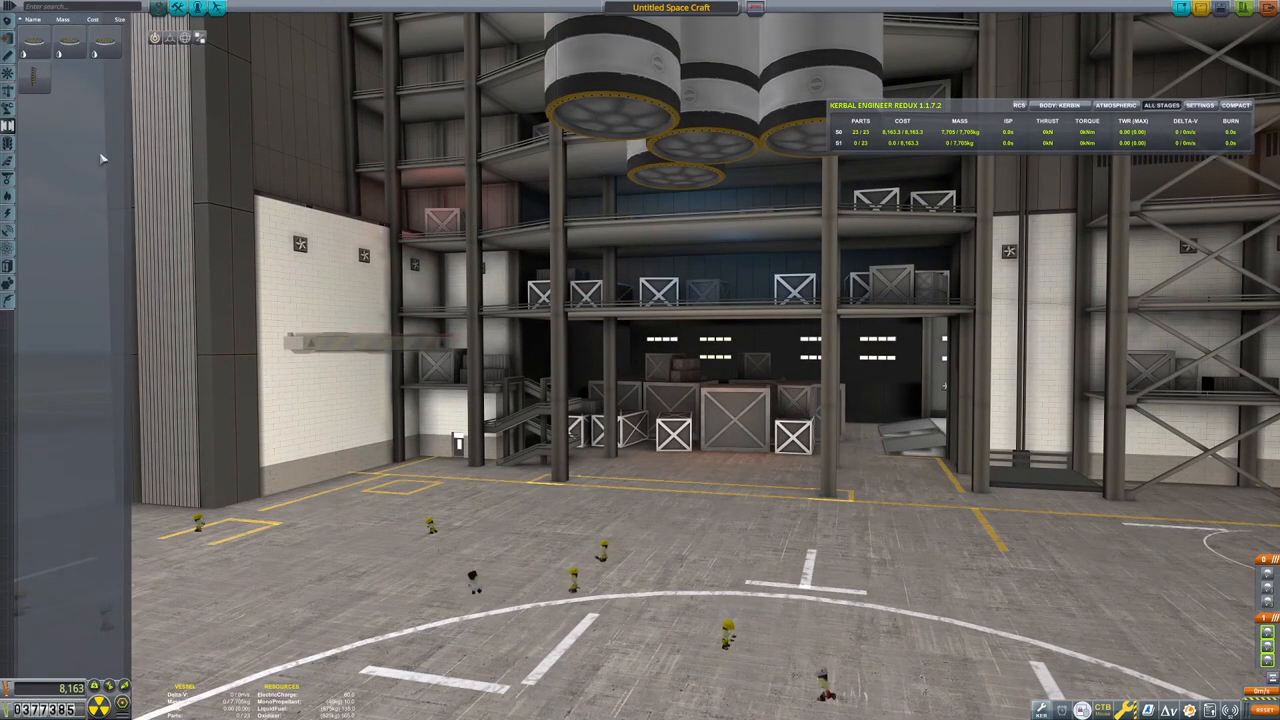
mouse_move(70, 52)
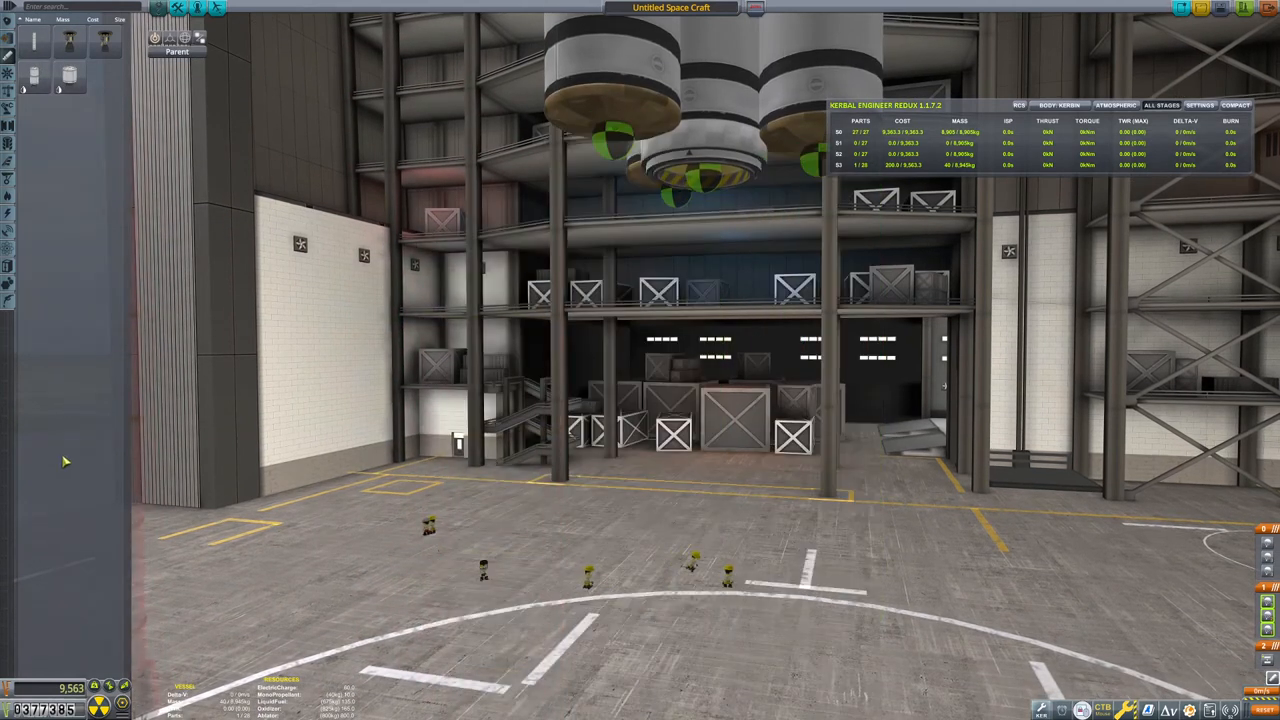
mouse_move(690, 310)
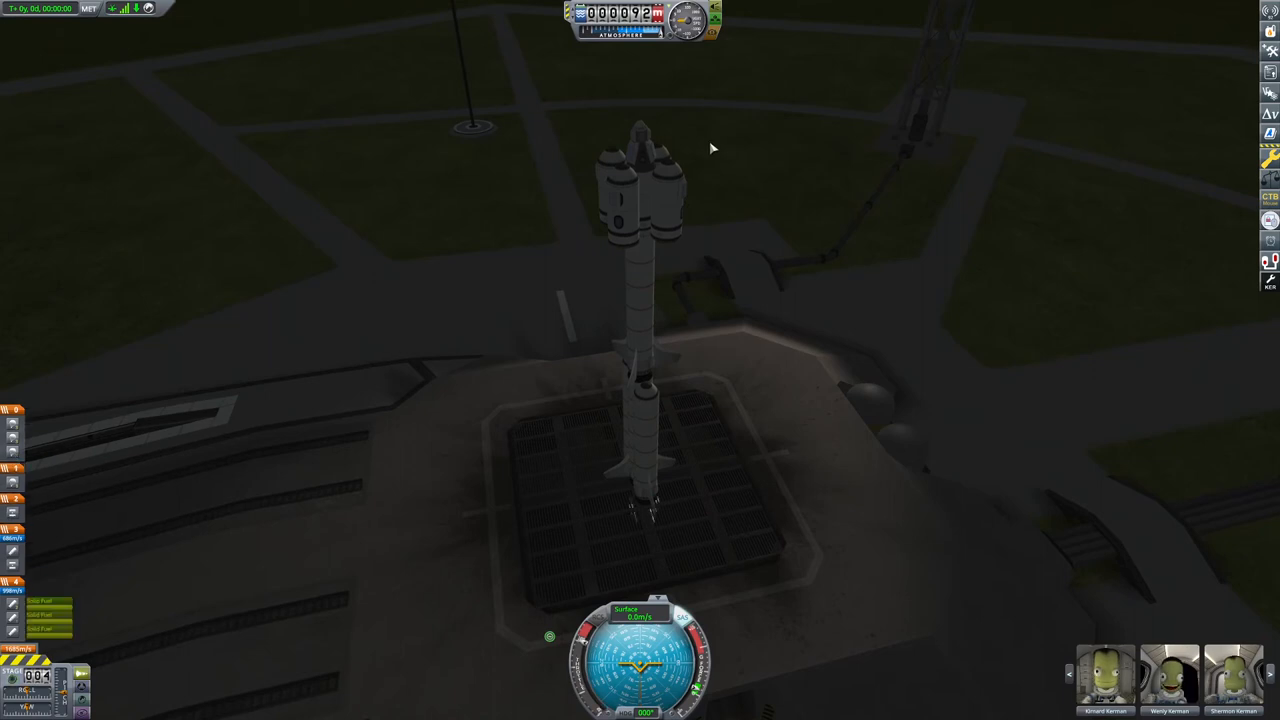
Launch the three-kerbal rocket and raise time warp during the suborbital coast.
key("space")
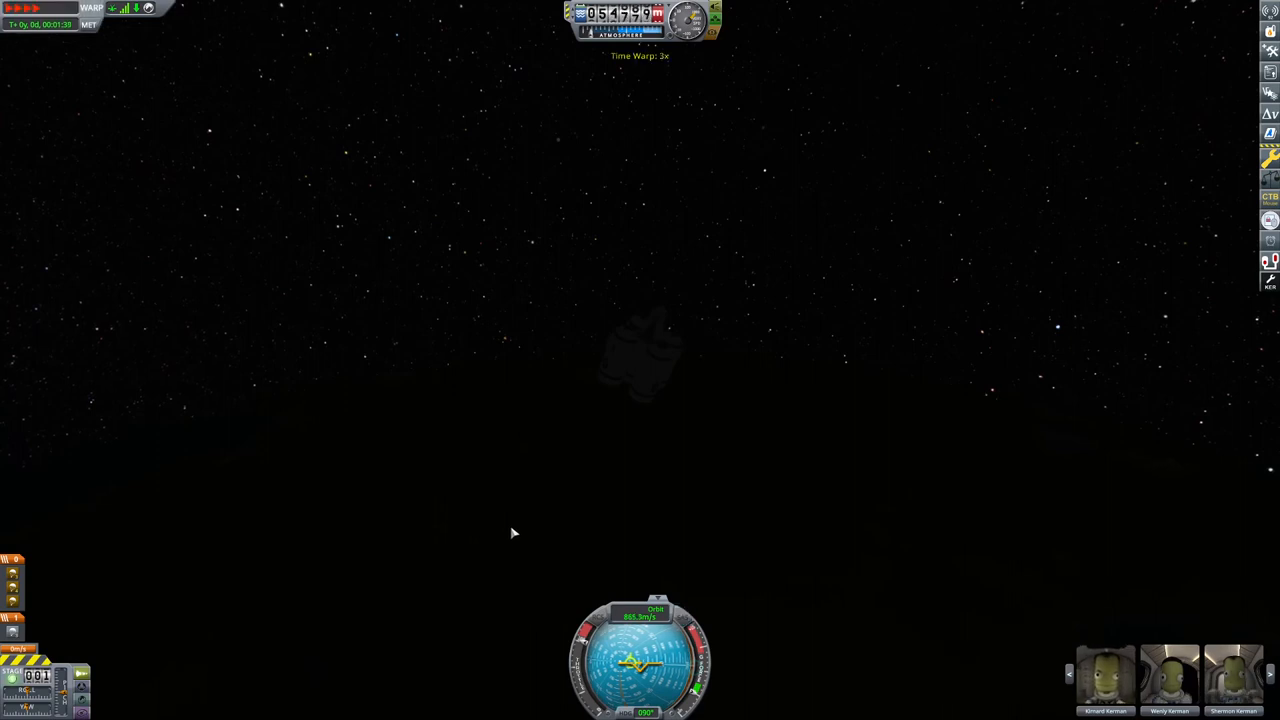
key("period")
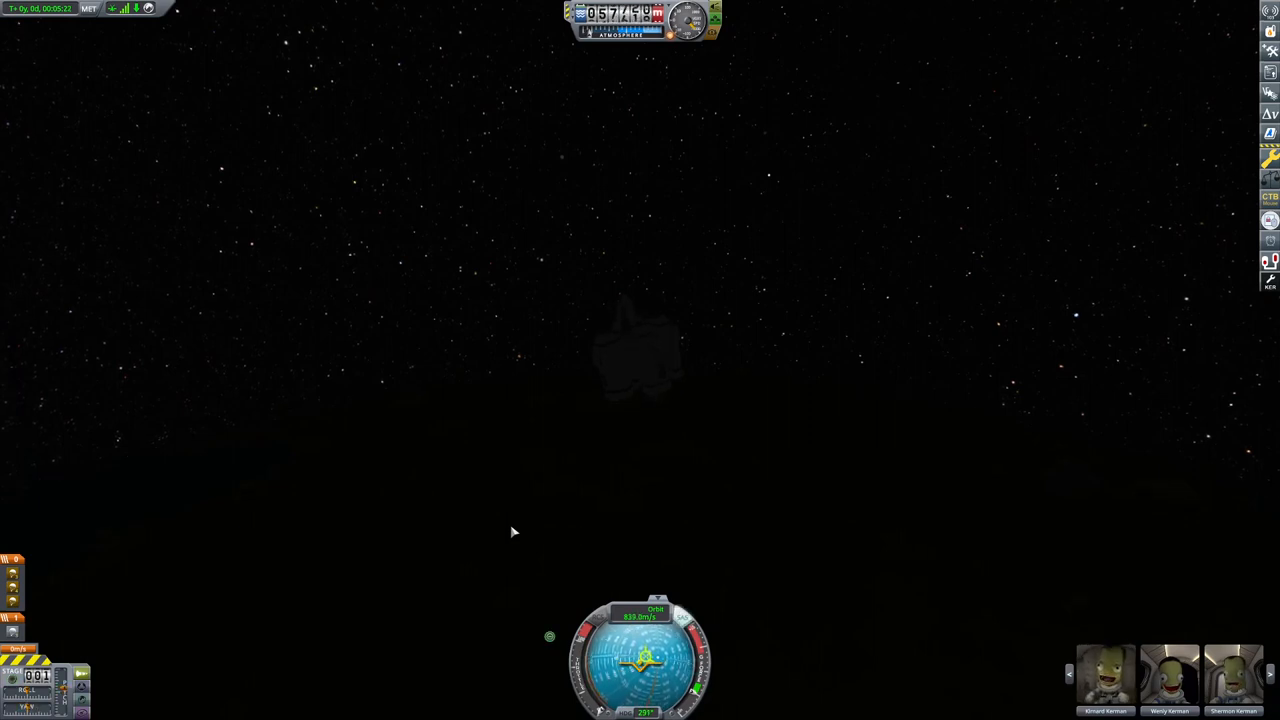
mouse_move(717, 285)
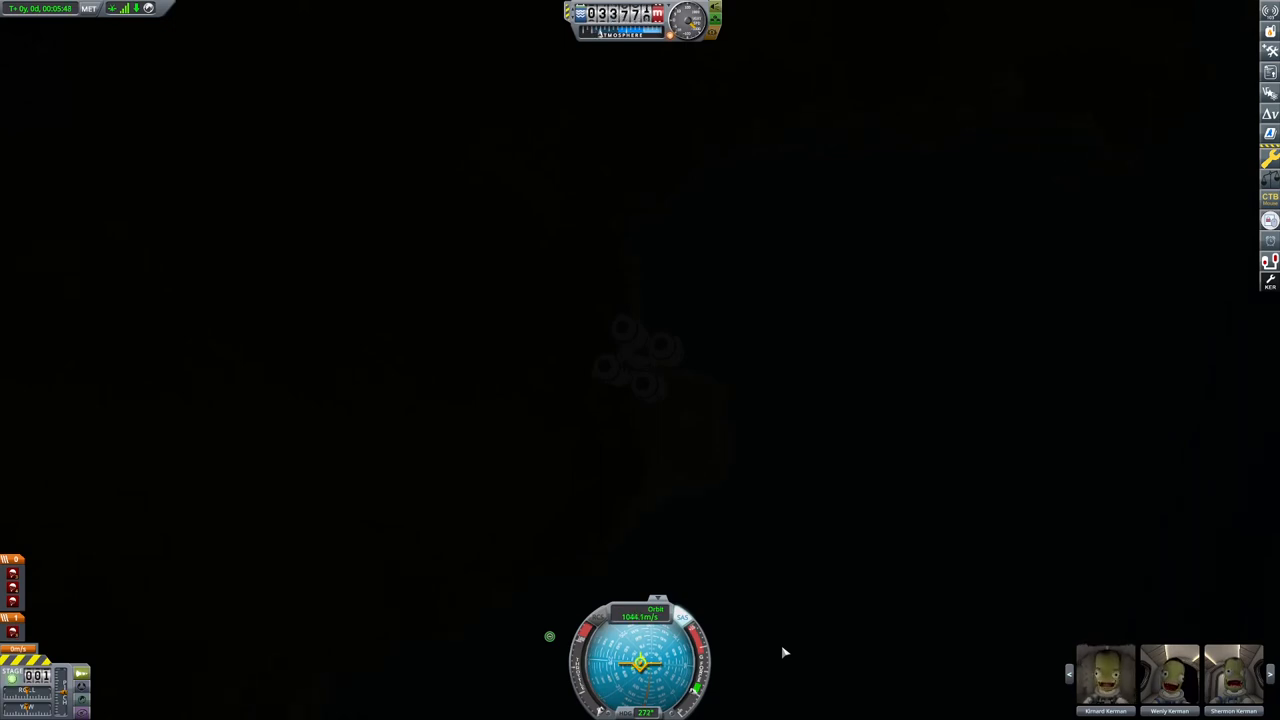
Click in the flight view as the capsule falls back toward the ground.
left_click(640, 610)
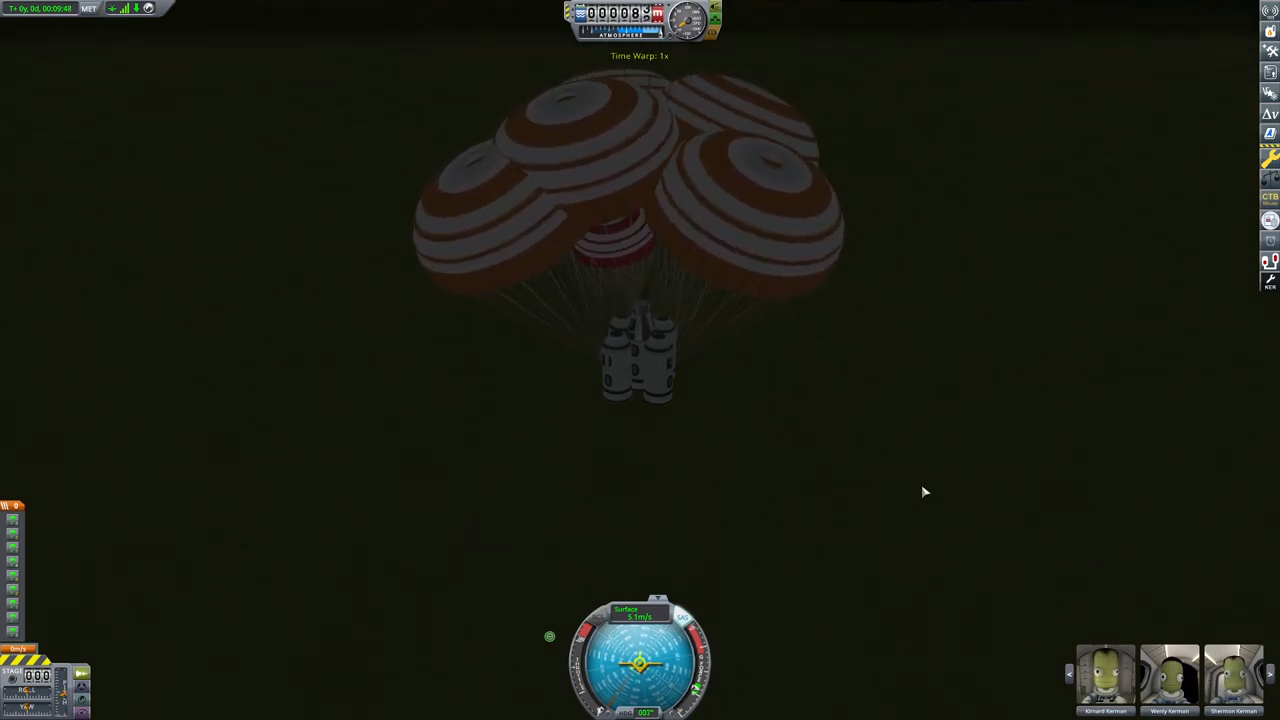
mouse_move(1011, 570)
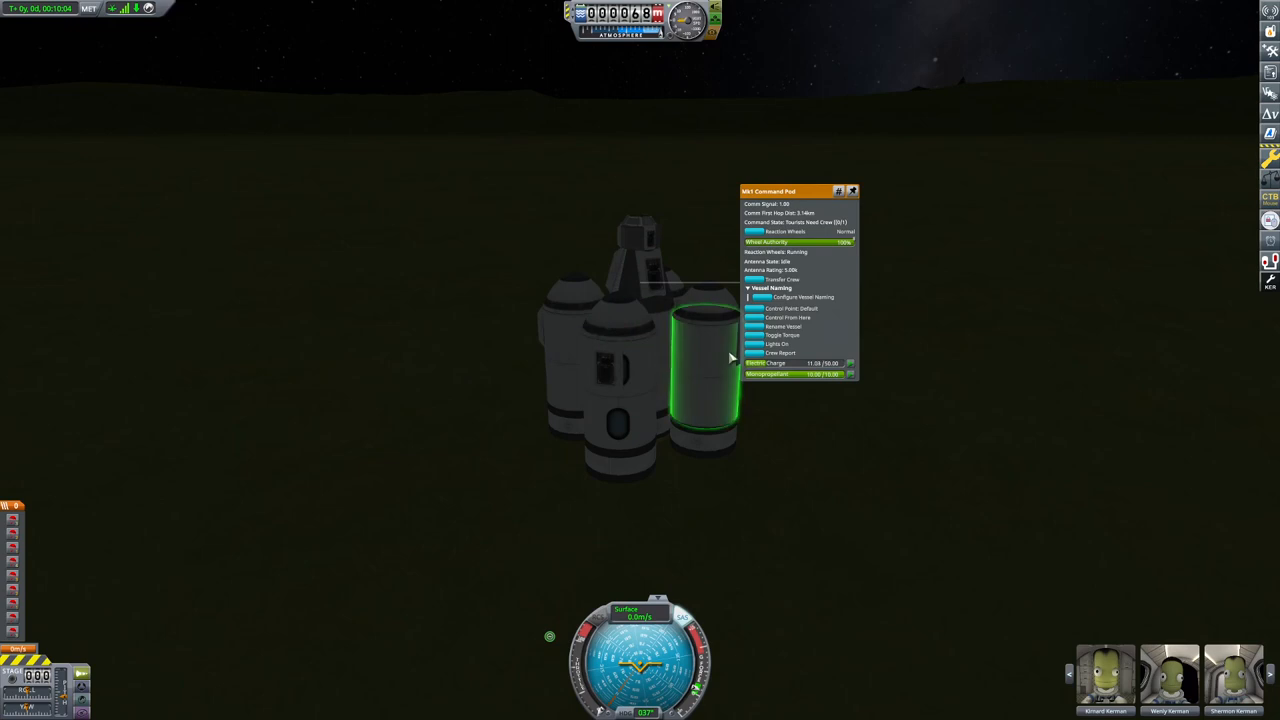
Request a crew report from the Mk1 Command Pod and close its part window.
left_click(781, 353)
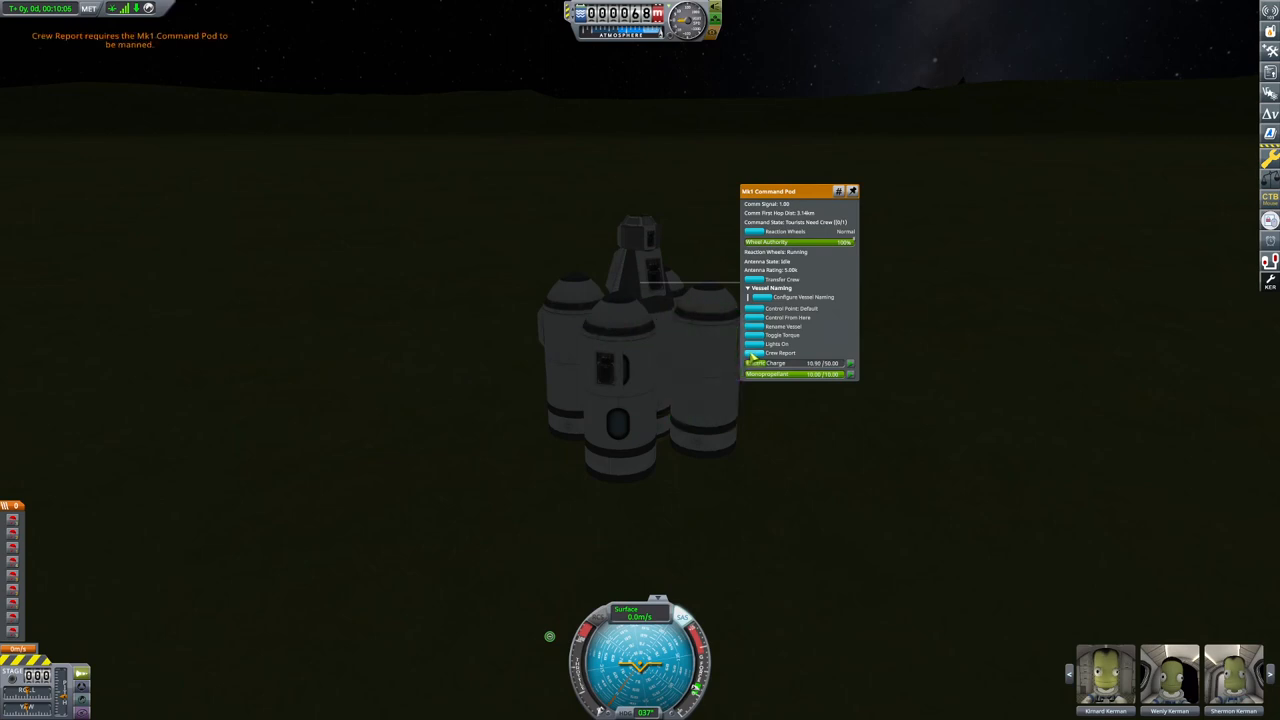
left_click(852, 191)
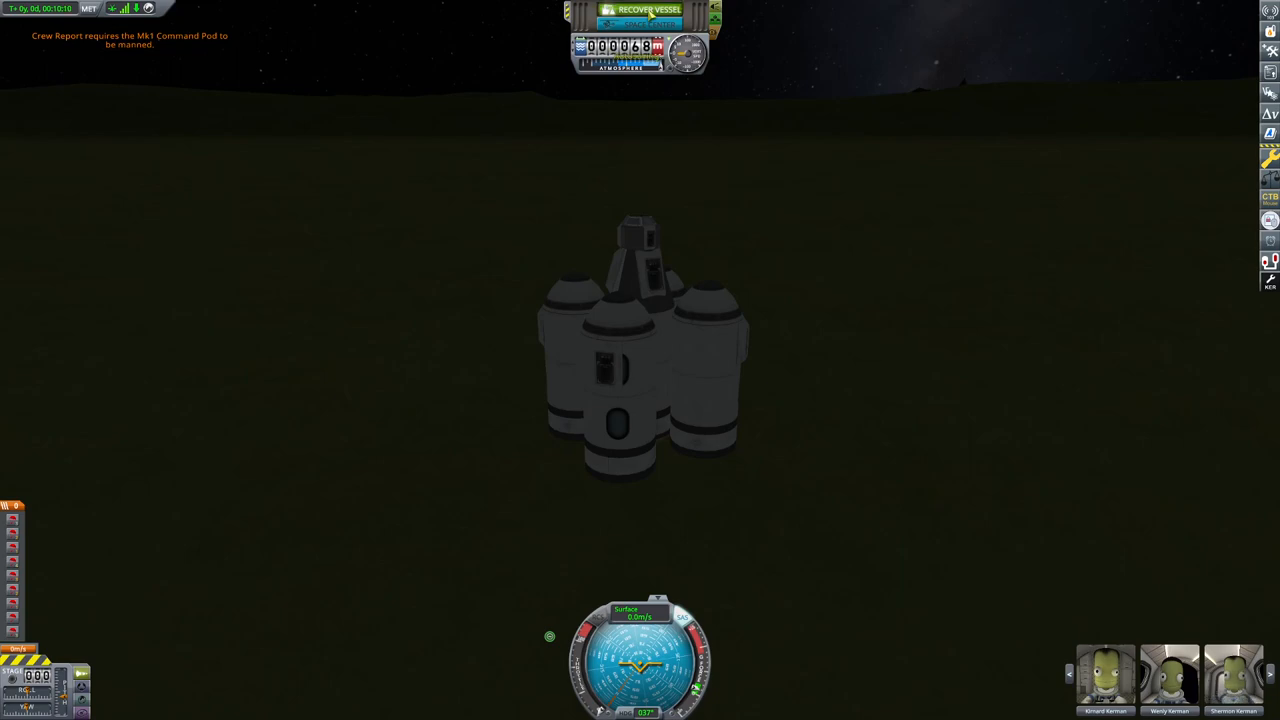
Recover the landed cabin cluster via Recover Vessel at the top of the screen.
left_click(648, 9)
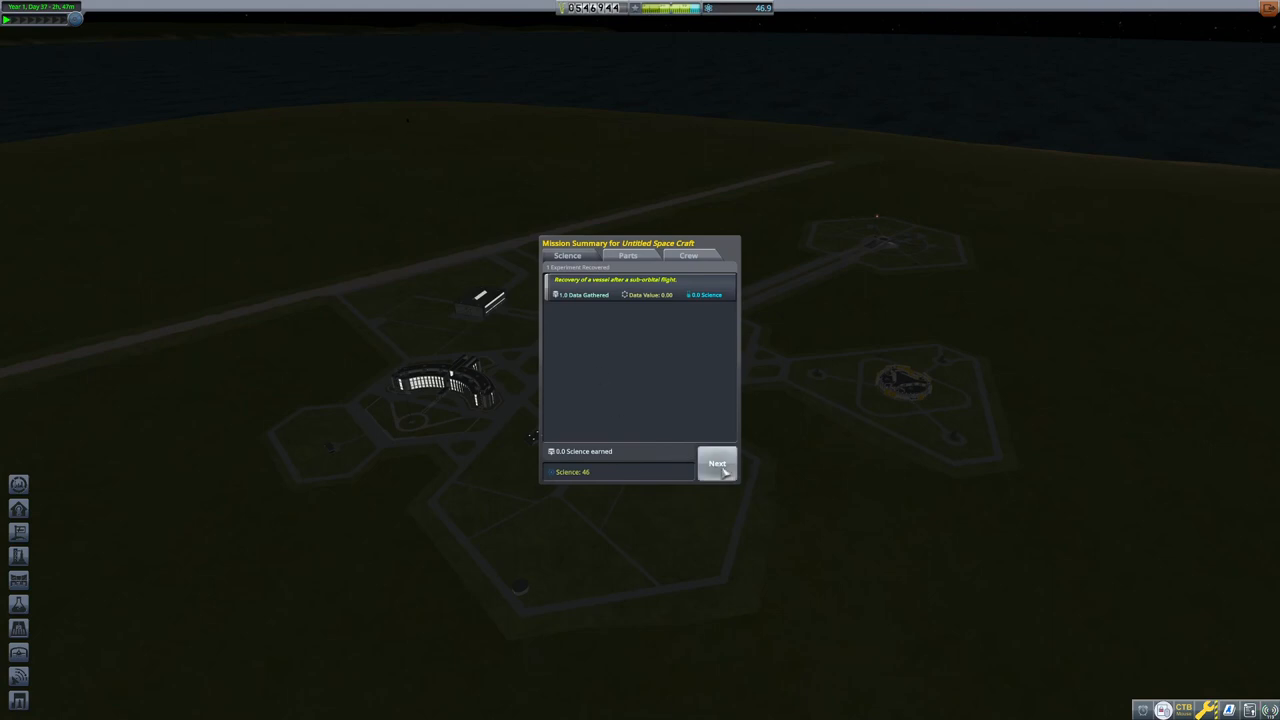
Dismiss the mission summary to return to the nighttime Space Center overview.
left_click(717, 463)
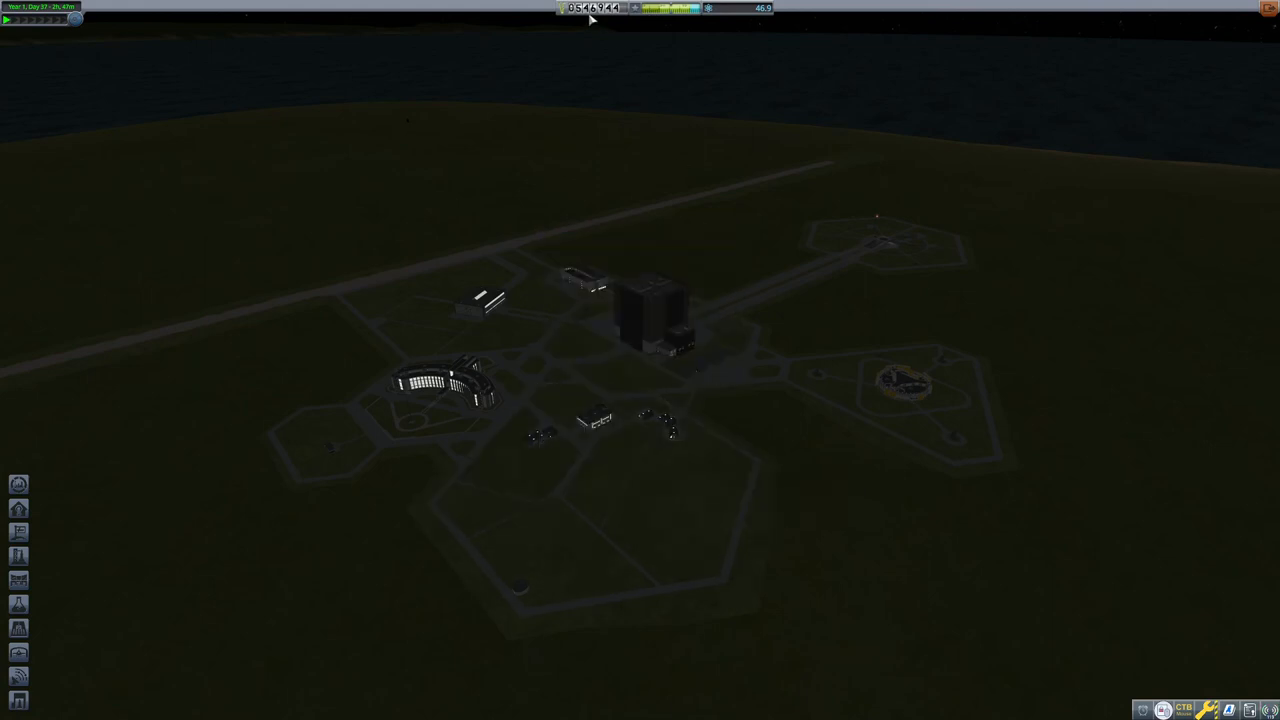
mouse_move(470, 383)
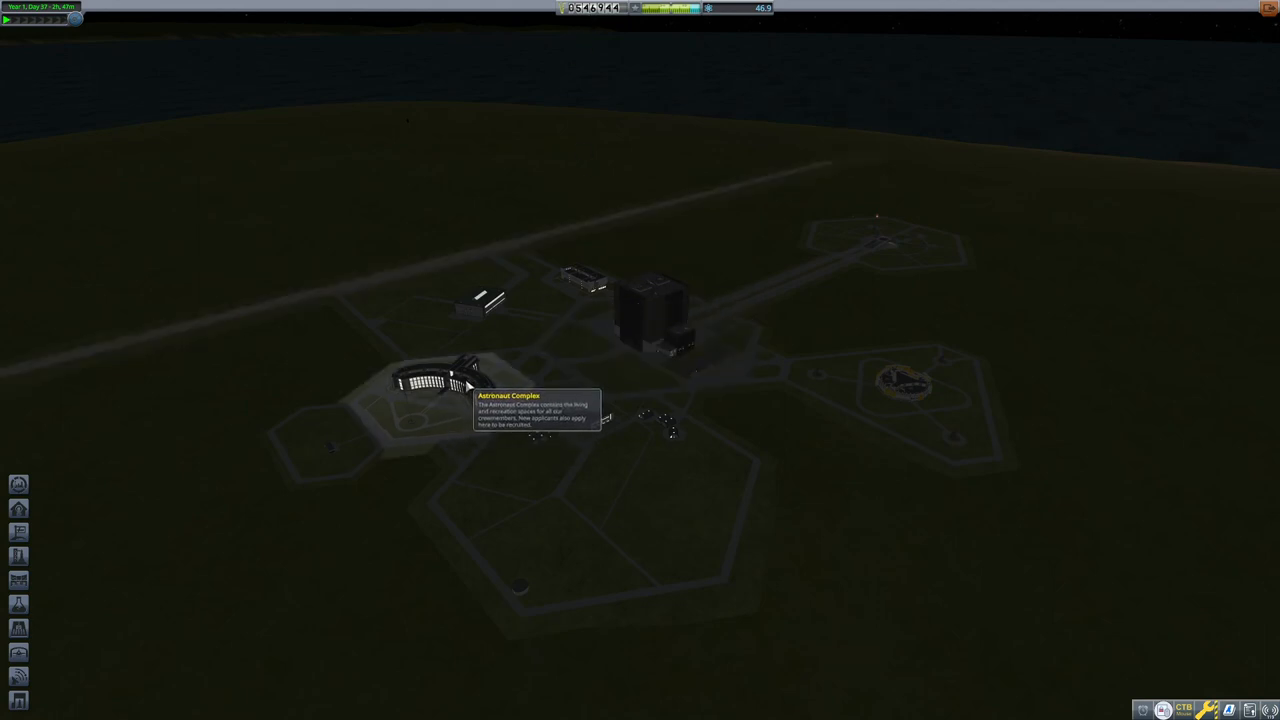
mouse_move(890, 232)
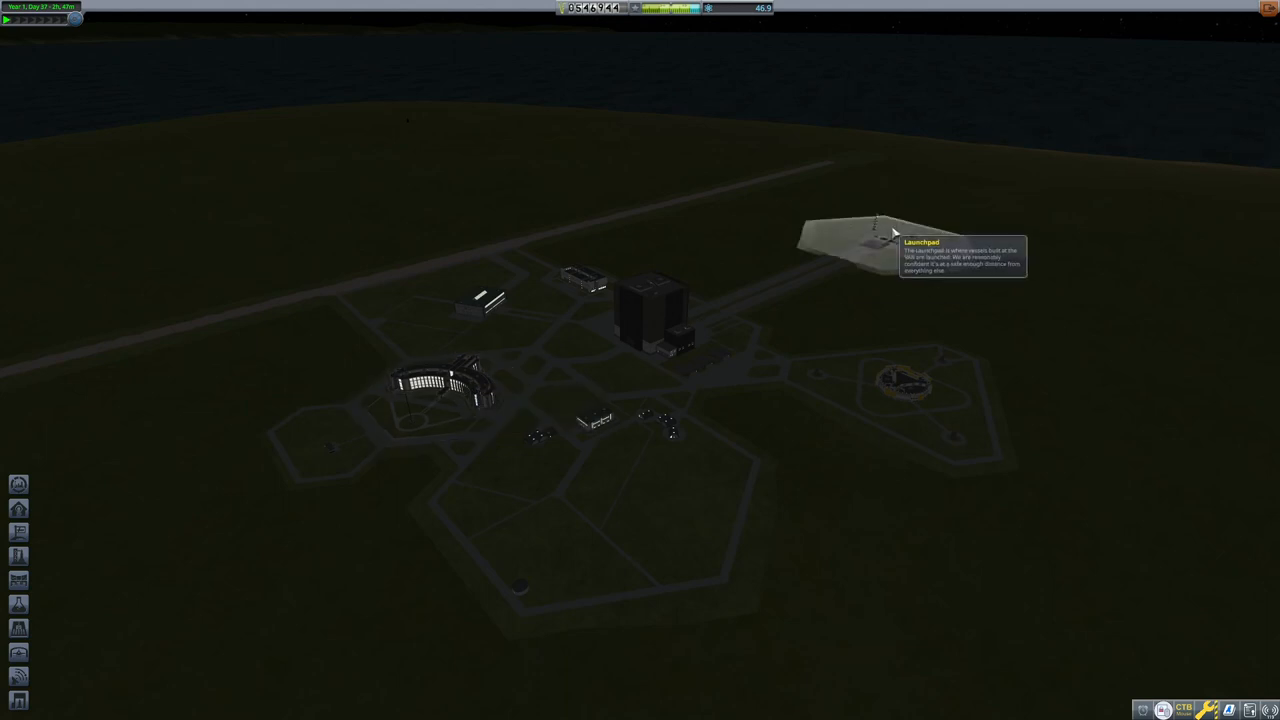
mouse_move(580, 290)
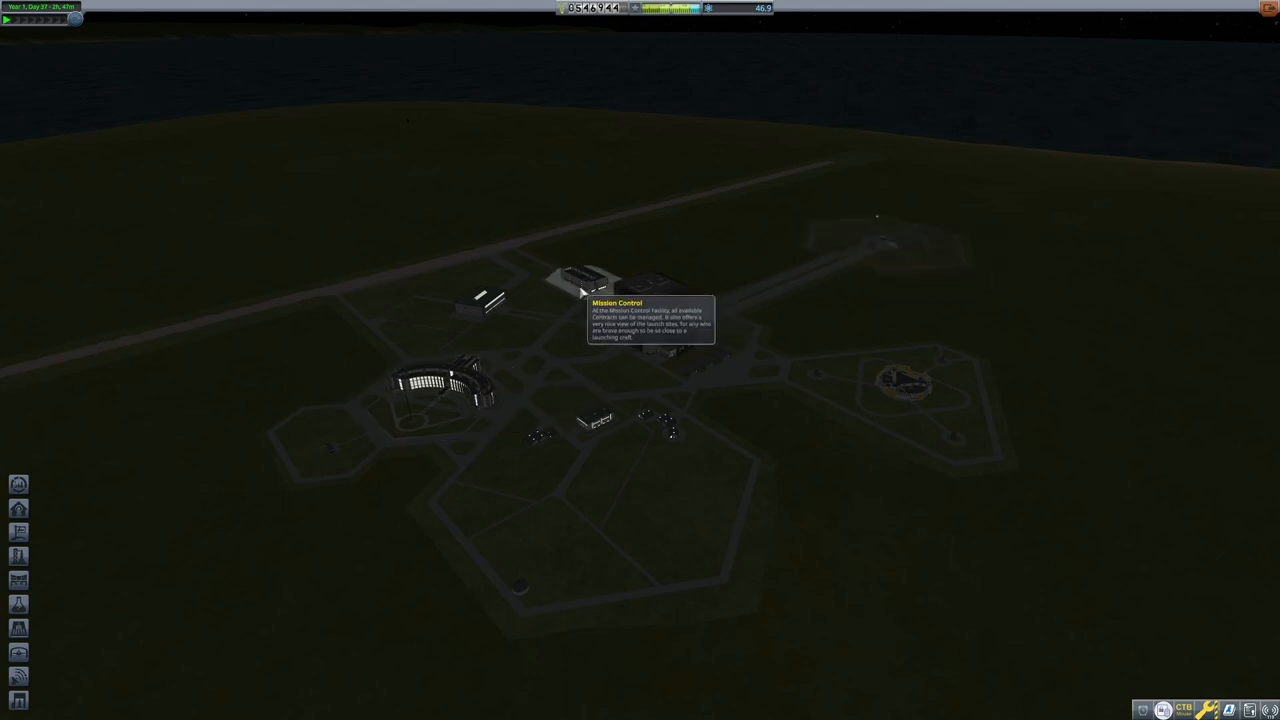
mouse_move(513, 315)
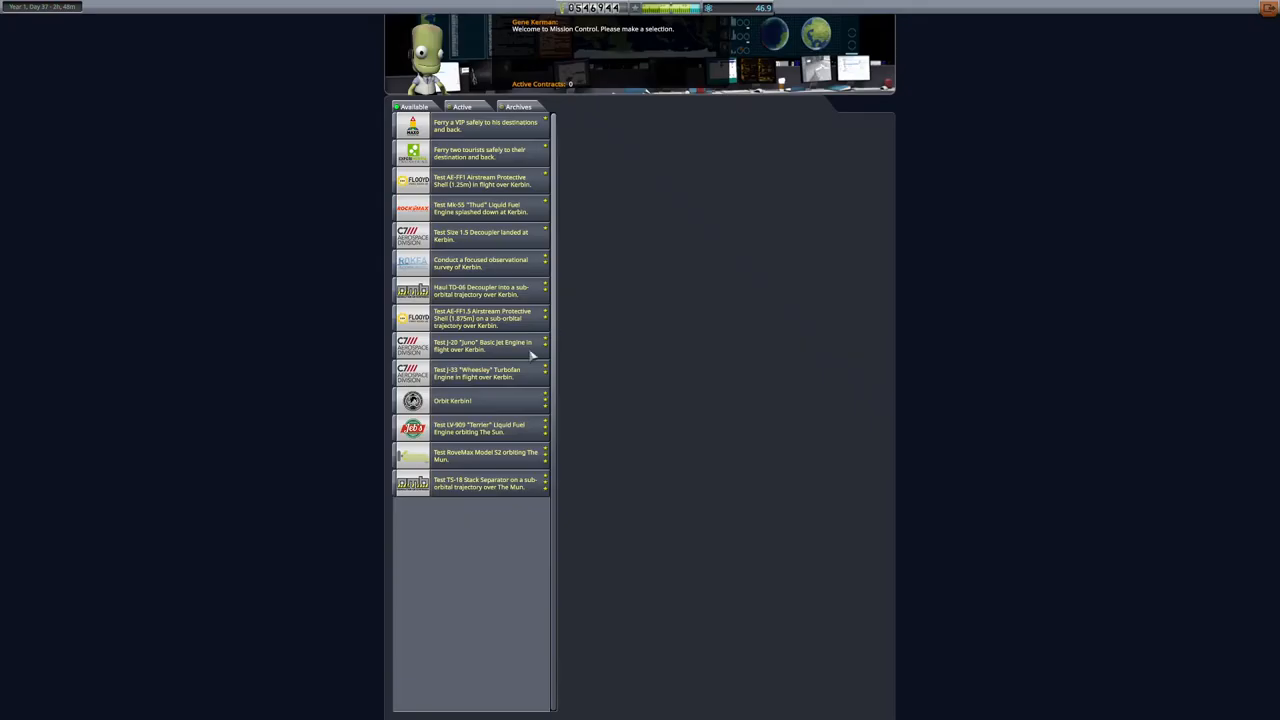
mouse_move(463, 138)
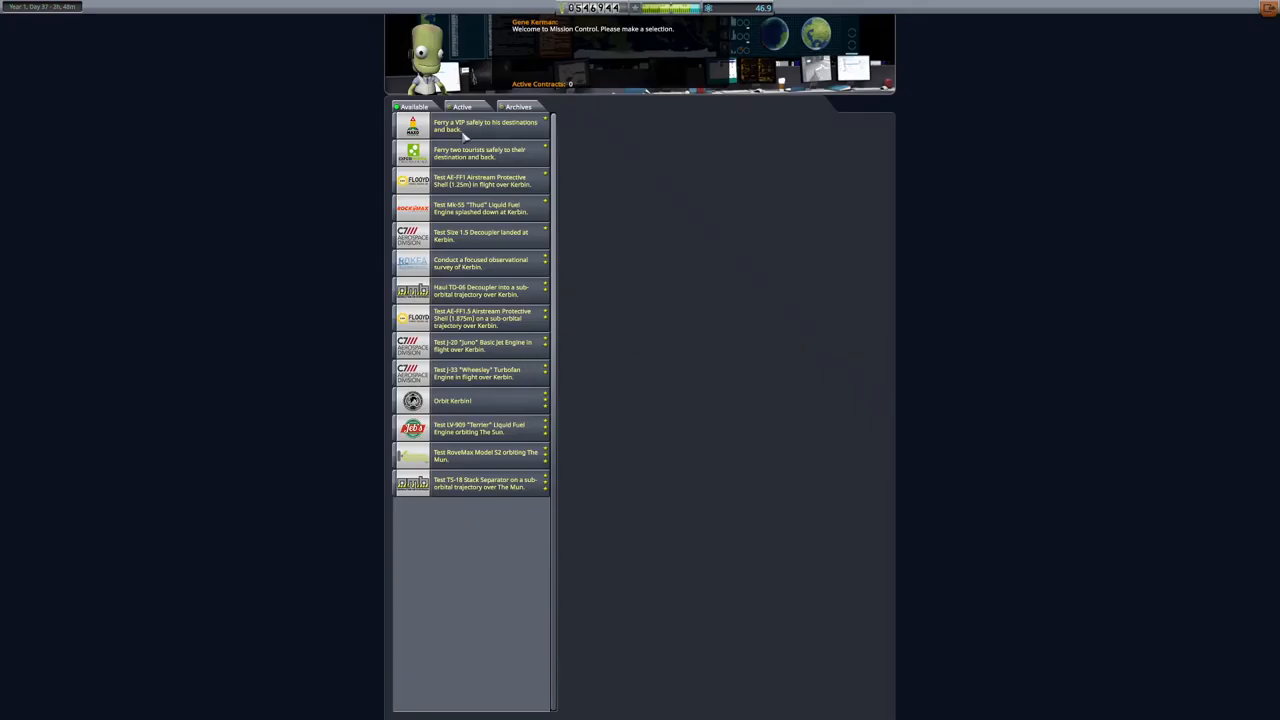
mouse_move(462, 210)
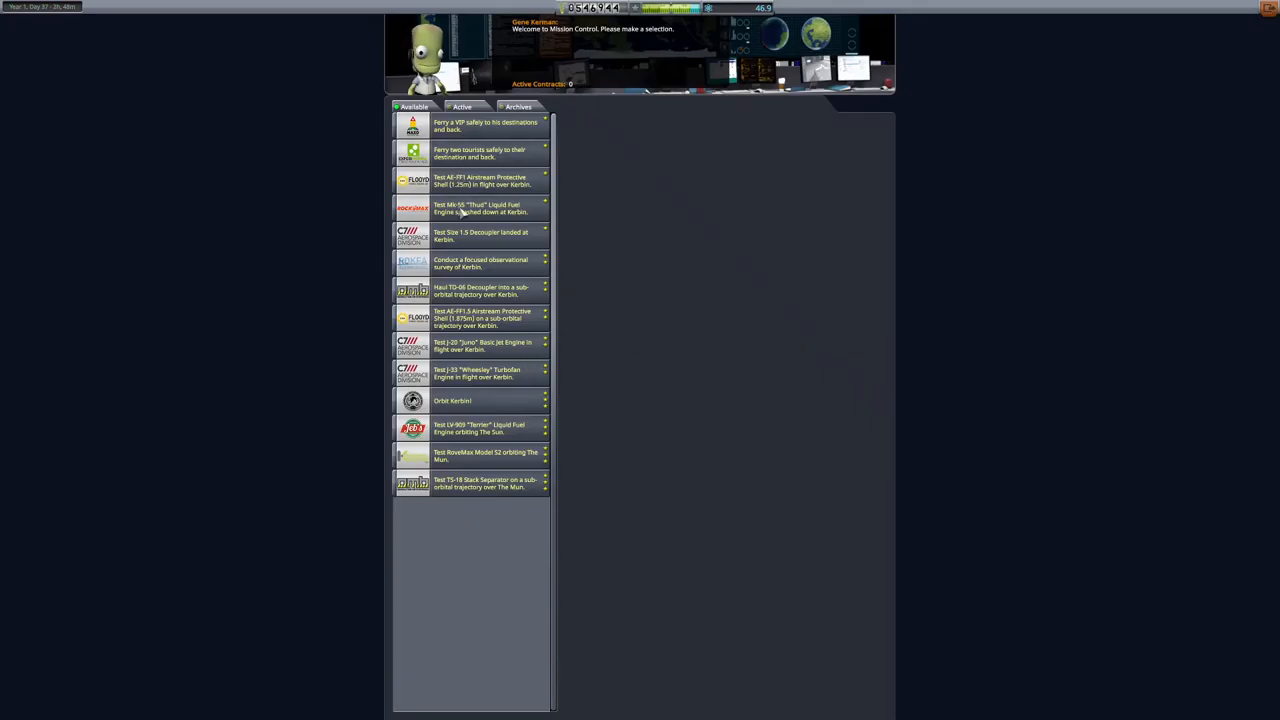
Review the Mk-55 "Thud" and LV-909 "Terrier" engine test contract details.
left_click(480, 208)
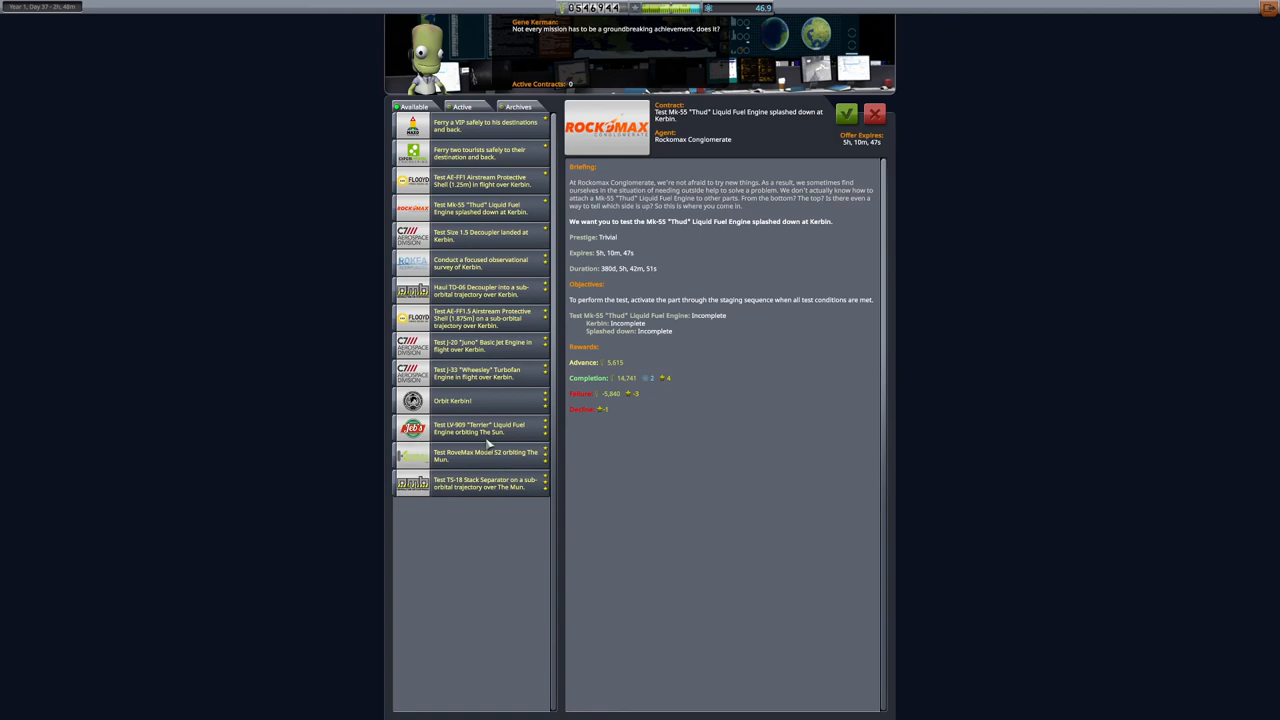
left_click(480, 428)
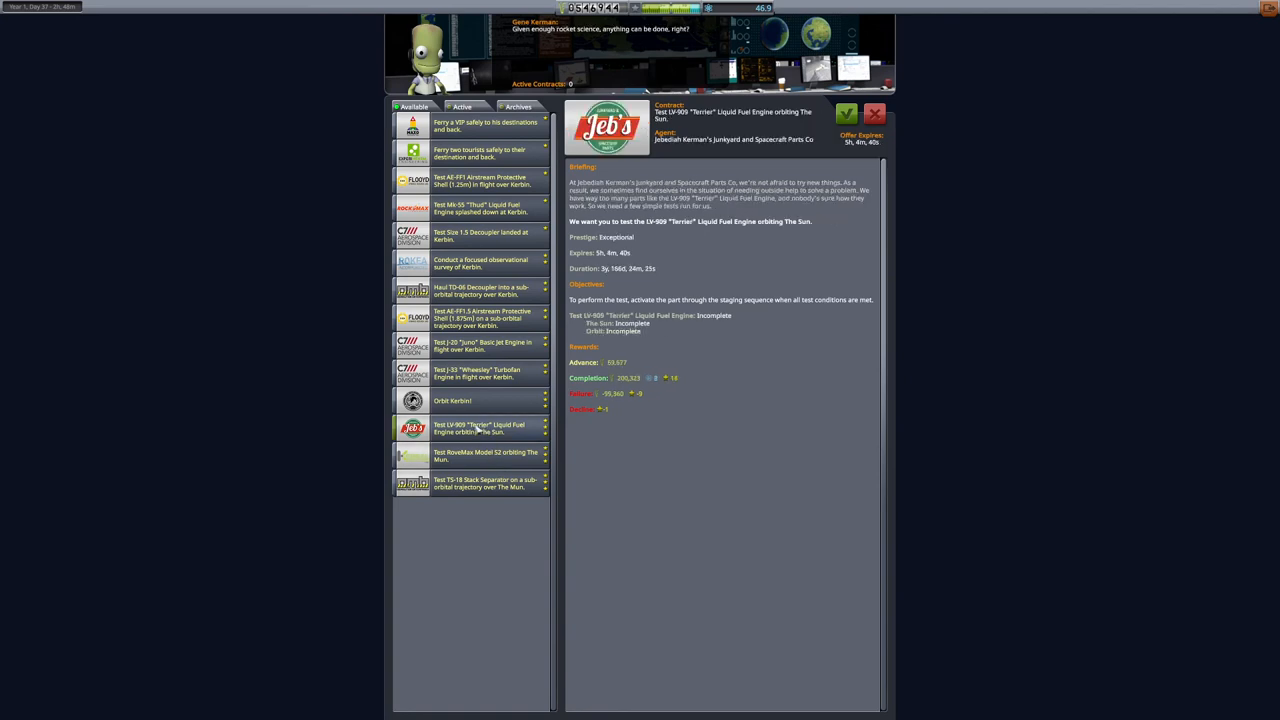
mouse_move(480, 432)
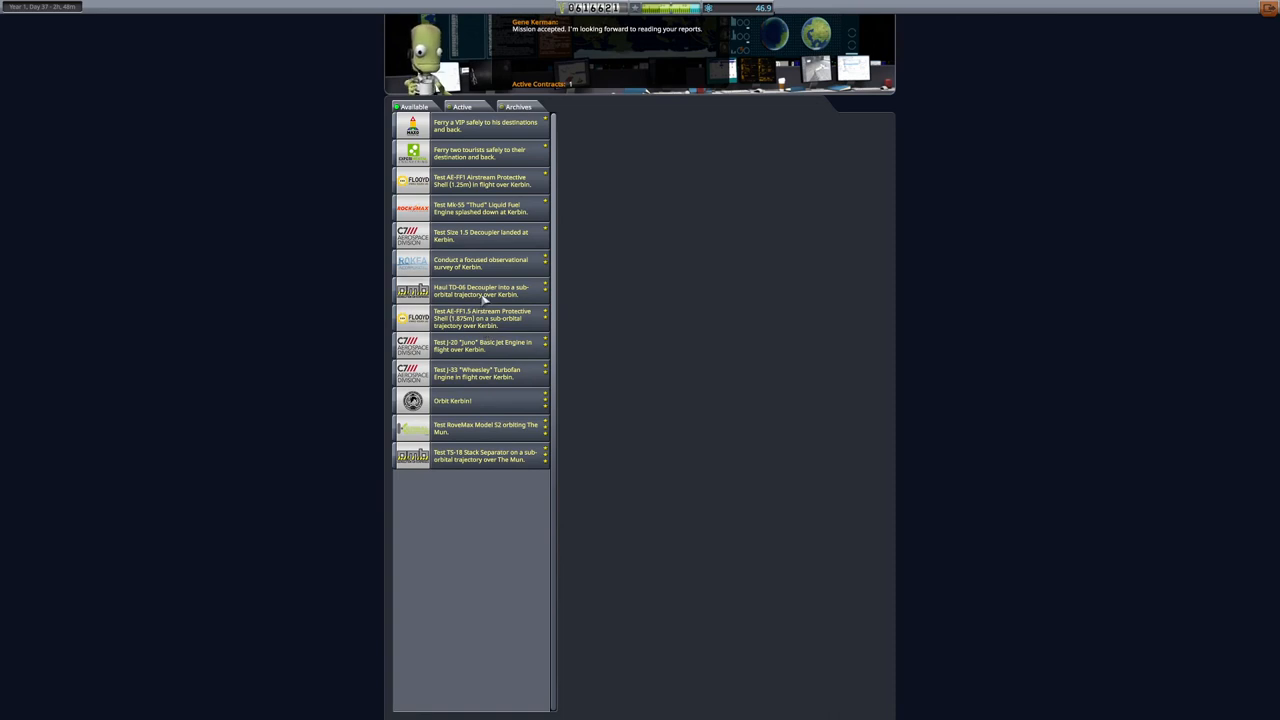
Accept the AE-FF1.5 shell and TD-06 decoupler haul contracts.
left_click(482, 318)
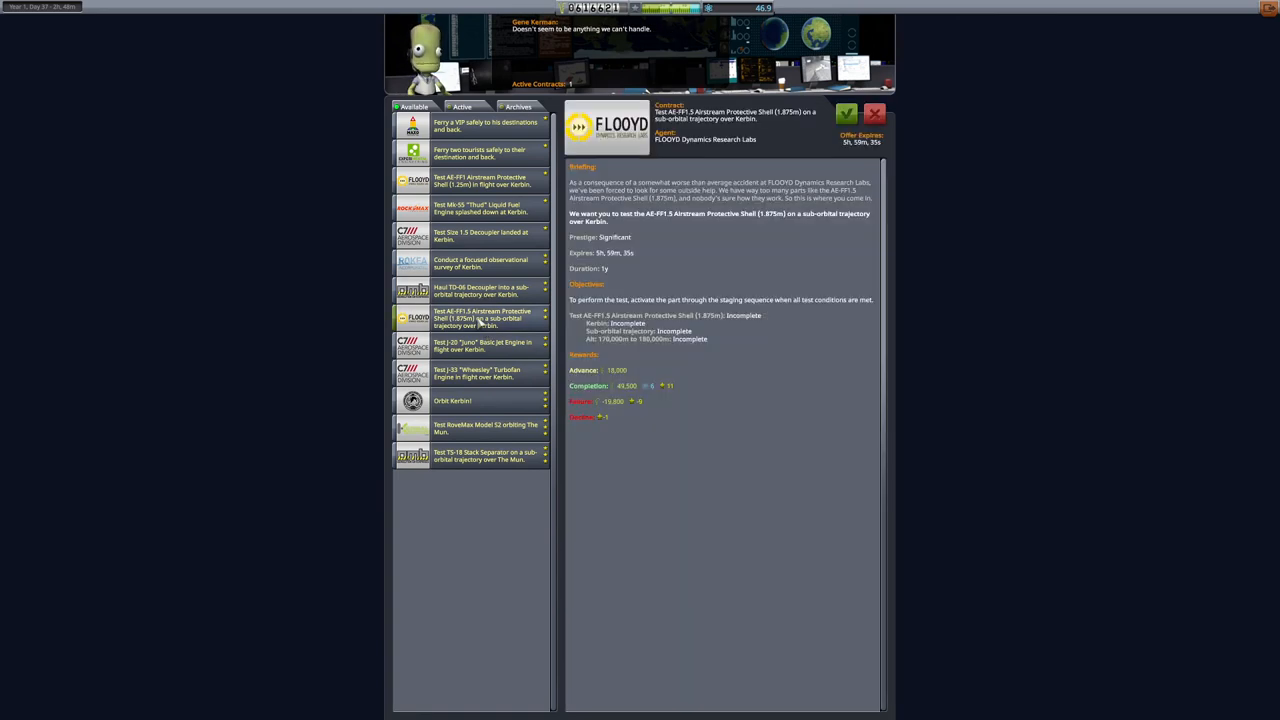
left_click(485, 290)
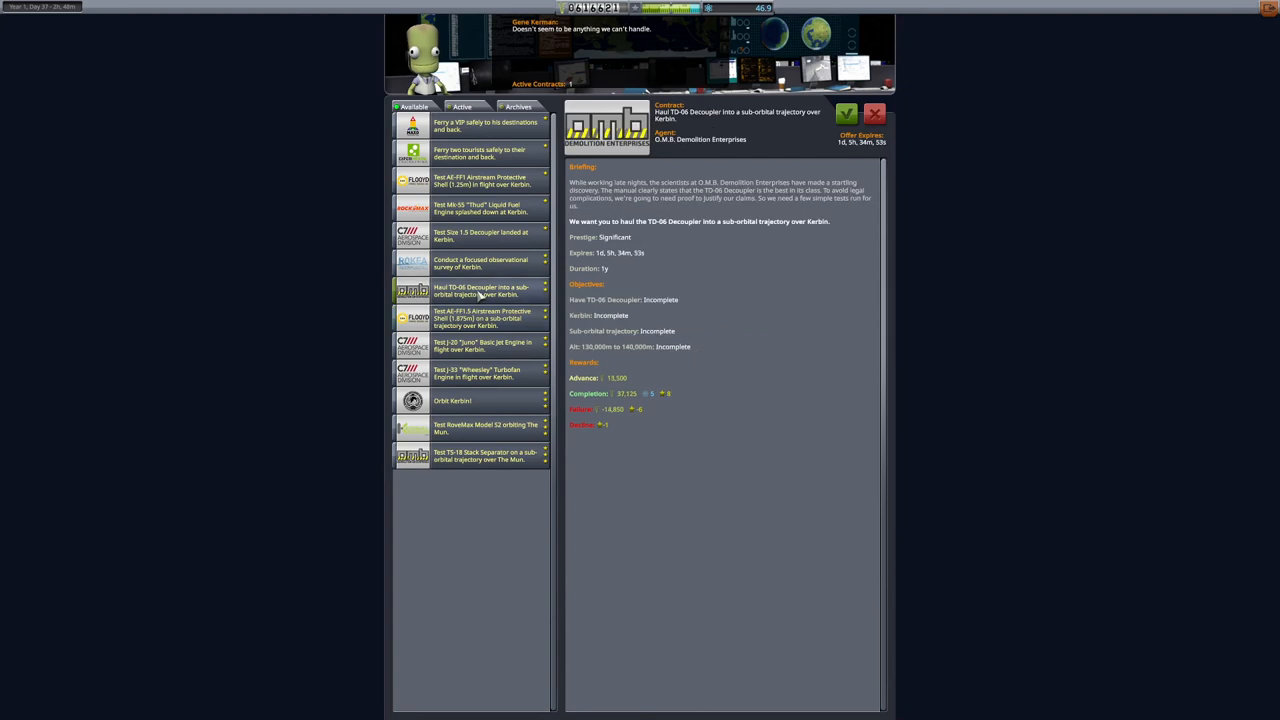
left_click(483, 318)
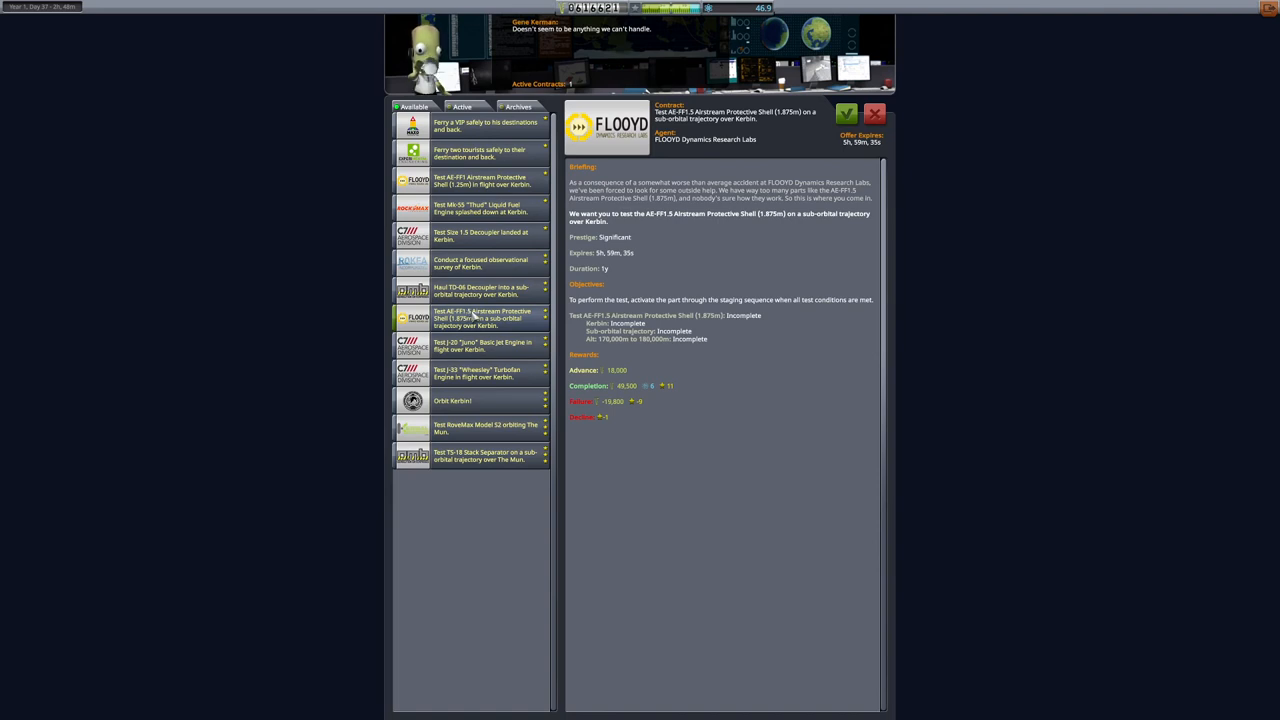
left_click(846, 113)
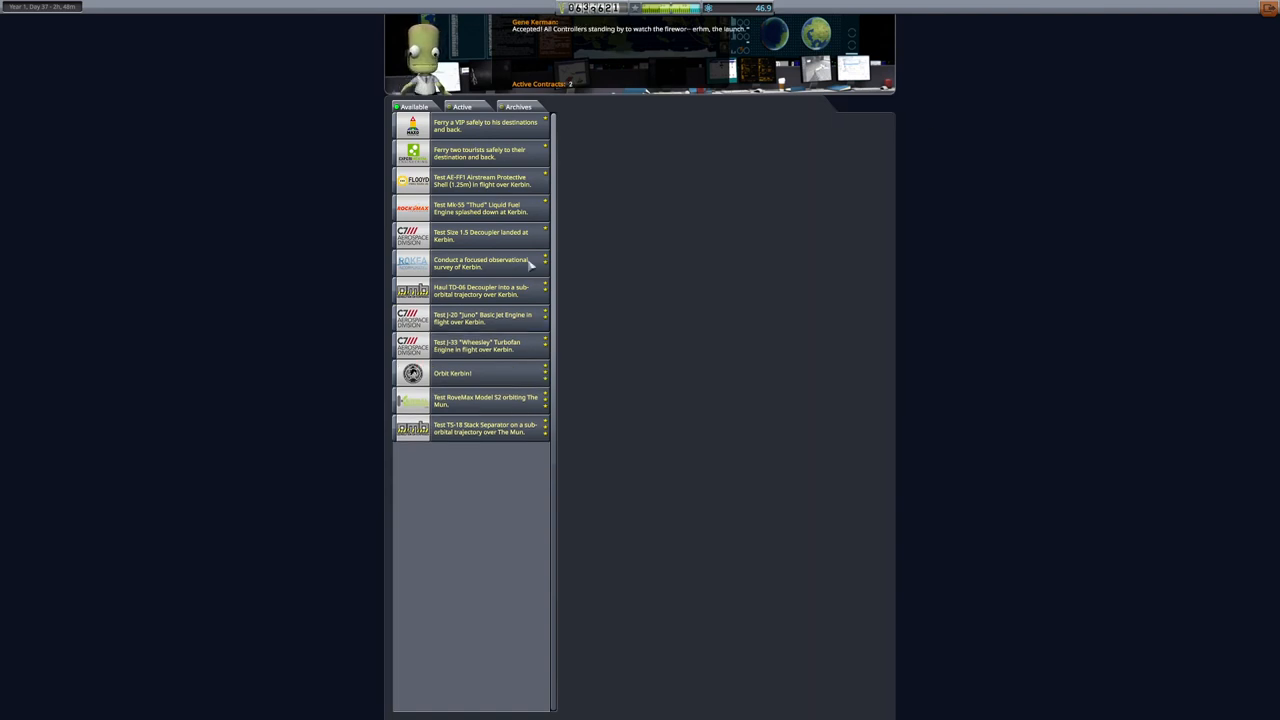
left_click(485, 290)
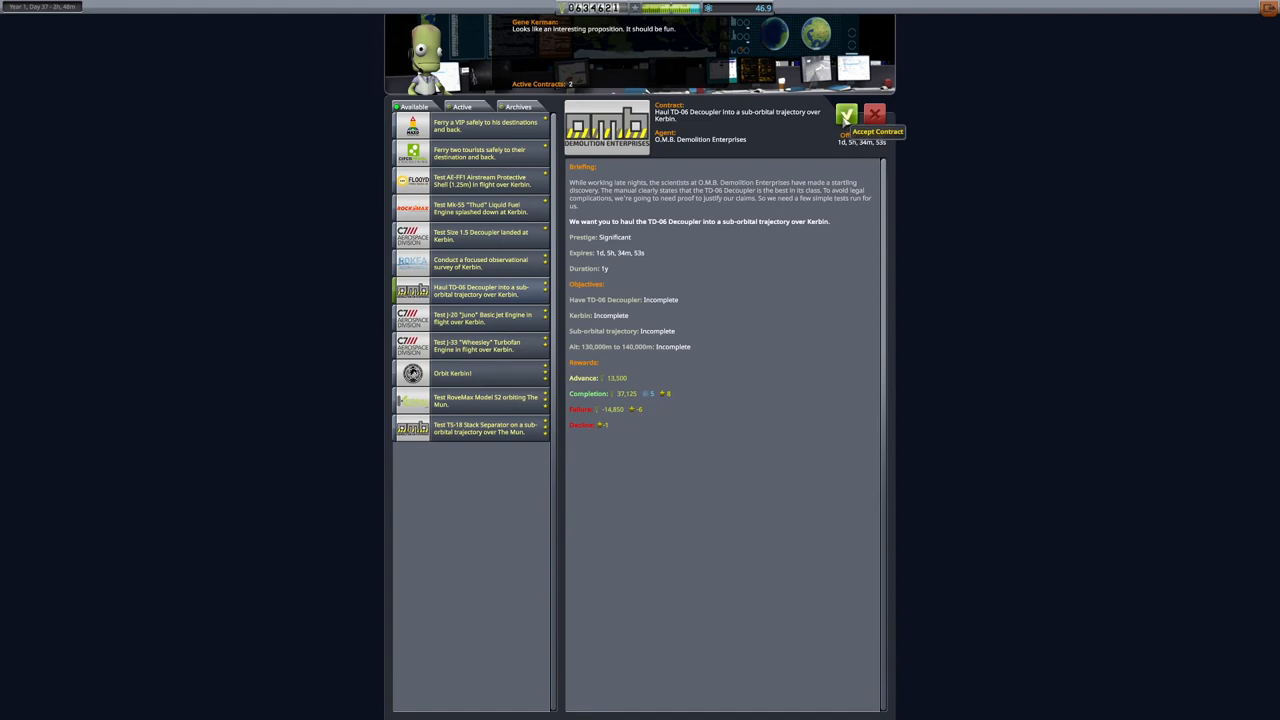
left_click(877, 131)
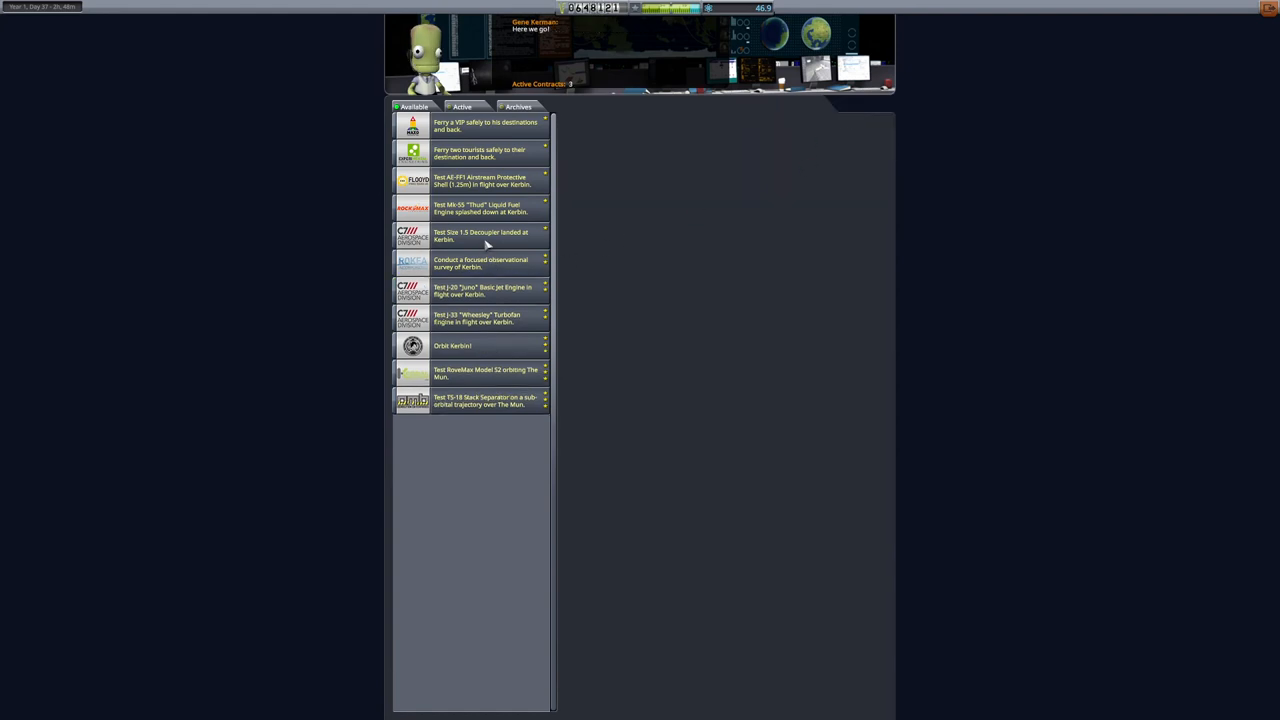
Accept the Size 1.5 Decoupler and Mk-55 "Thud" contracts, then list active contracts.
left_click(480, 235)
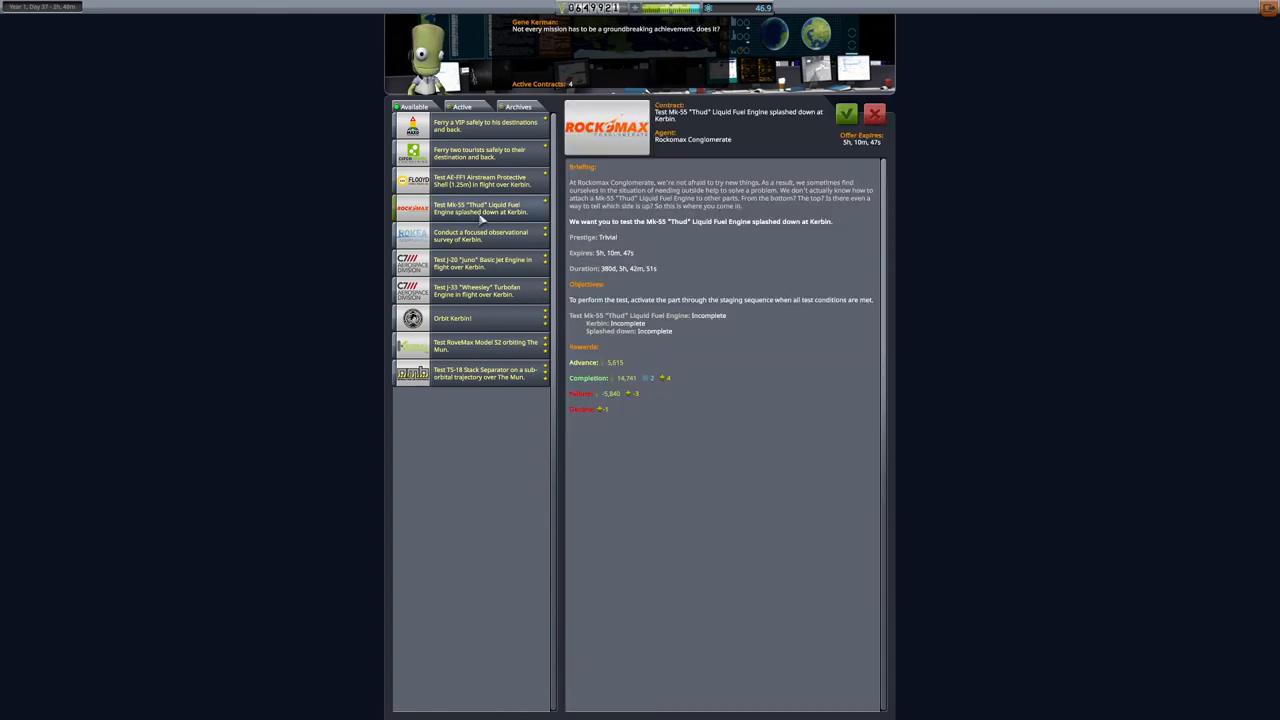
left_click(846, 113)
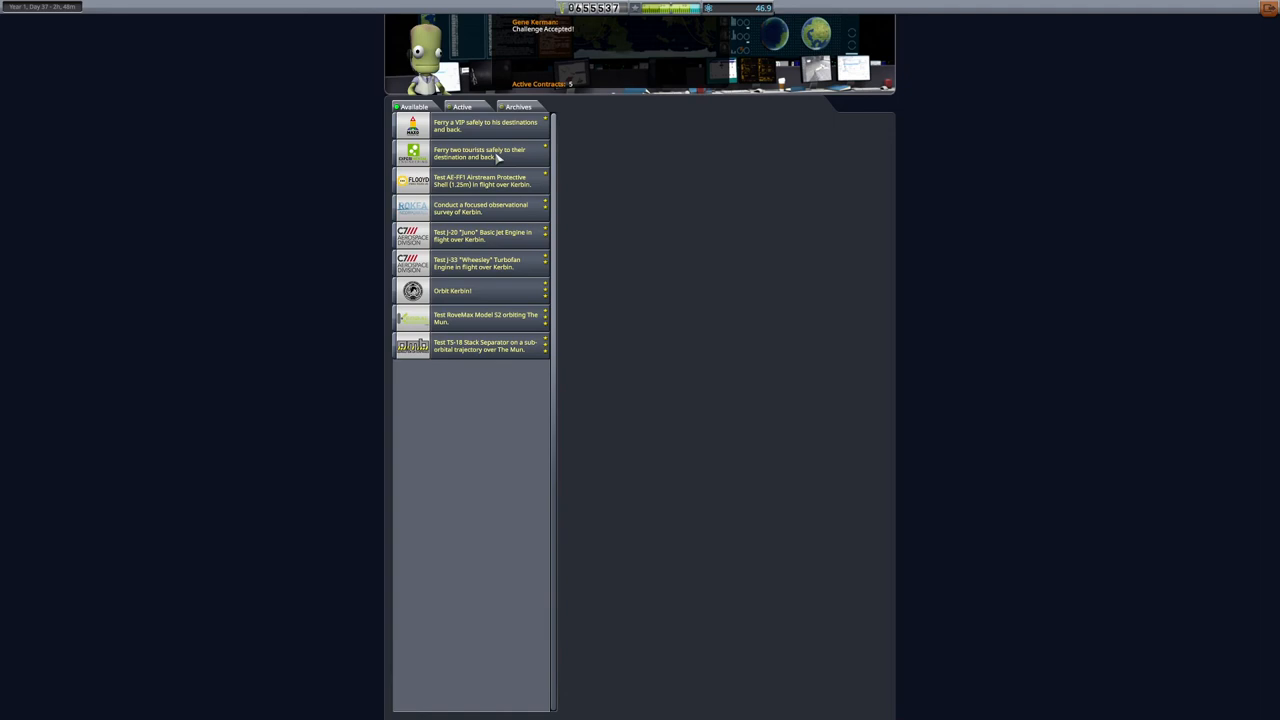
mouse_move(740, 135)
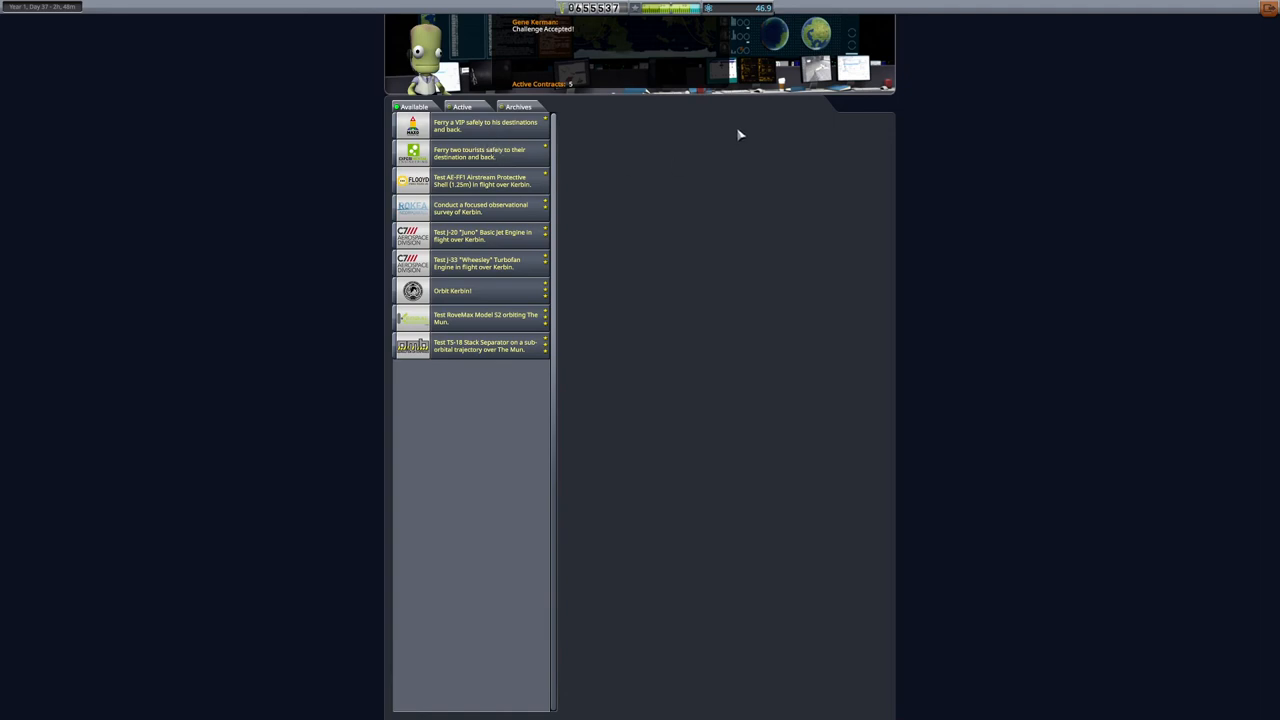
left_click(461, 107)
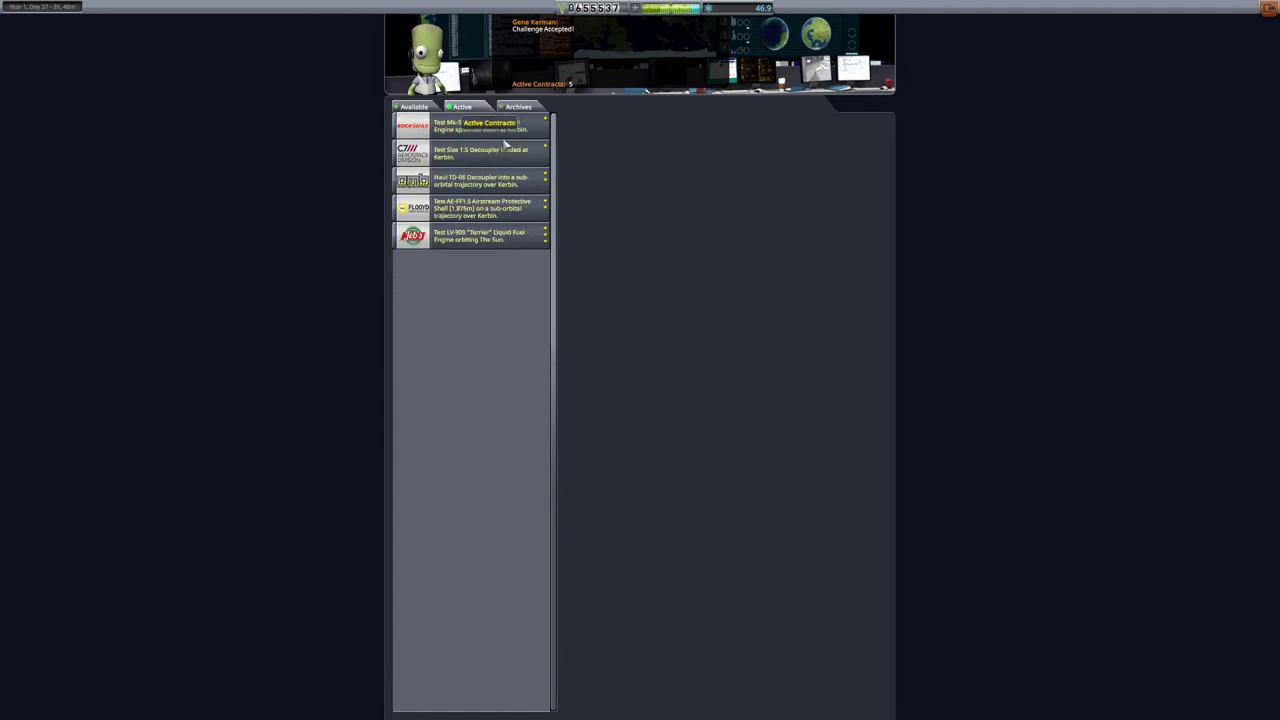